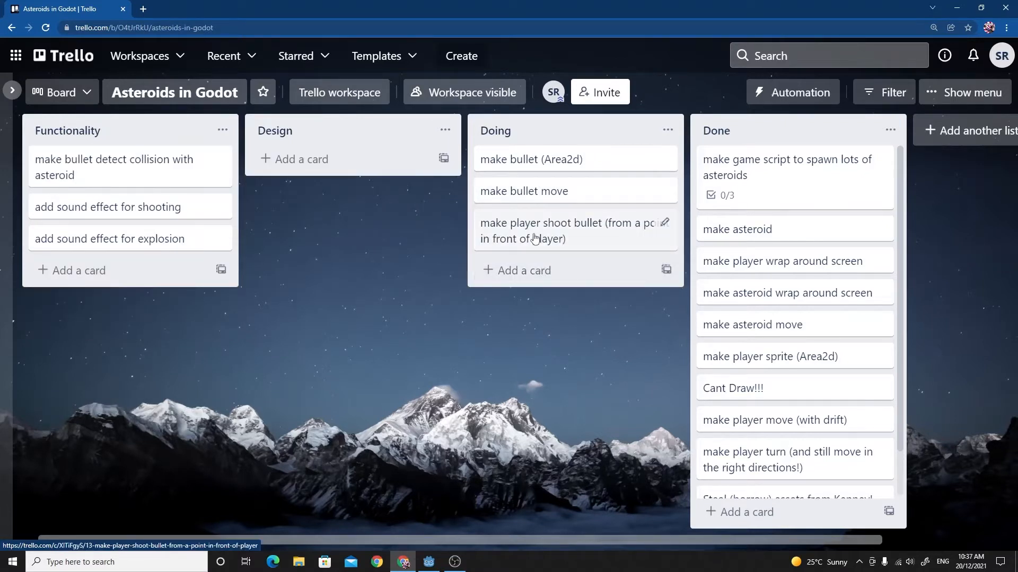
pyautogui.moveTo(417, 232)
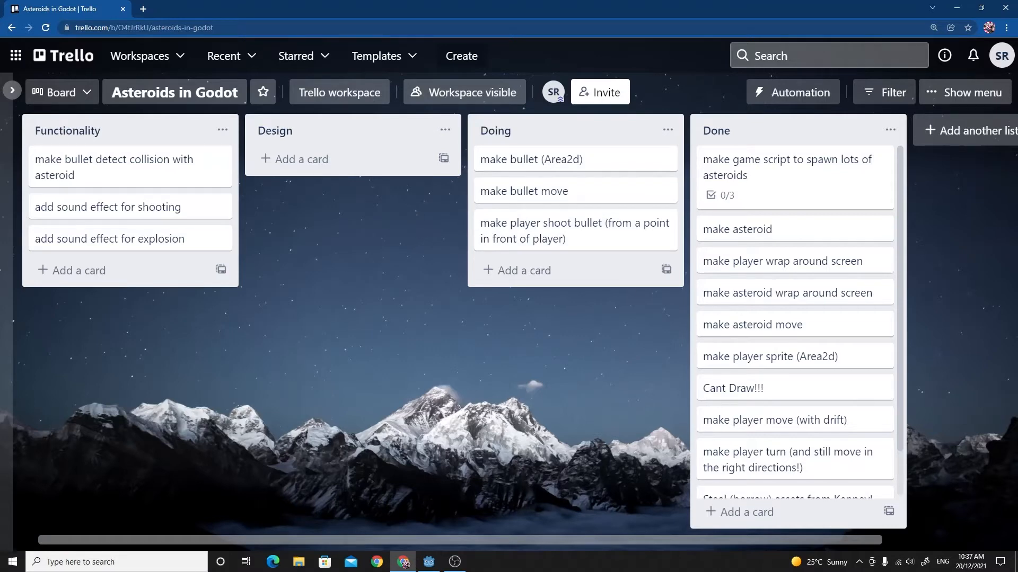
# Step: Navigate the space shooter pack to its PNG > Lasers folder in File Explorer
pyautogui.click(453, 562)
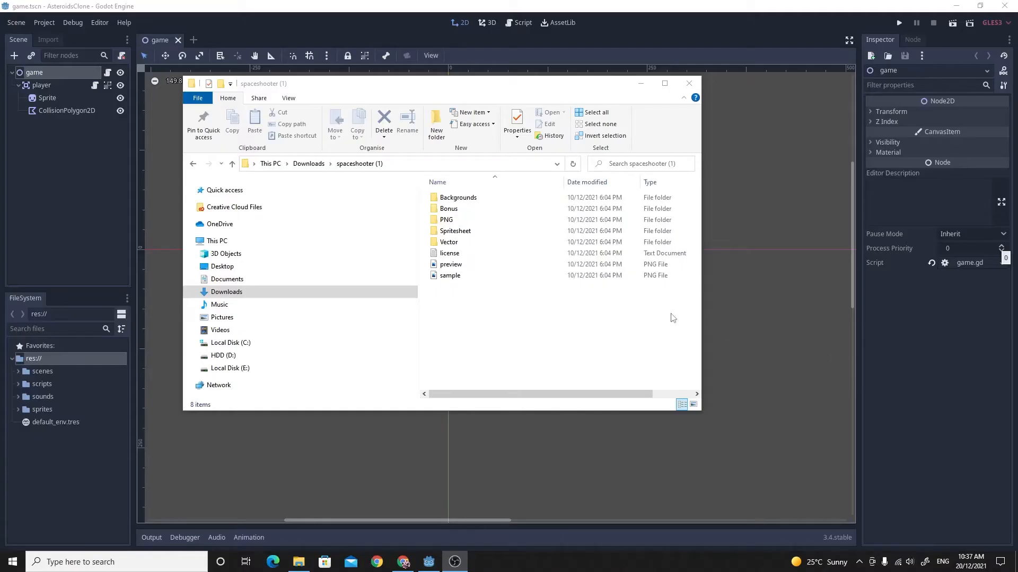
pyautogui.click(446, 219)
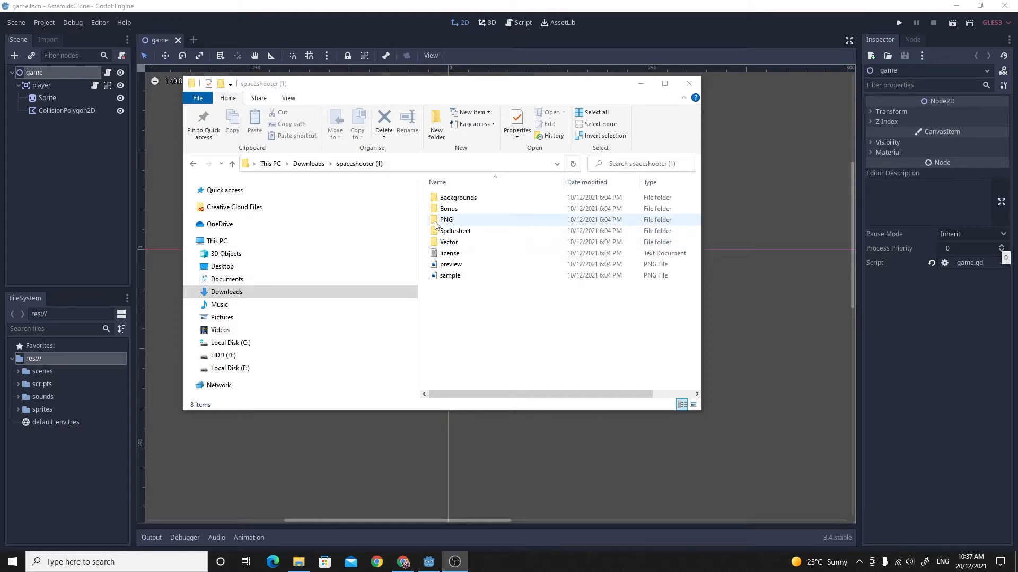
pyautogui.doubleClick(446, 219)
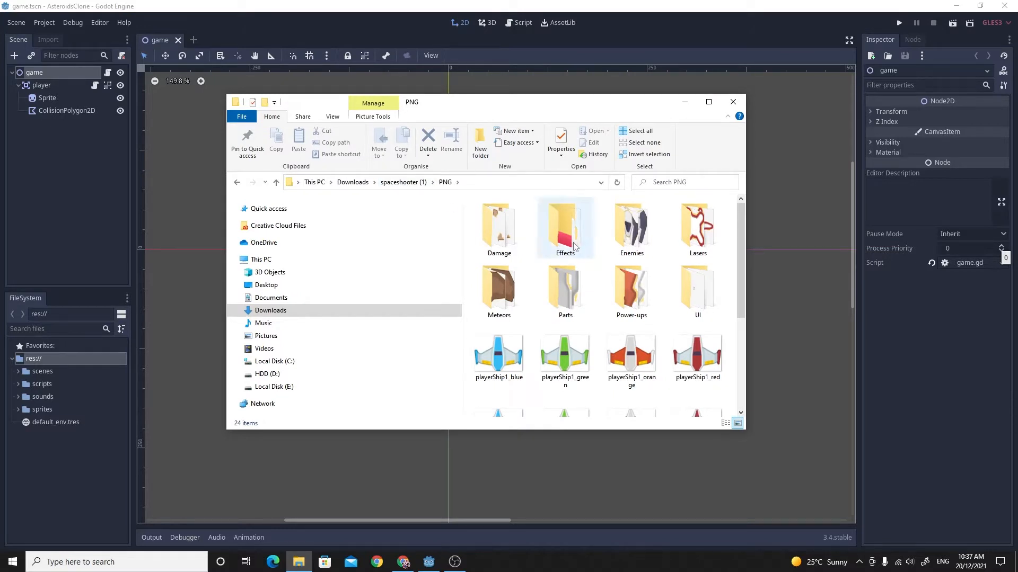
pyautogui.doubleClick(697, 226)
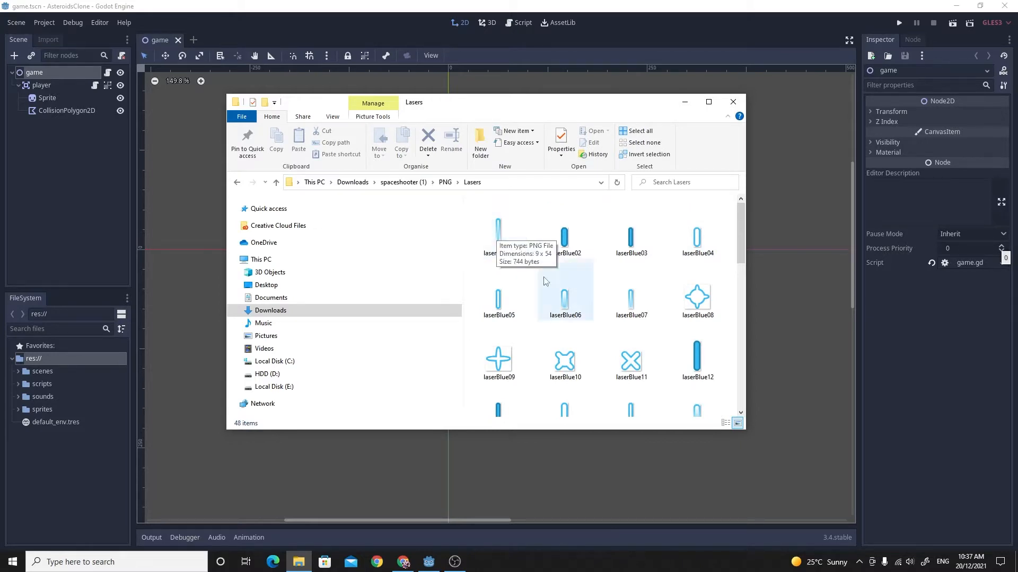
pyautogui.moveTo(498, 236)
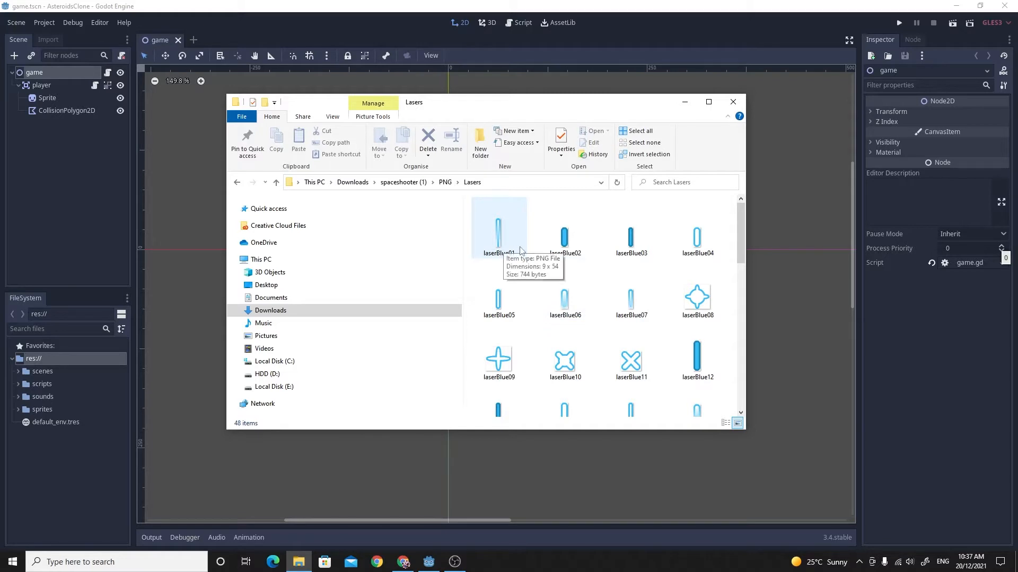
# Step: Bring laserBlue01.png into the project's sprites folder and select it there
pyautogui.click(498, 230)
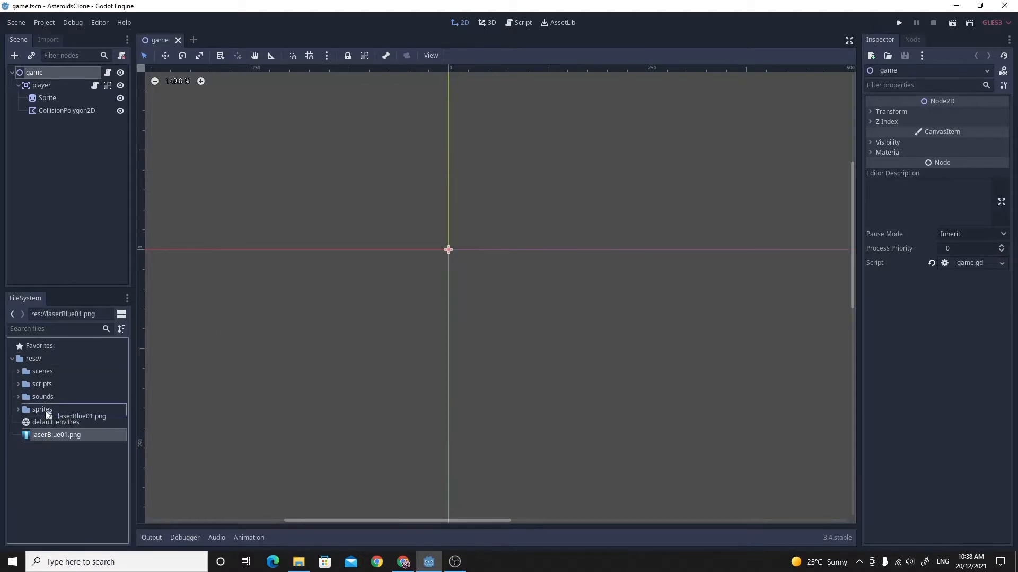
pyautogui.click(42, 410)
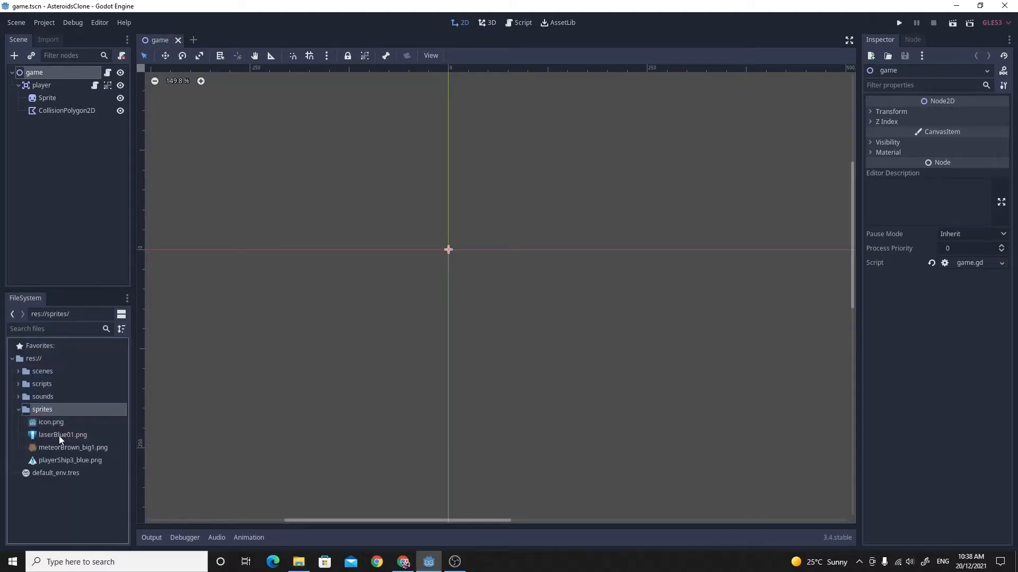
pyautogui.click(62, 435)
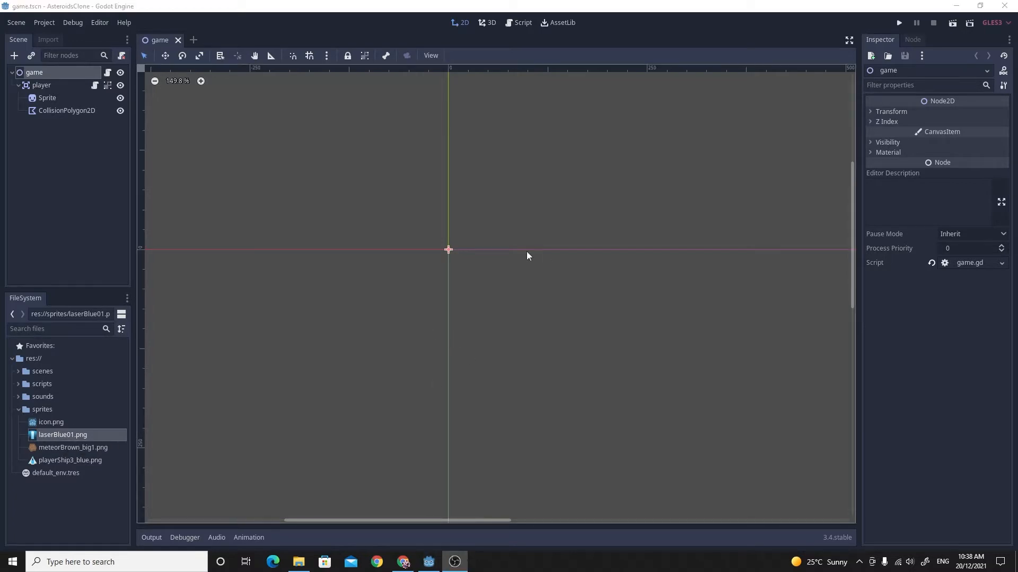
# Step: Add an Area2D node under the game root and rename it bullet
pyautogui.click(42, 193)
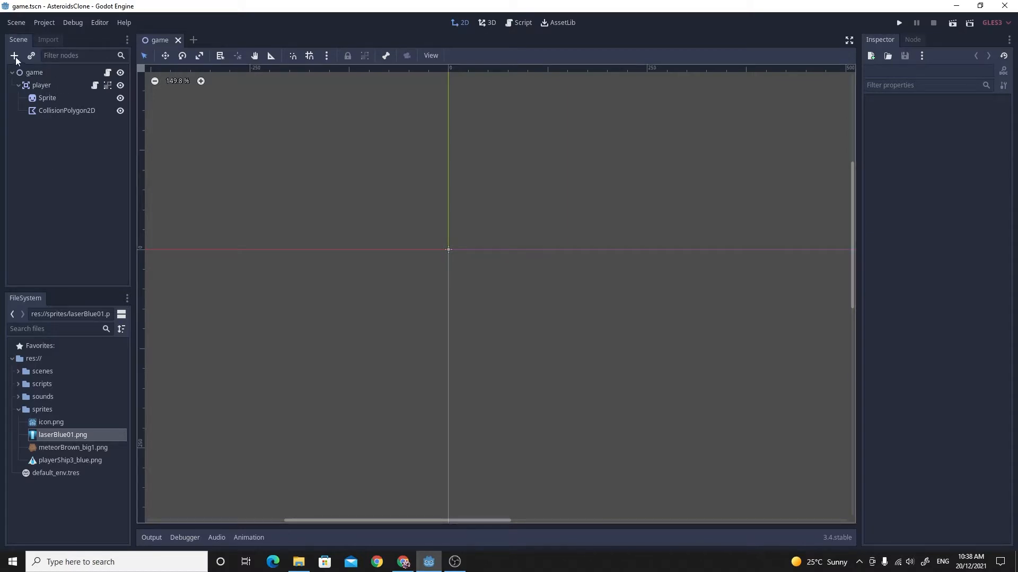
pyautogui.click(34, 72)
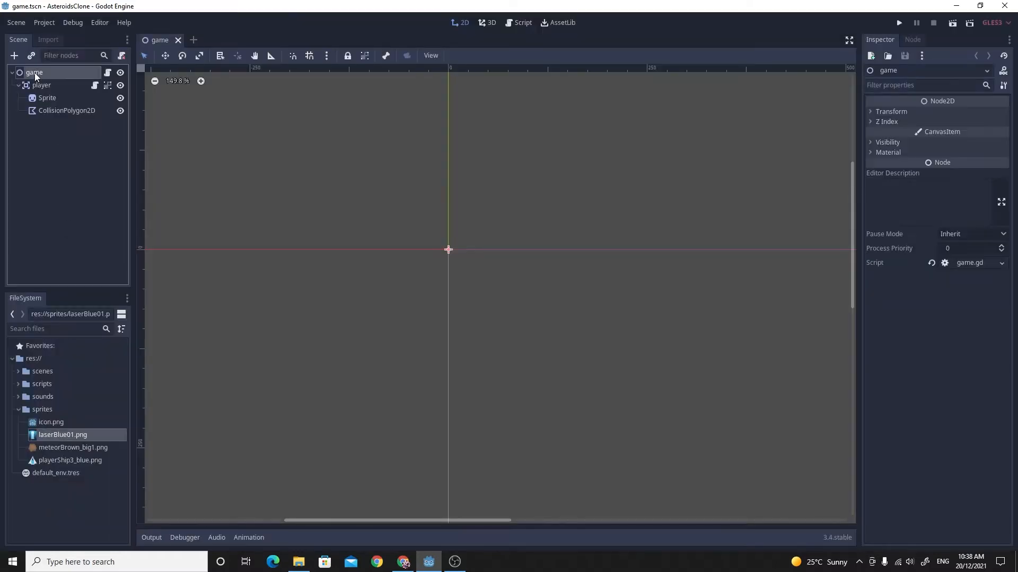
pyautogui.click(14, 57)
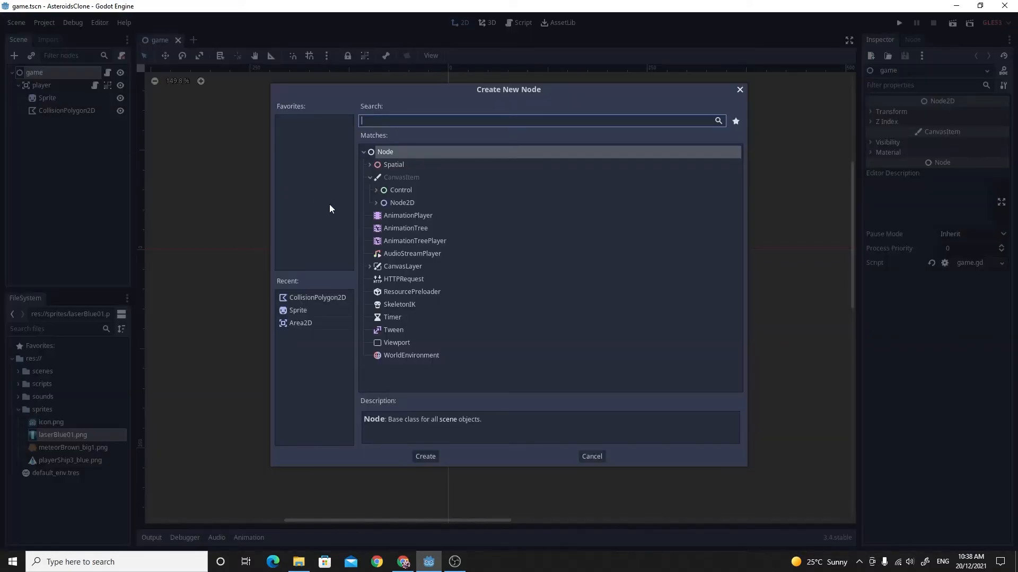
pyautogui.write('Are')
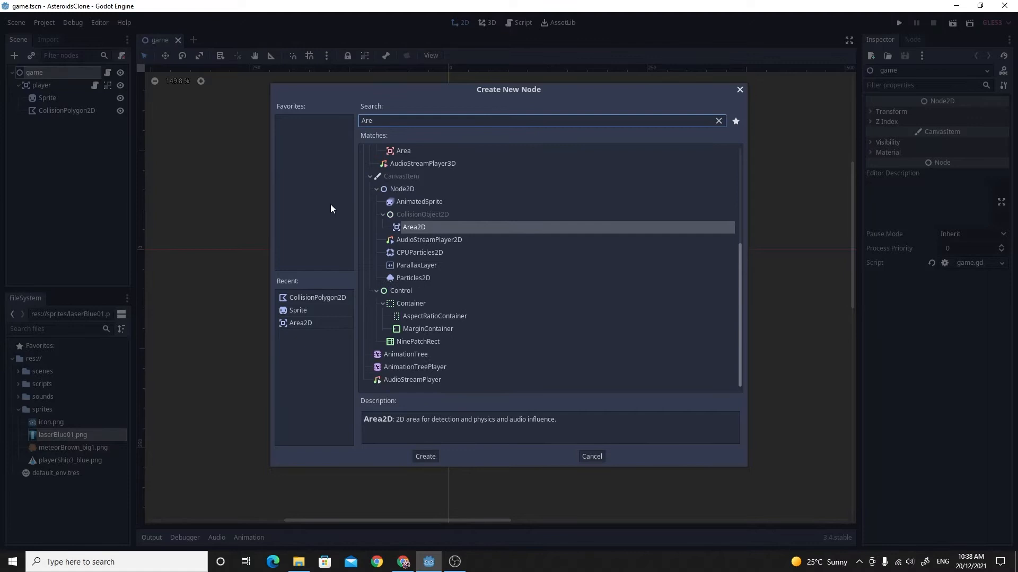
pyautogui.click(424, 456)
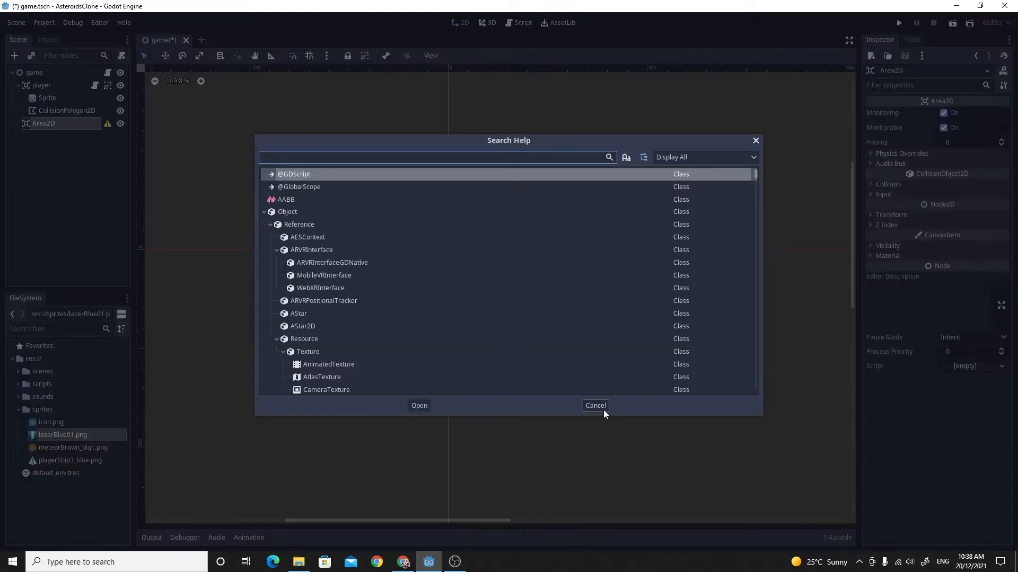
pyautogui.click(594, 405)
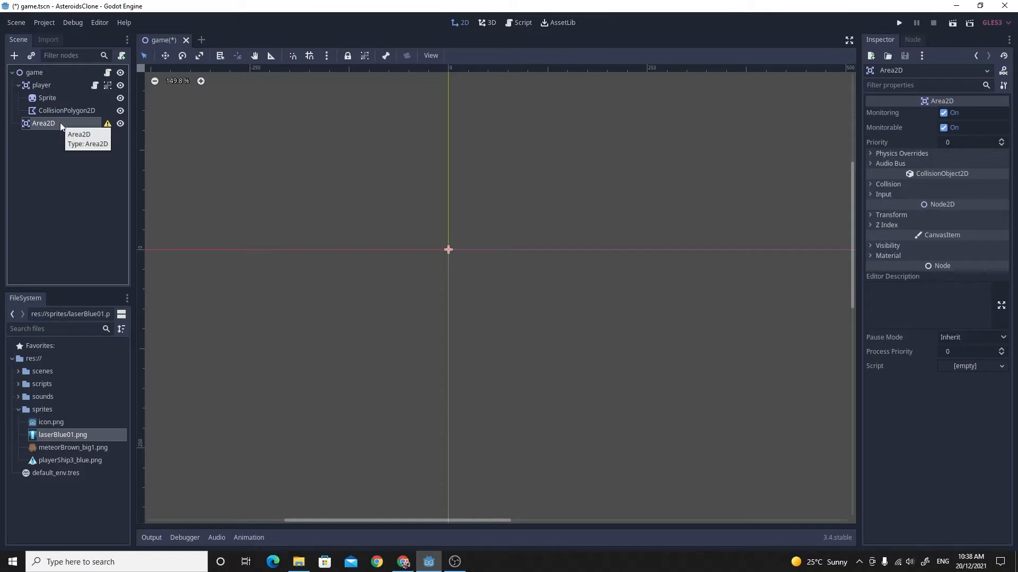
pyautogui.doubleClick(43, 123)
pyautogui.write('bullet')
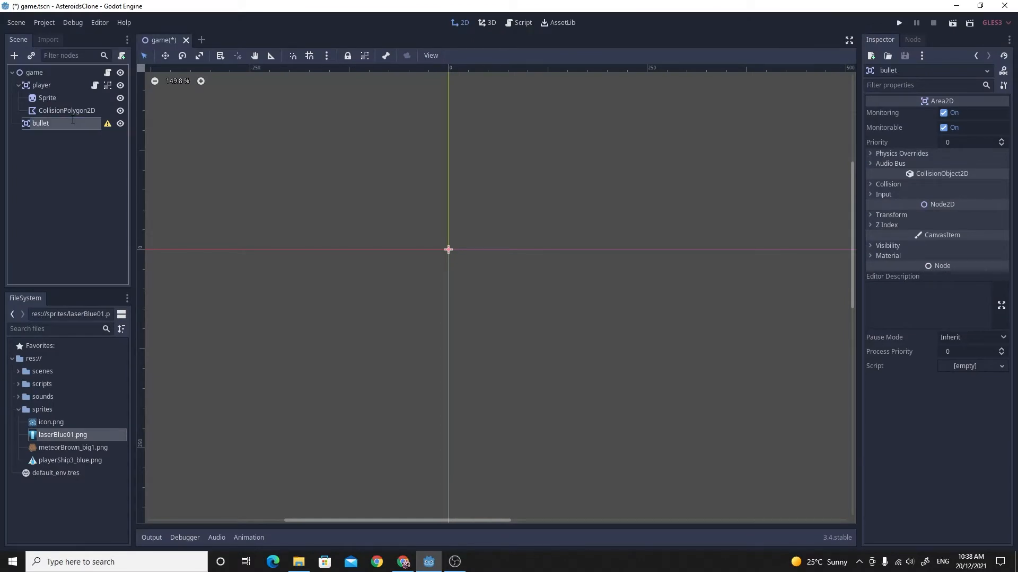
# Step: Add a Sprite child to bullet using laserBlue01.png, rotated 90 degrees to lie horizontally
pyautogui.rightClick(40, 123)
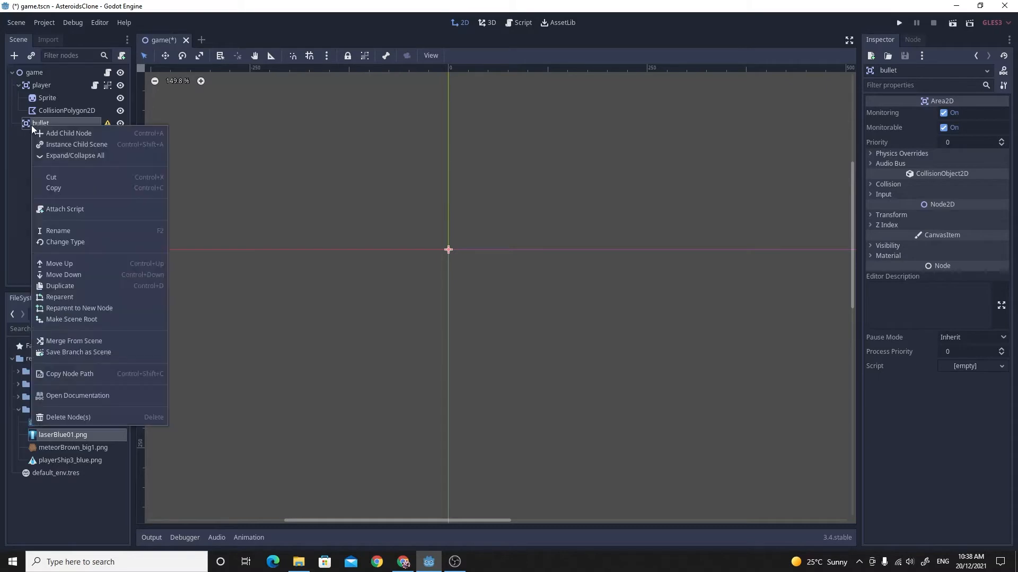
pyautogui.click(69, 133)
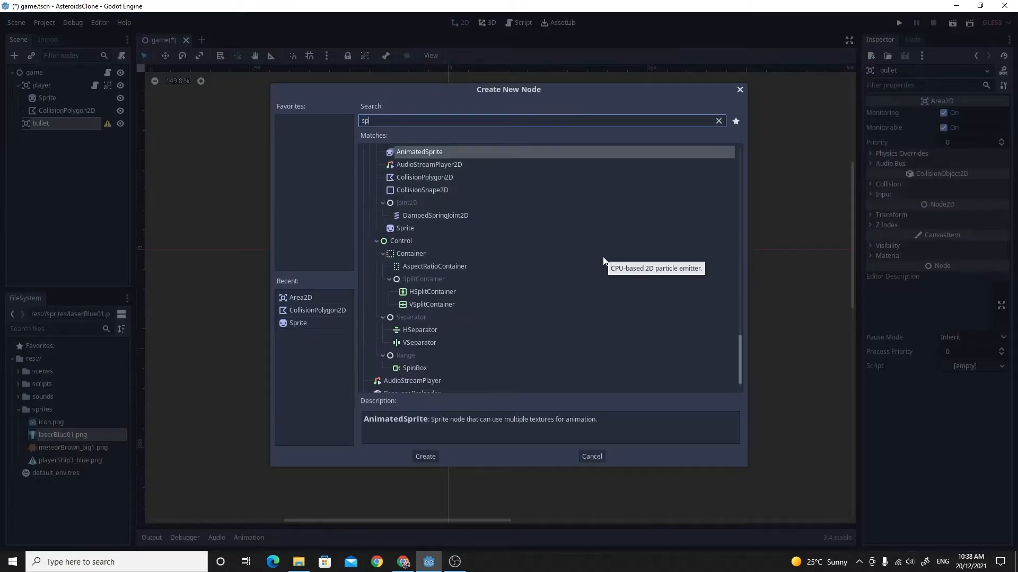
pyautogui.click(424, 456)
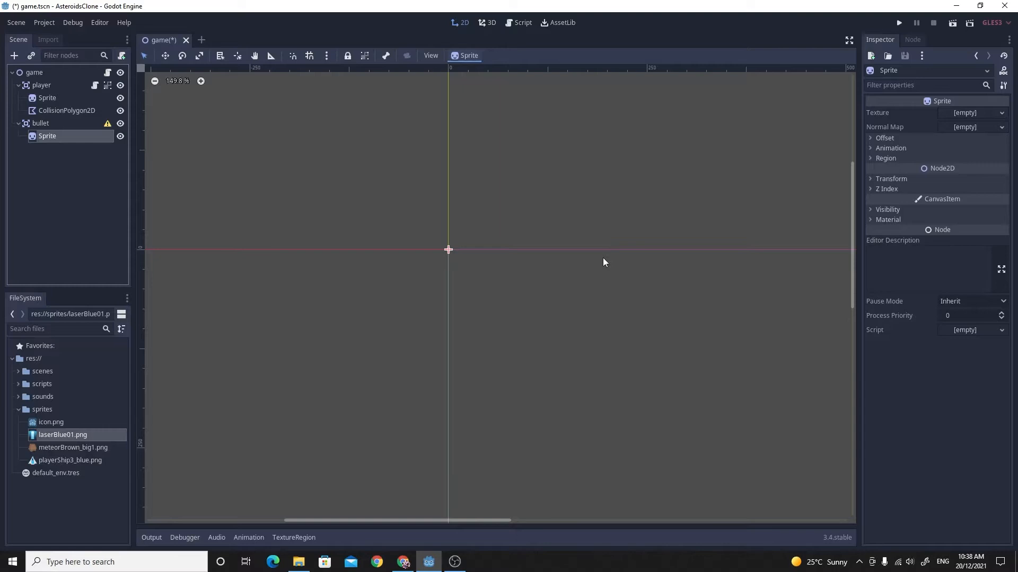
pyautogui.moveTo(44, 437)
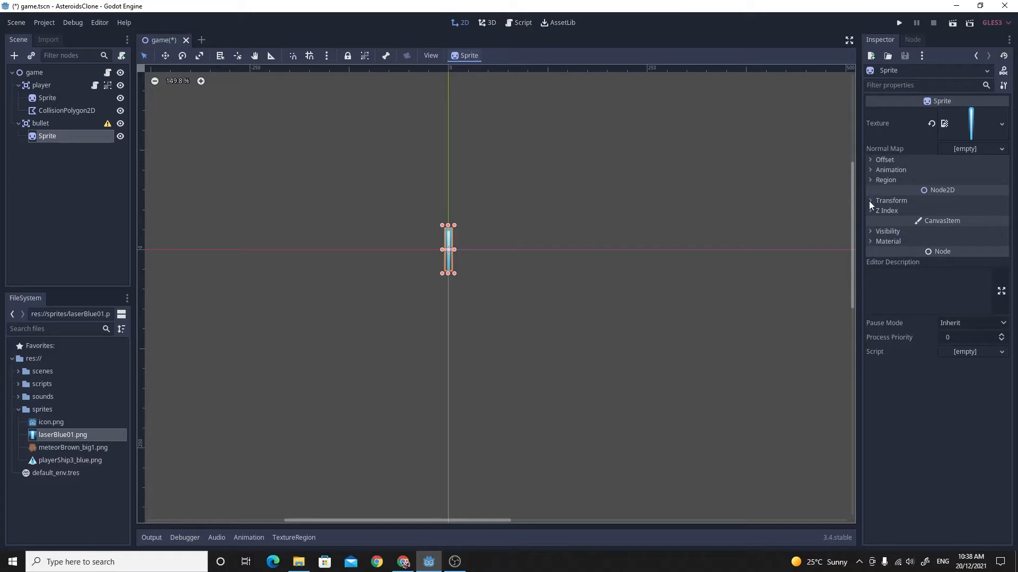
pyautogui.click(871, 200)
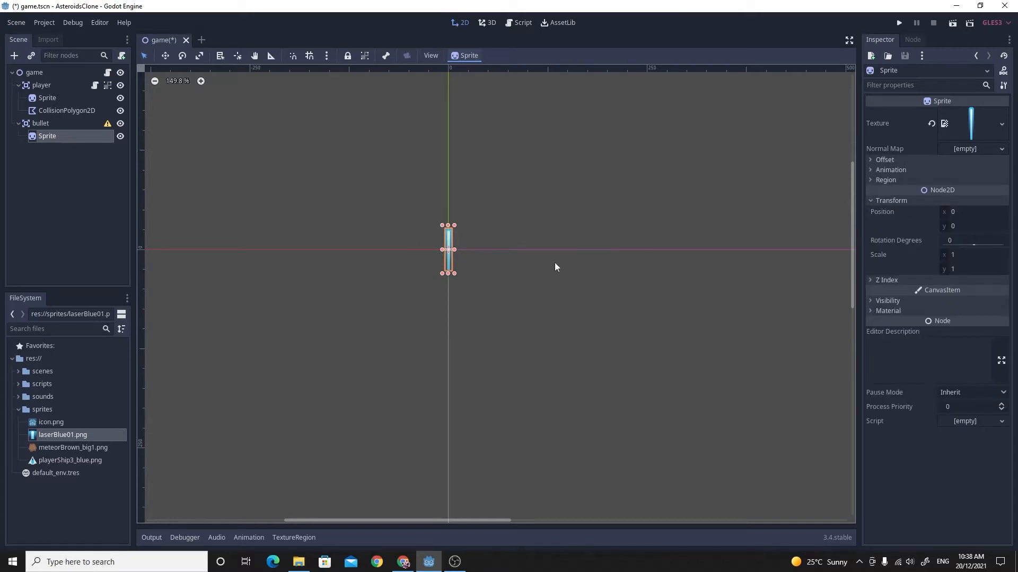
pyautogui.moveTo(537, 264)
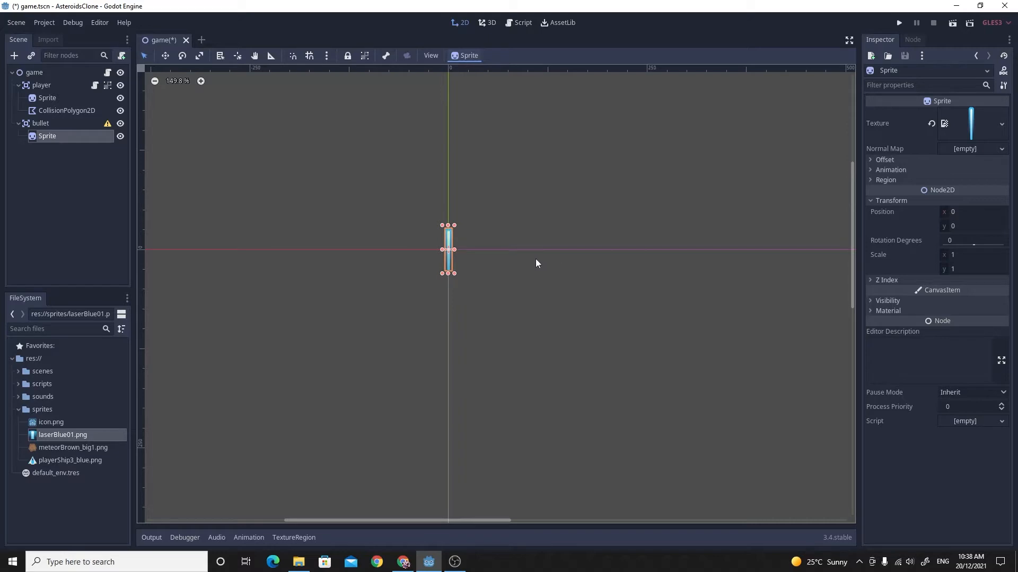
pyautogui.moveTo(538, 262)
pyautogui.write('90')
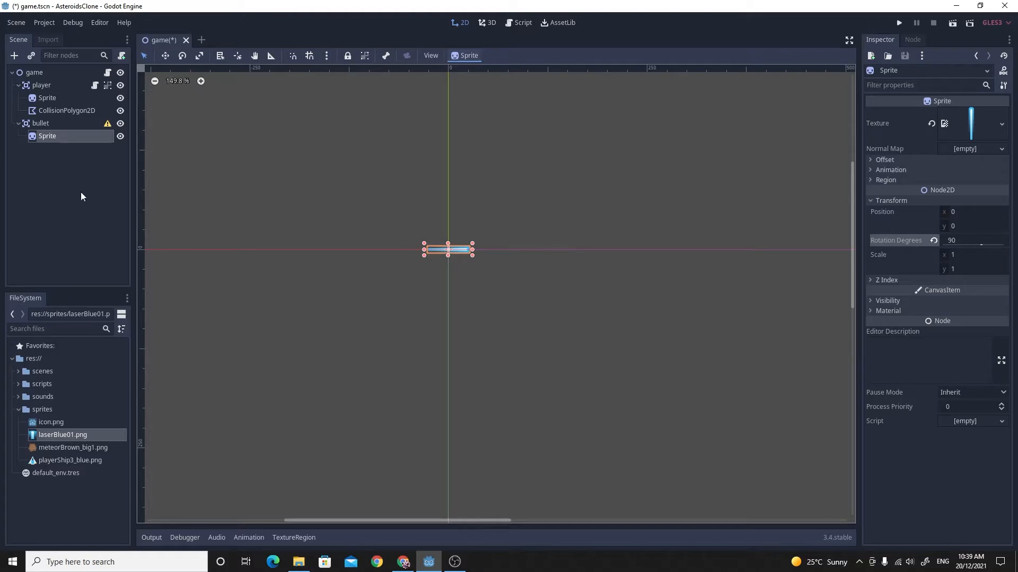
# Step: Add a CollisionShape2D child node under the bullet
pyautogui.rightClick(40, 123)
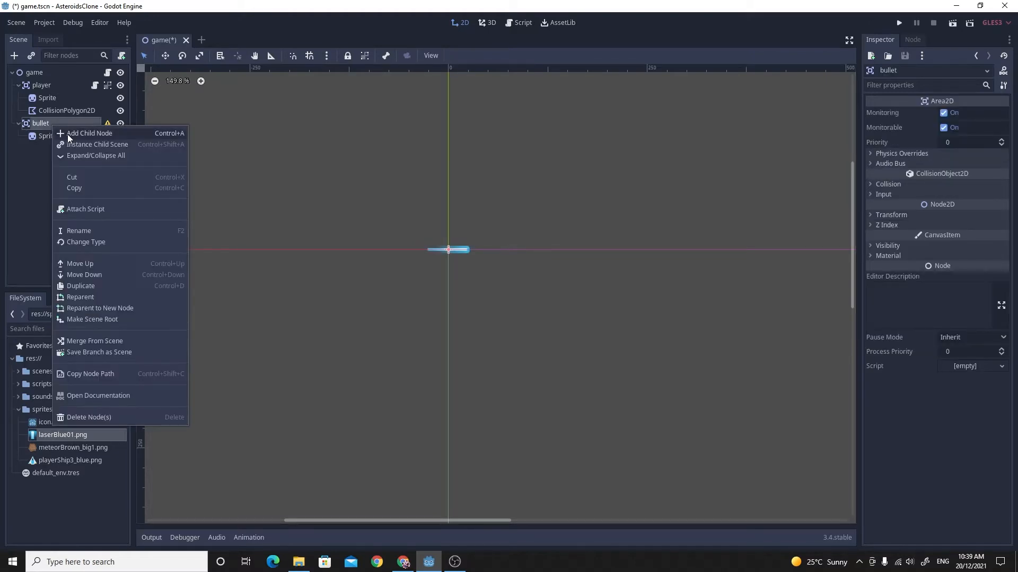
pyautogui.click(89, 134)
pyautogui.write('coll')
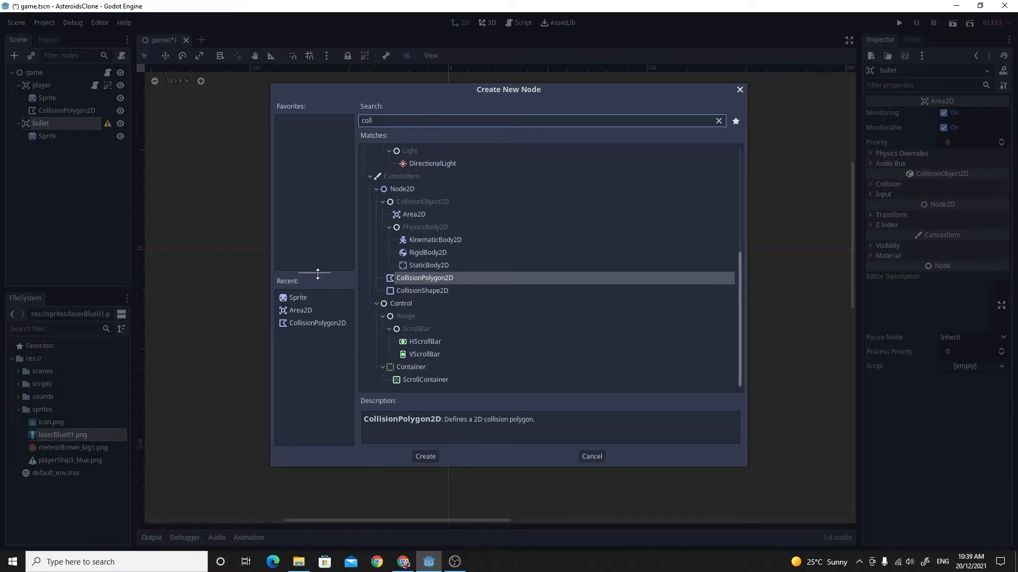
pyautogui.moveTo(425, 296)
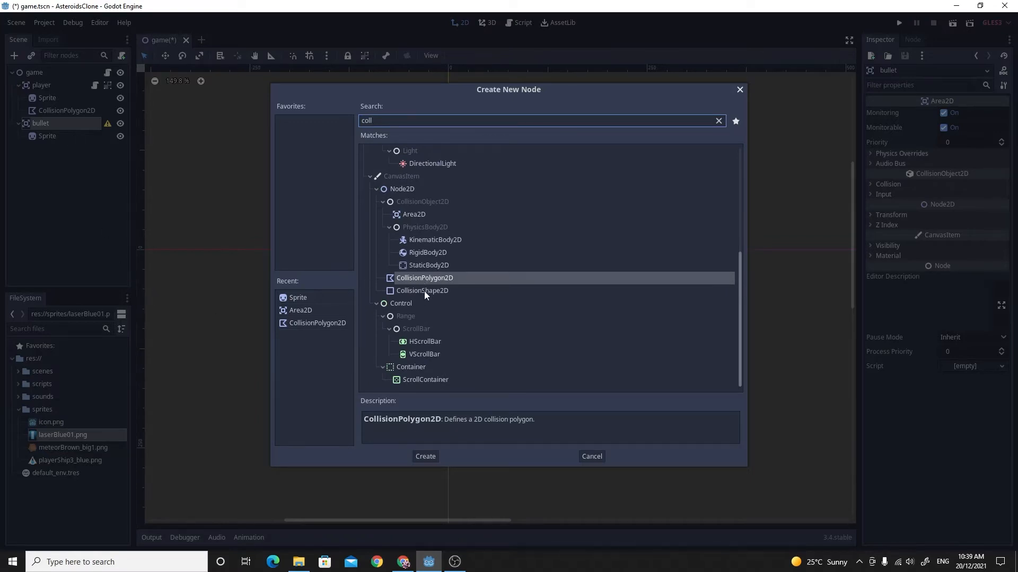
pyautogui.click(422, 291)
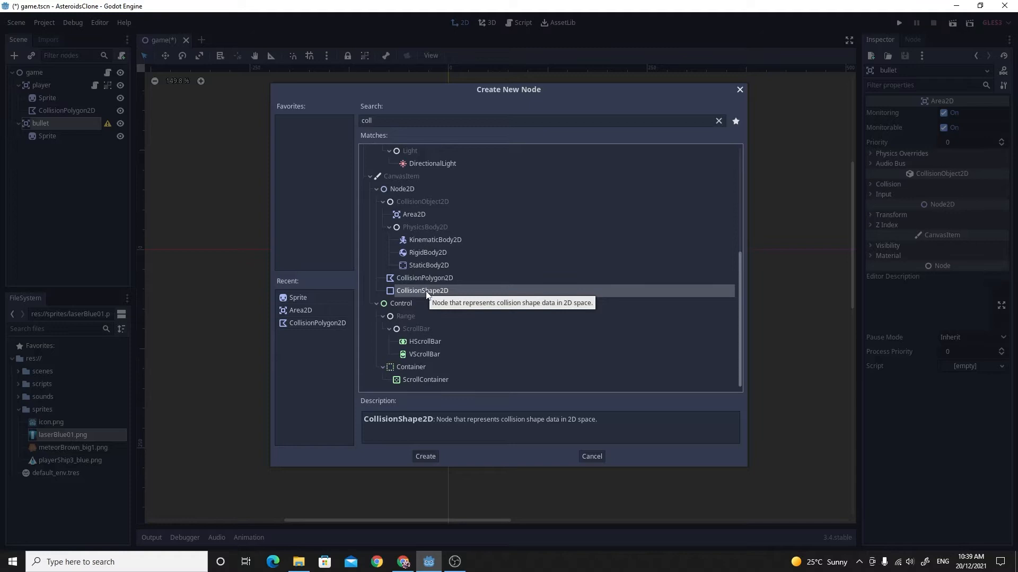
pyautogui.click(424, 456)
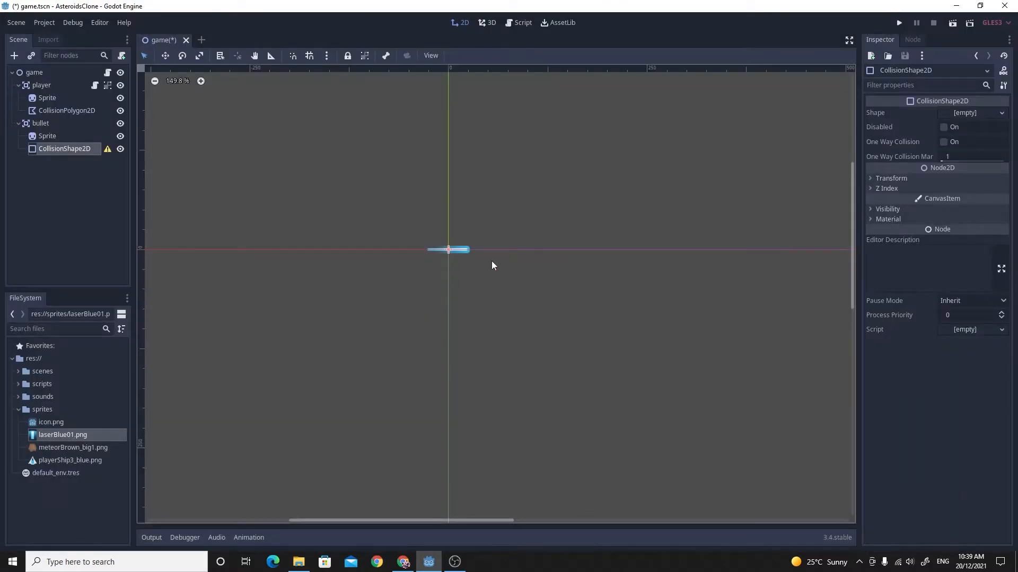
# Step: Give the collision a RectangleShape2D fitted around the laser sprite
pyautogui.click(973, 112)
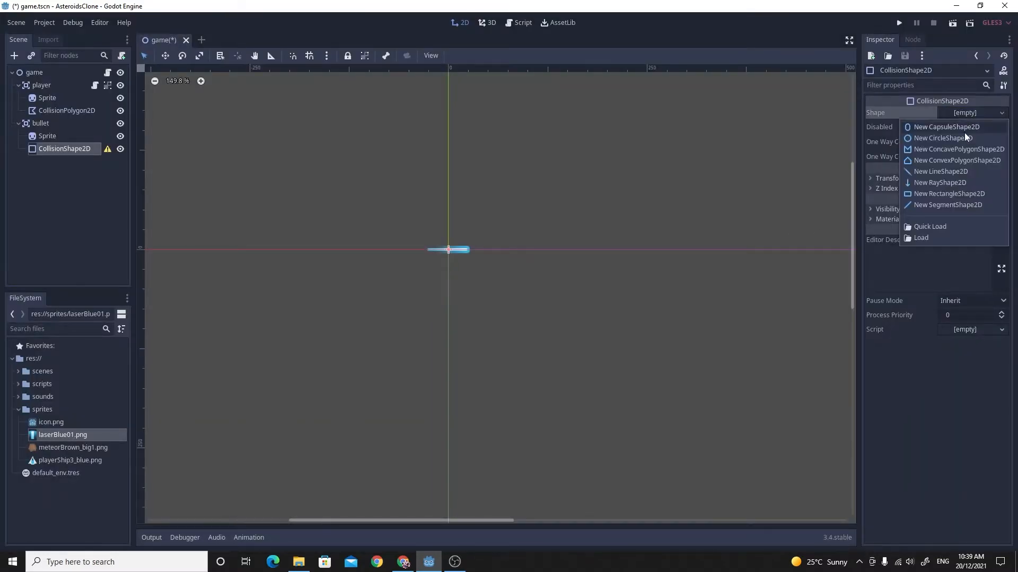
pyautogui.moveTo(948, 193)
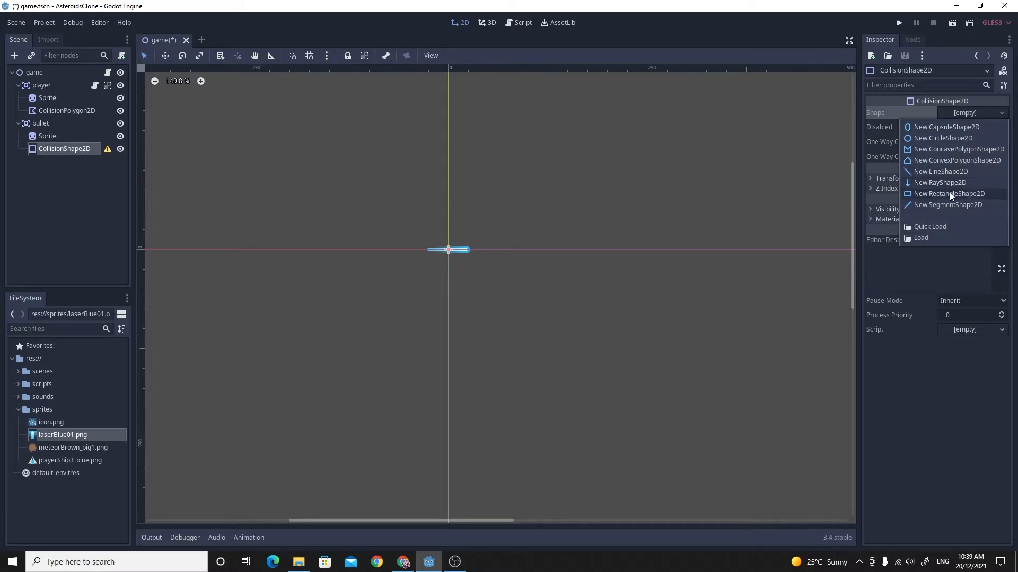
pyautogui.click(950, 193)
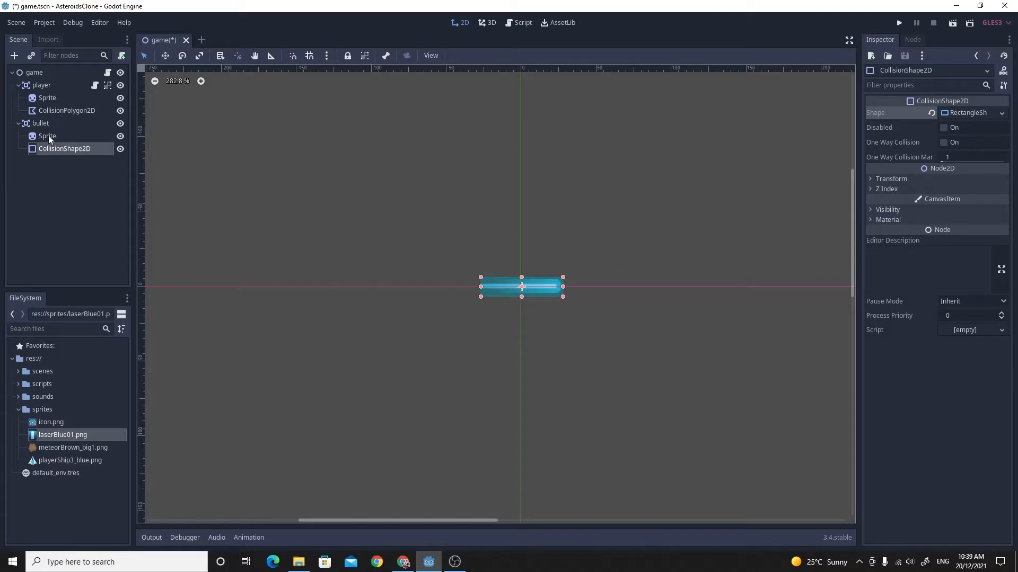
pyautogui.click(42, 123)
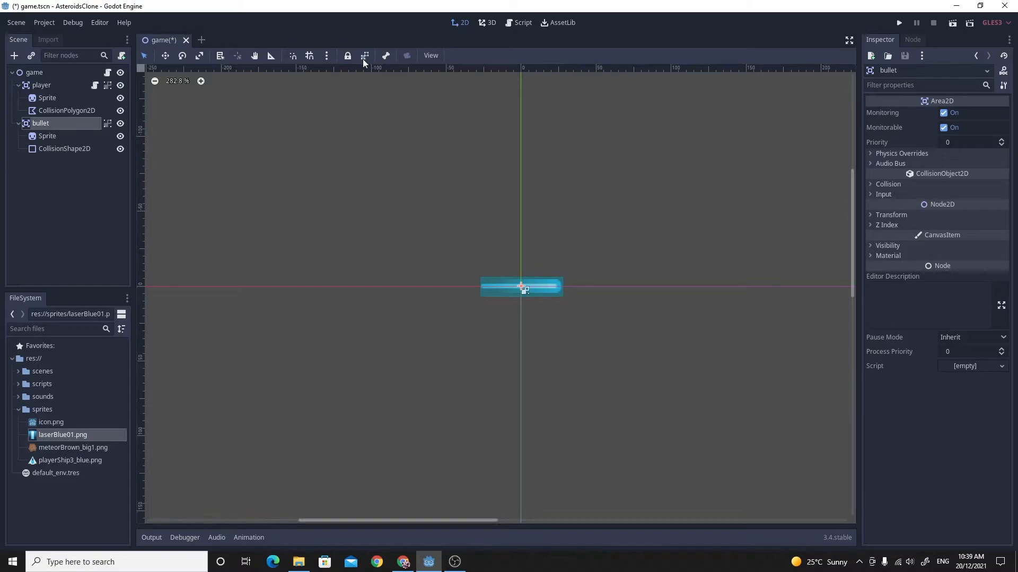
# Step: Save the bullet branch as bullet.tscn in the scenes folder
pyautogui.rightClick(42, 123)
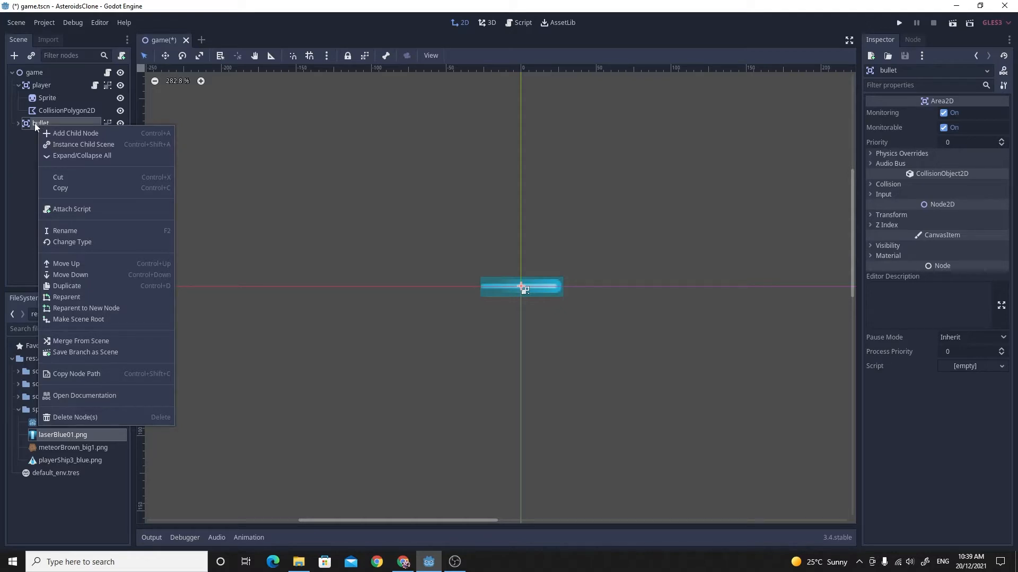
pyautogui.moveTo(85, 352)
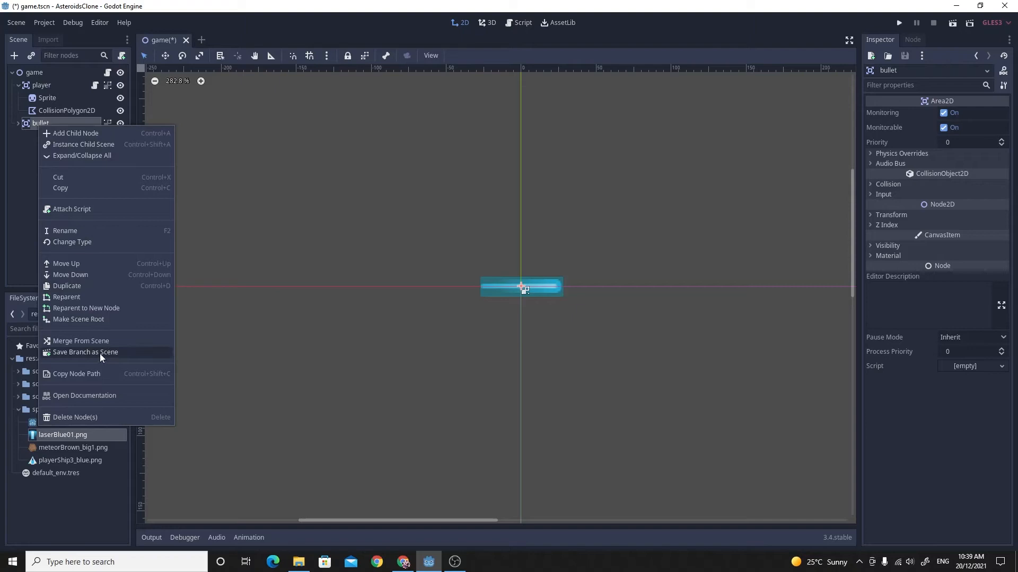
pyautogui.click(85, 352)
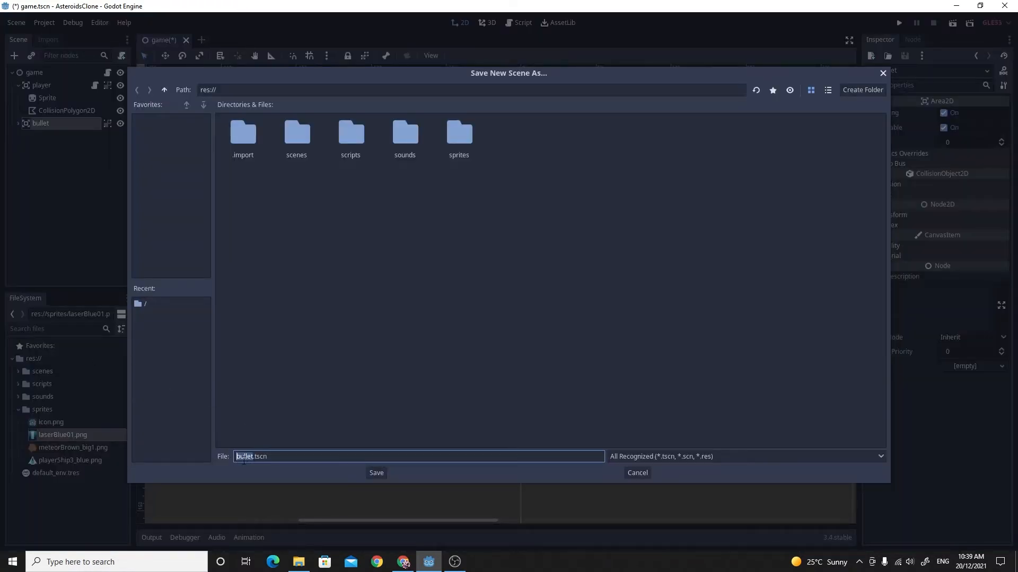
pyautogui.doubleClick(295, 137)
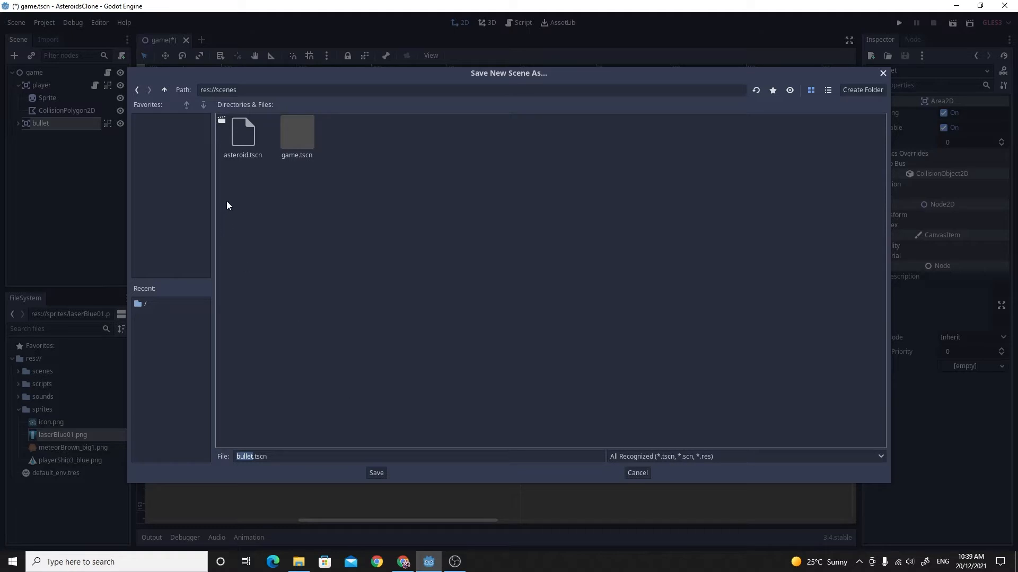
pyautogui.click(375, 473)
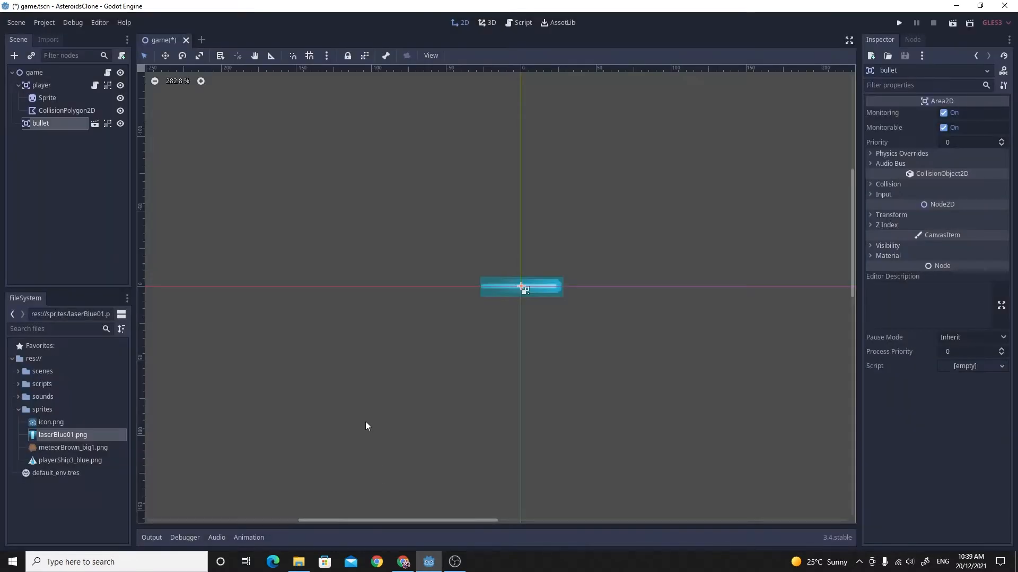
pyautogui.moveTo(21, 415)
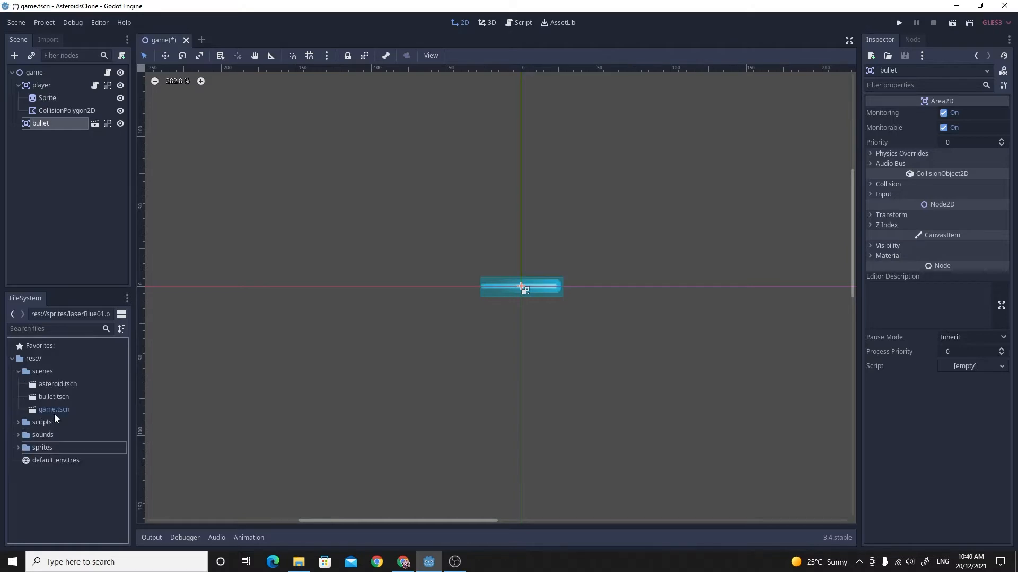
pyautogui.moveTo(53, 397)
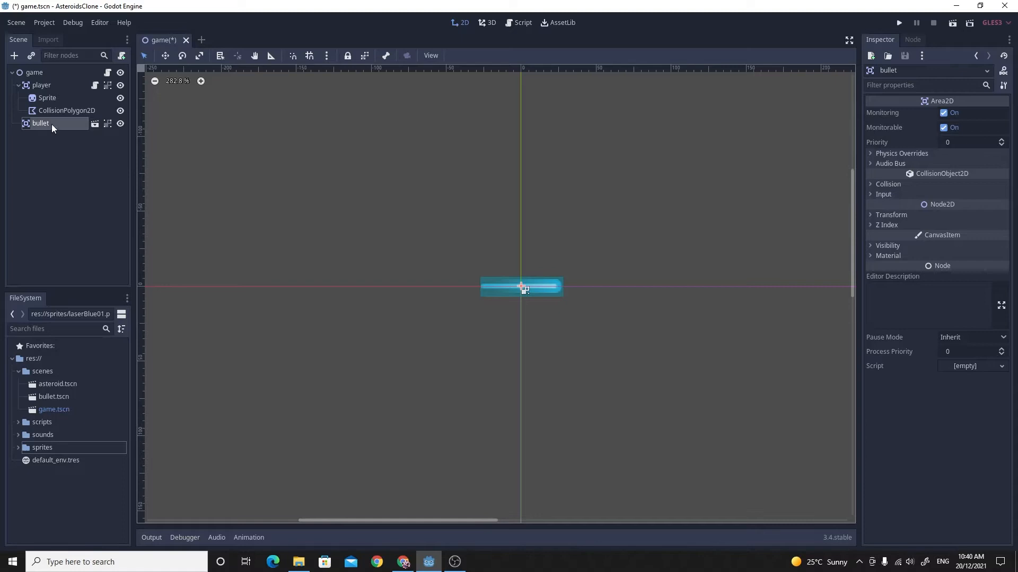
pyautogui.moveTo(41, 123)
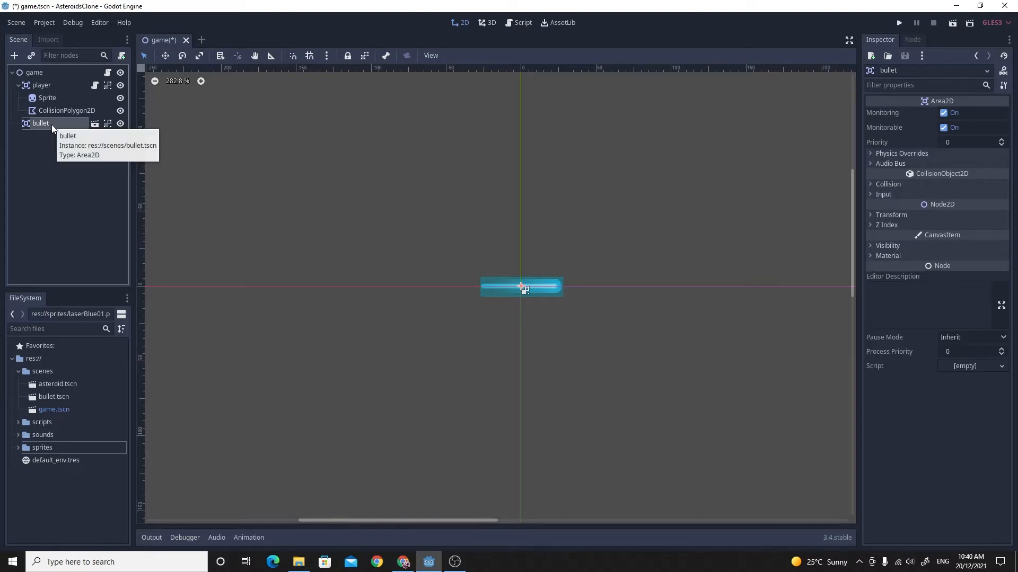
# Step: Delete the bullet instance from the game scene, leaving only the player
pyautogui.press('Delete')
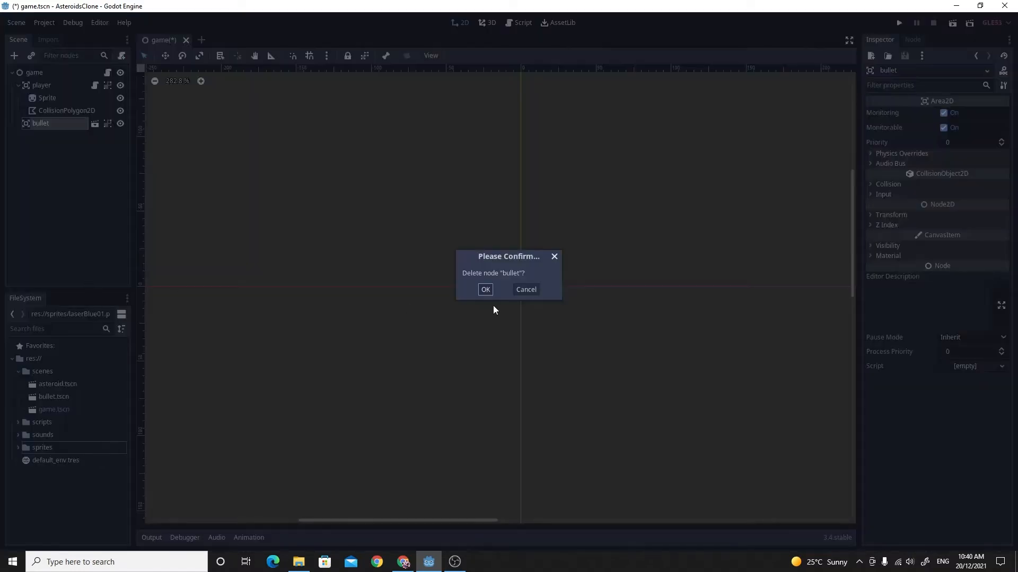
pyautogui.click(484, 289)
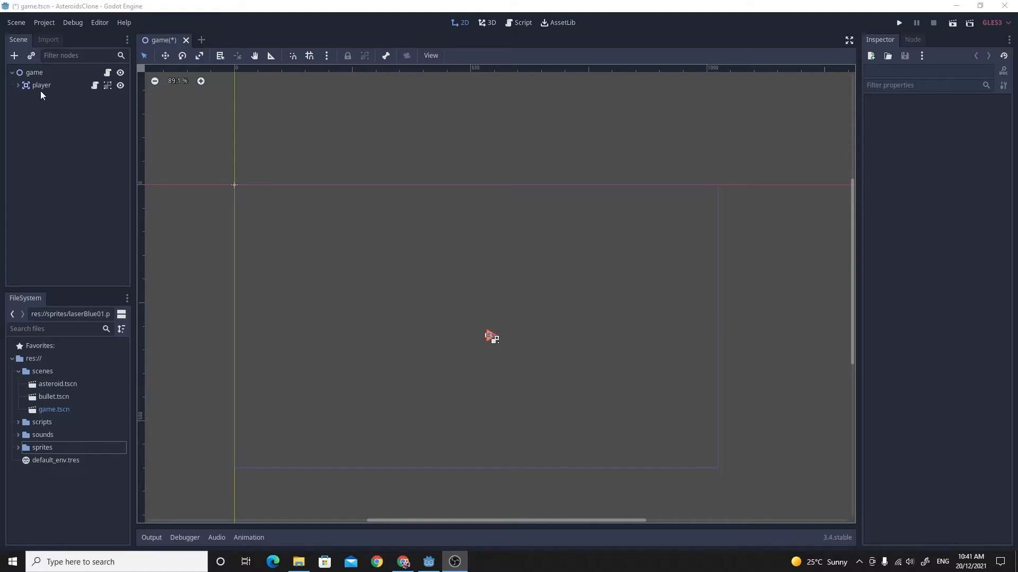
pyautogui.moveTo(93, 77)
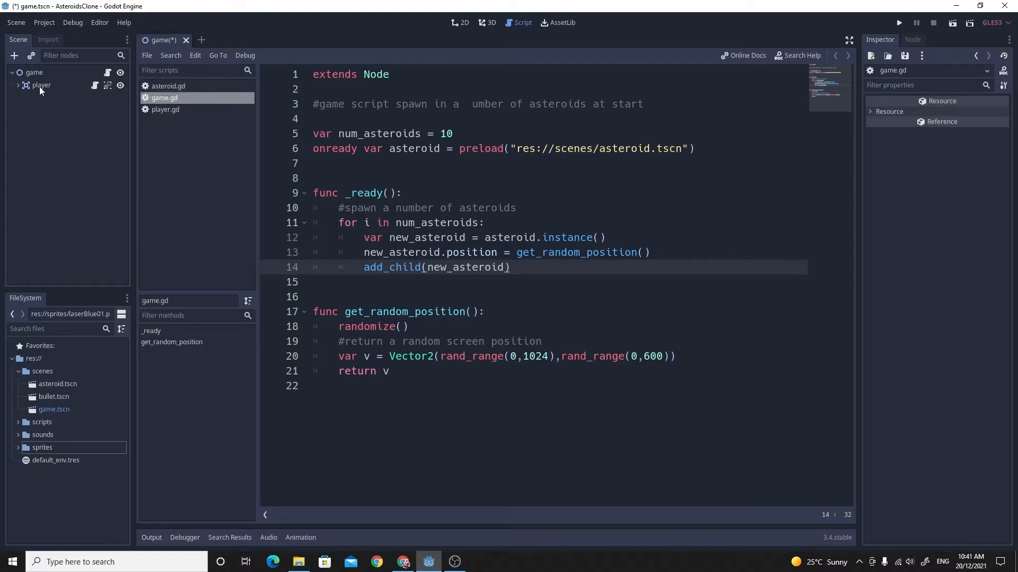
pyautogui.moveTo(41, 84)
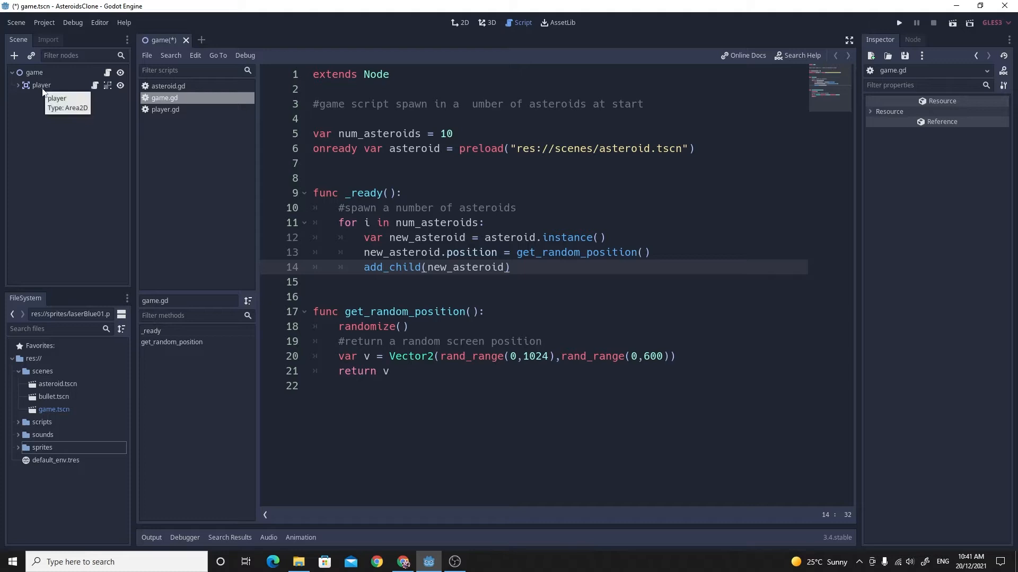
pyautogui.moveTo(66, 90)
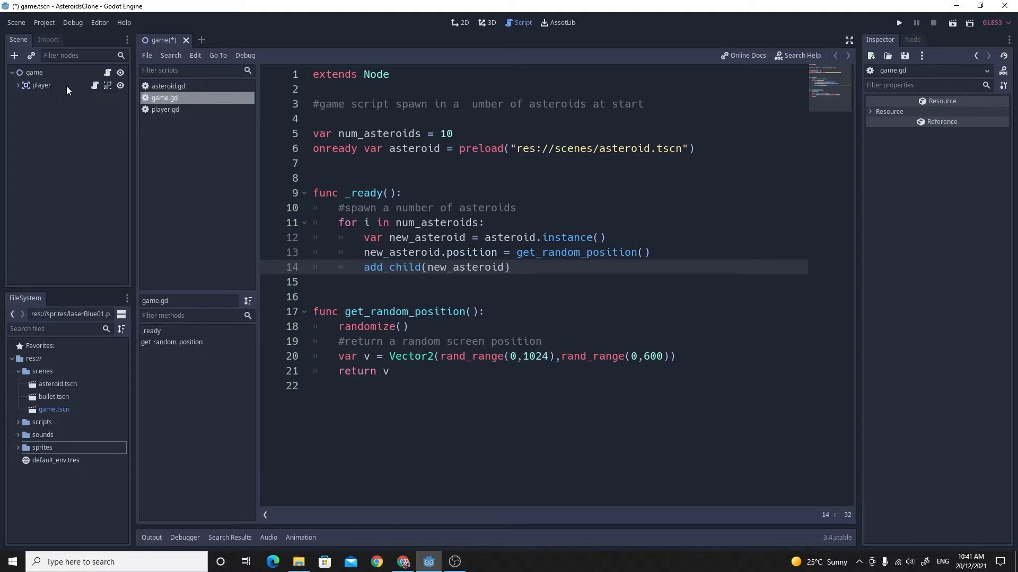
pyautogui.moveTo(41, 84)
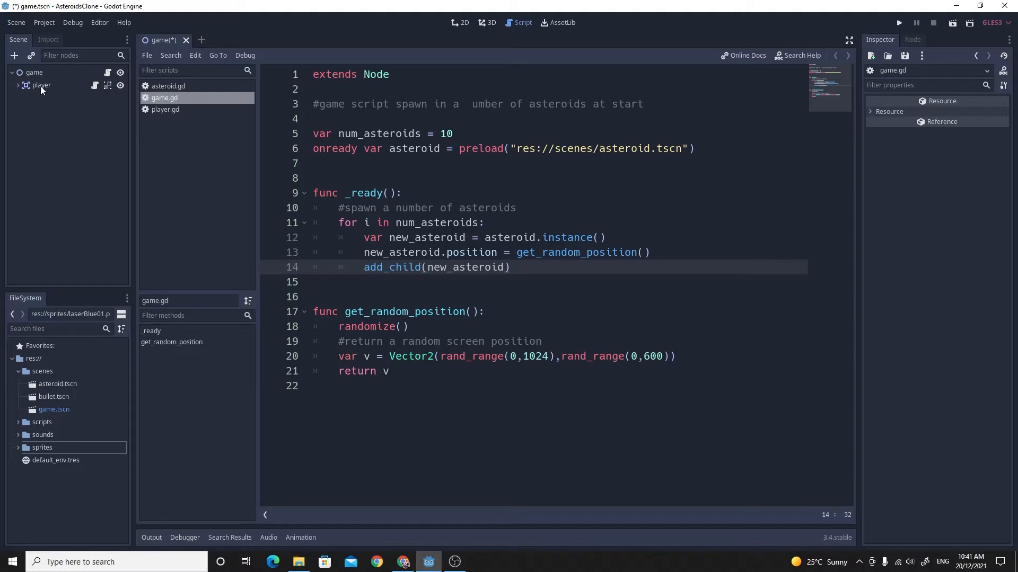
pyautogui.moveTo(34, 72)
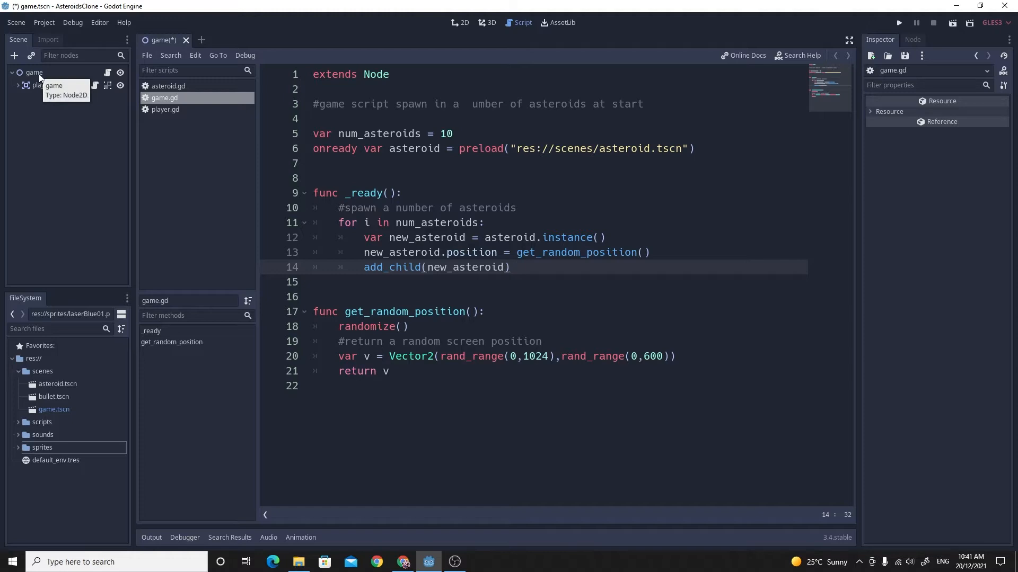
pyautogui.moveTo(230, 196)
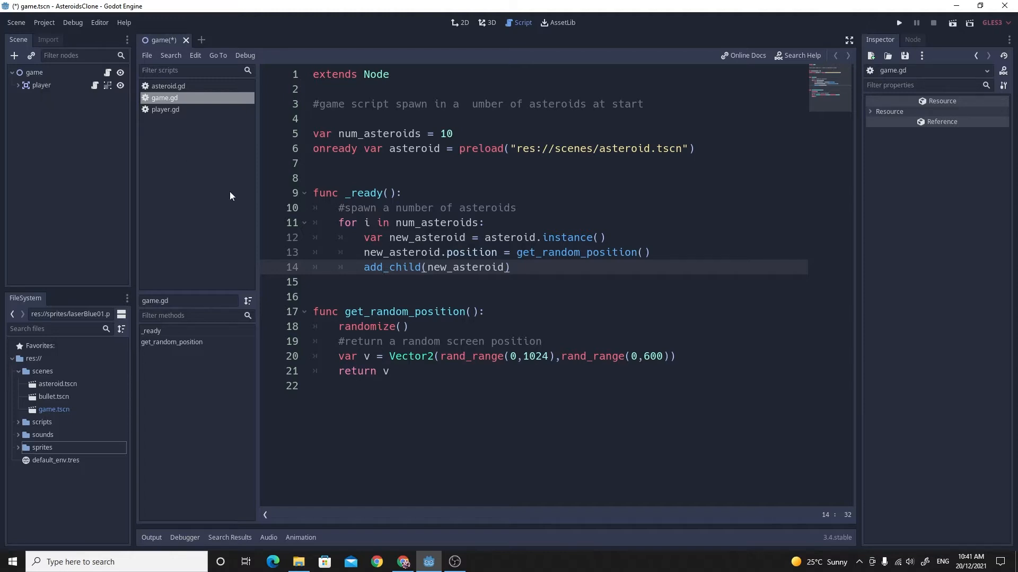
pyautogui.moveTo(46, 92)
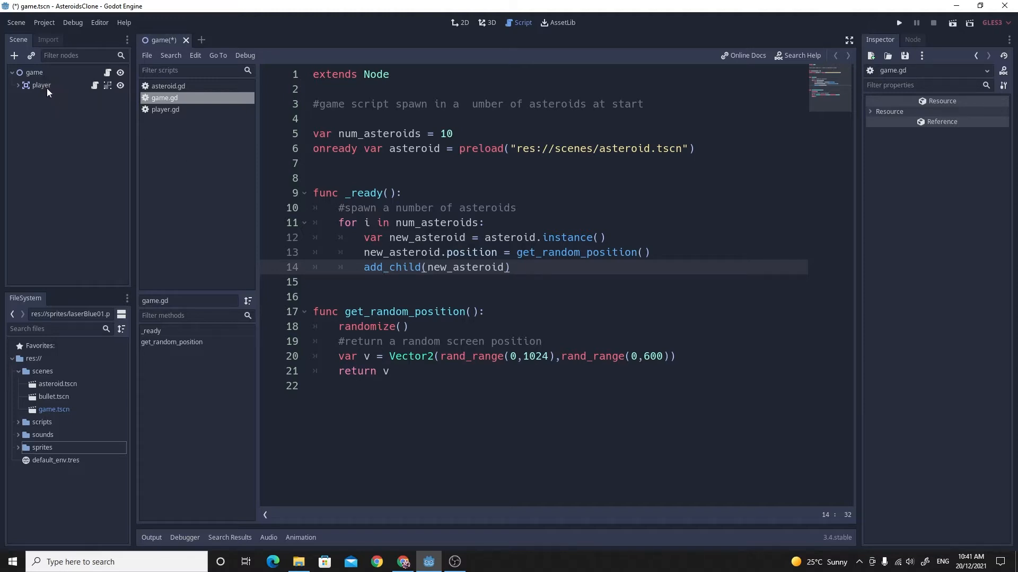
pyautogui.moveTo(42, 85)
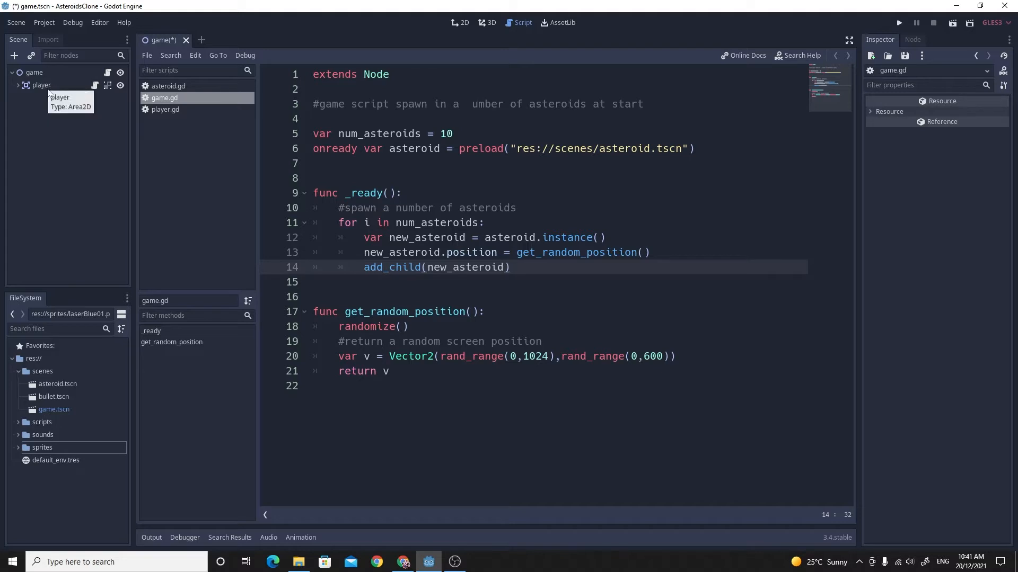
pyautogui.moveTo(74, 197)
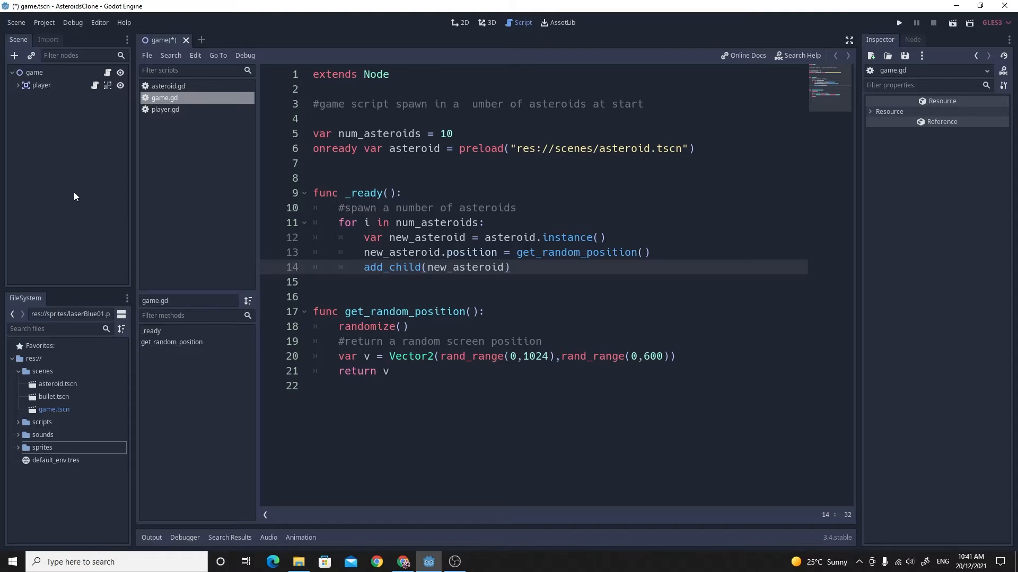
pyautogui.moveTo(74, 190)
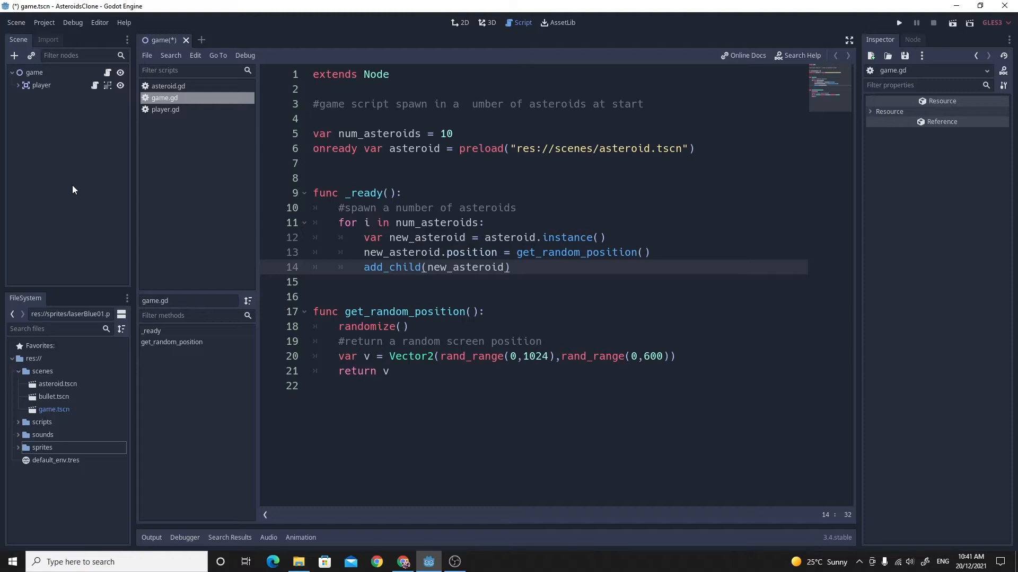
pyautogui.moveTo(42, 89)
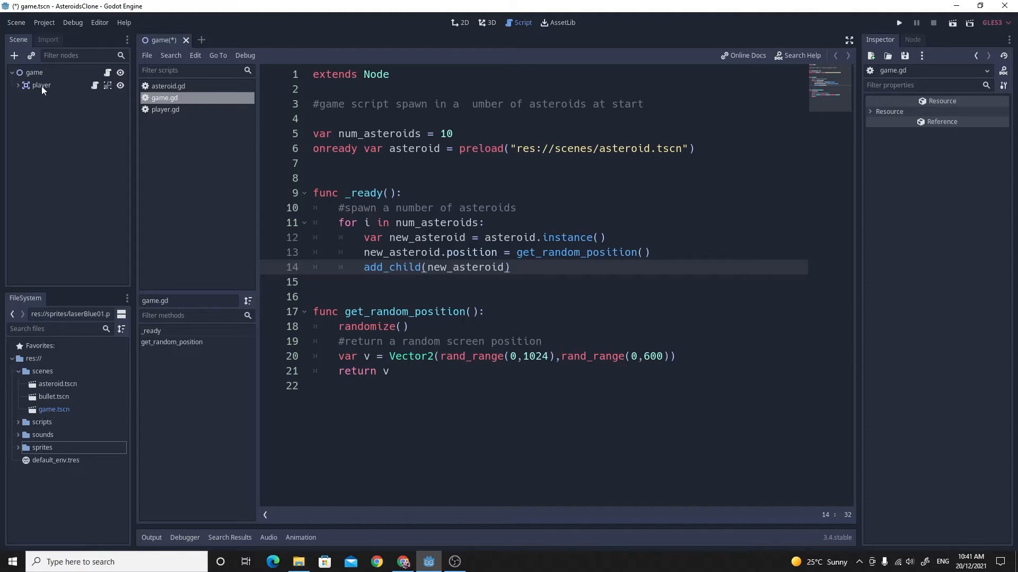
pyautogui.moveTo(57, 112)
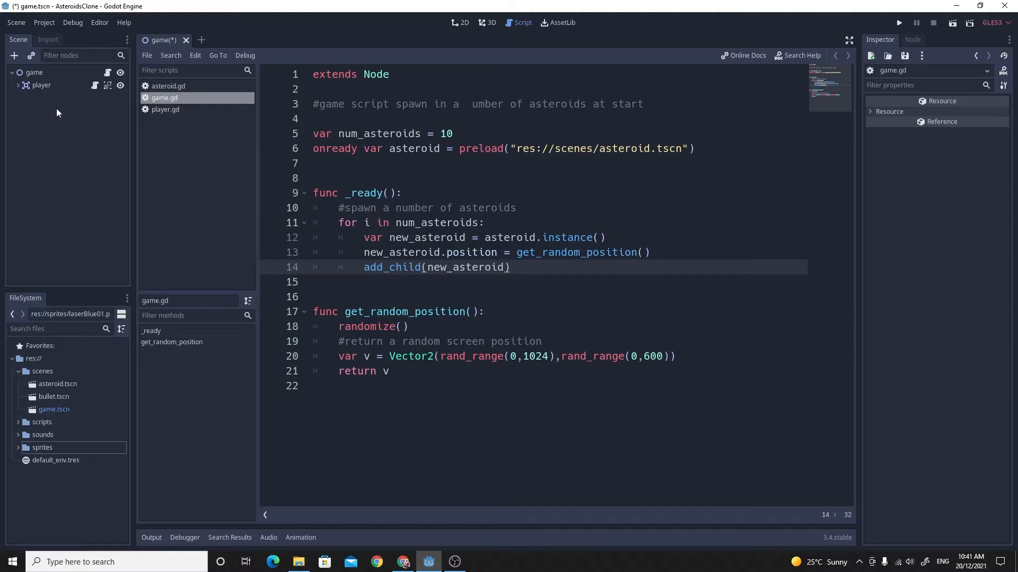
pyautogui.moveTo(34, 76)
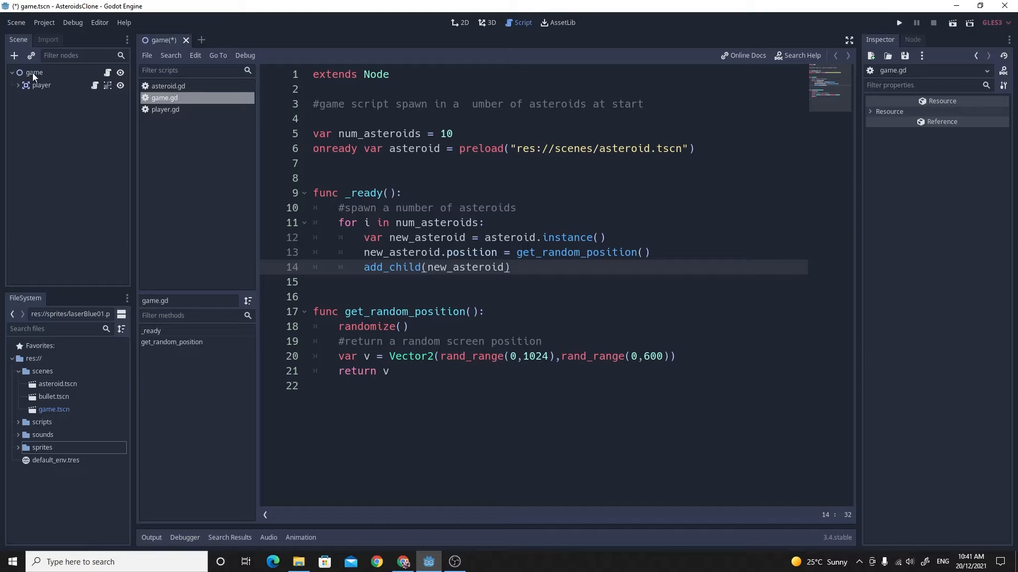
pyautogui.moveTo(34, 76)
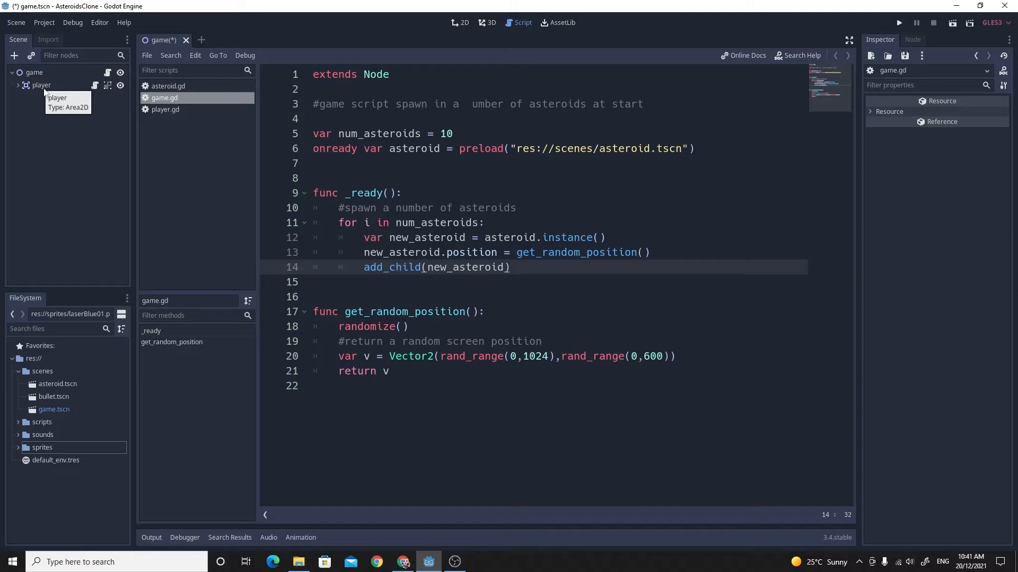
pyautogui.moveTo(34, 77)
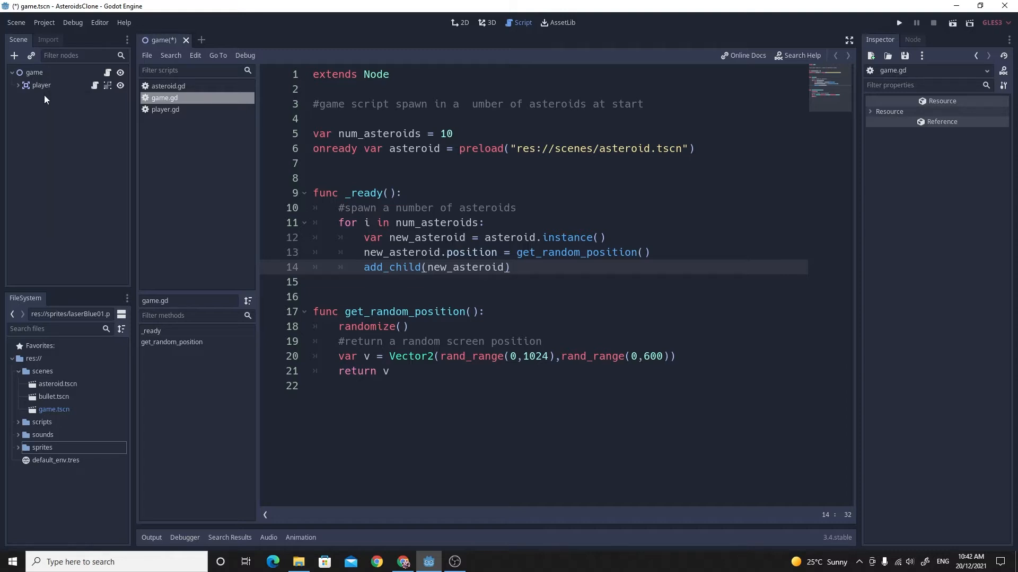
pyautogui.moveTo(40, 74)
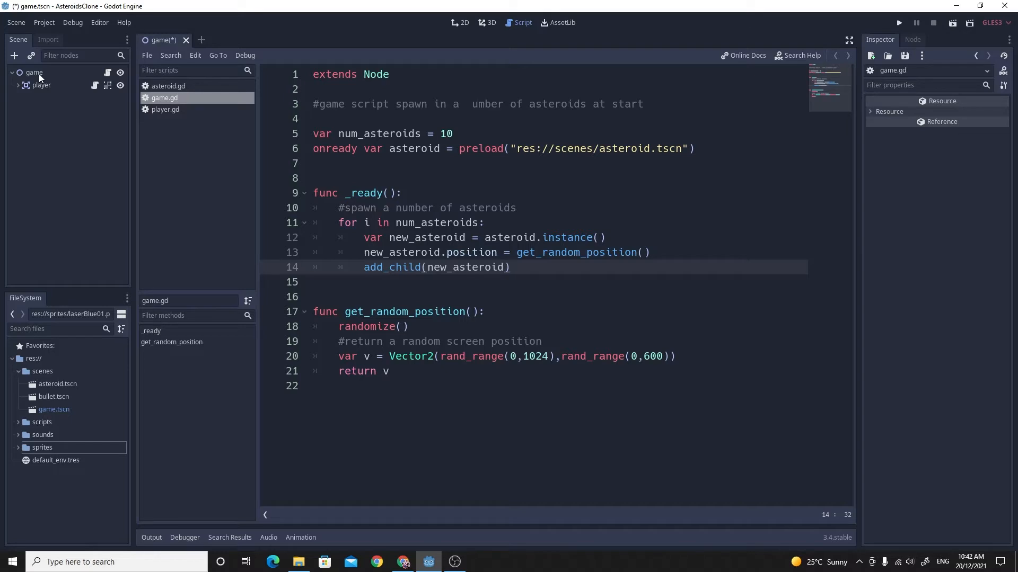
pyautogui.moveTo(105, 77)
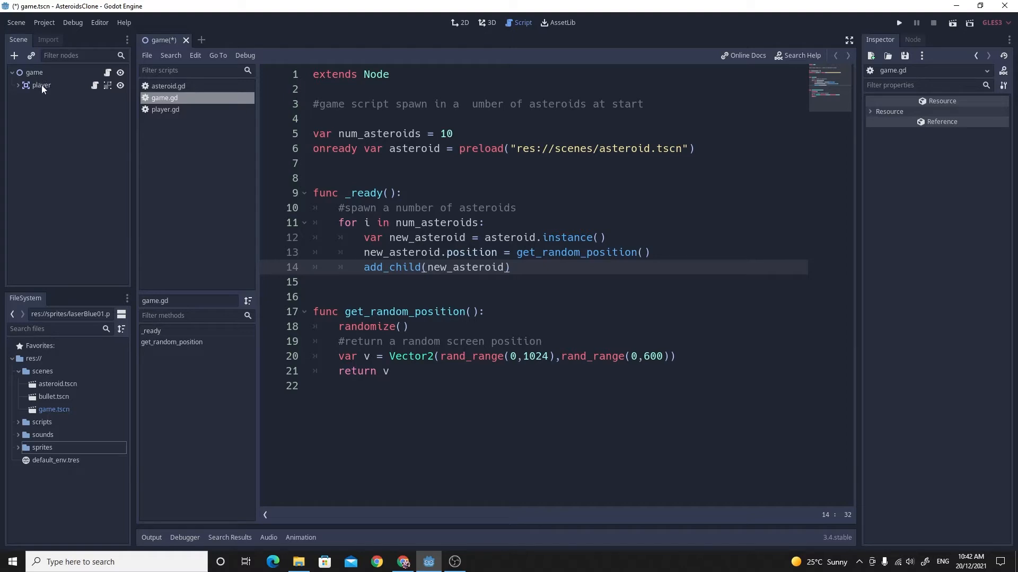
pyautogui.moveTo(42, 84)
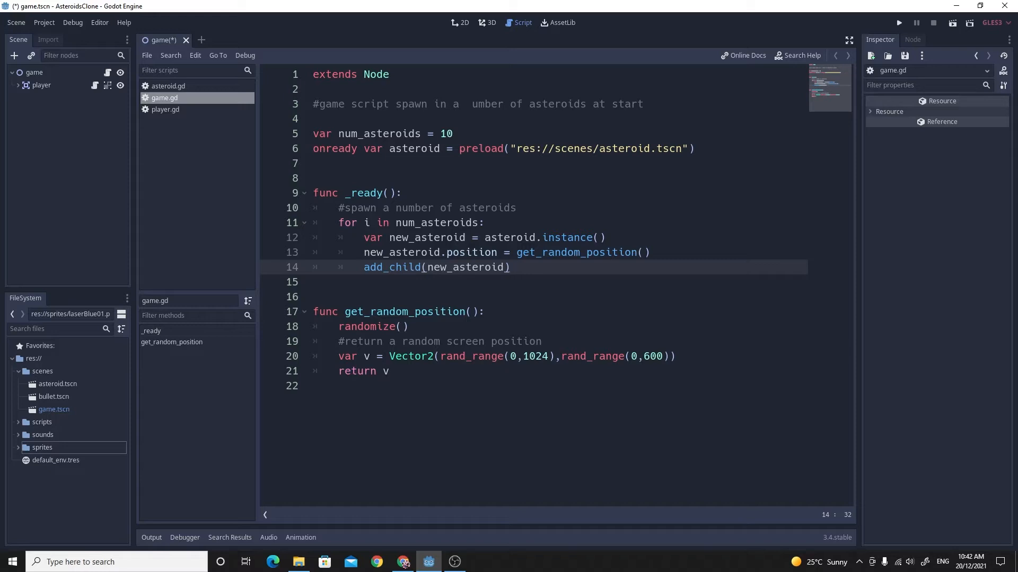
# Step: Write onready var bullet = preload("res://scenes/bullet.tscn") in game.gd and save the script
pyautogui.write('onready var')
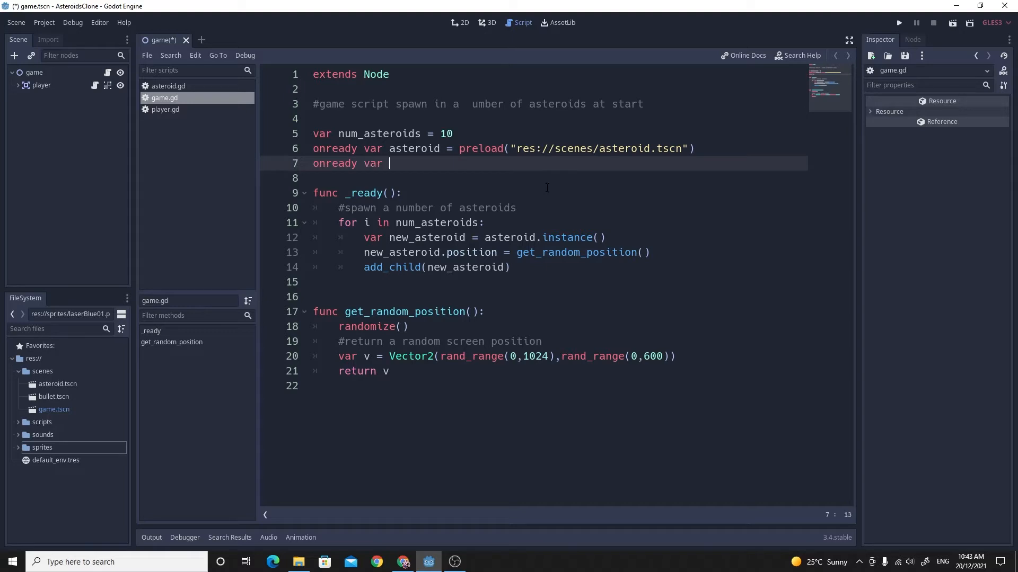
pyautogui.write('bull')
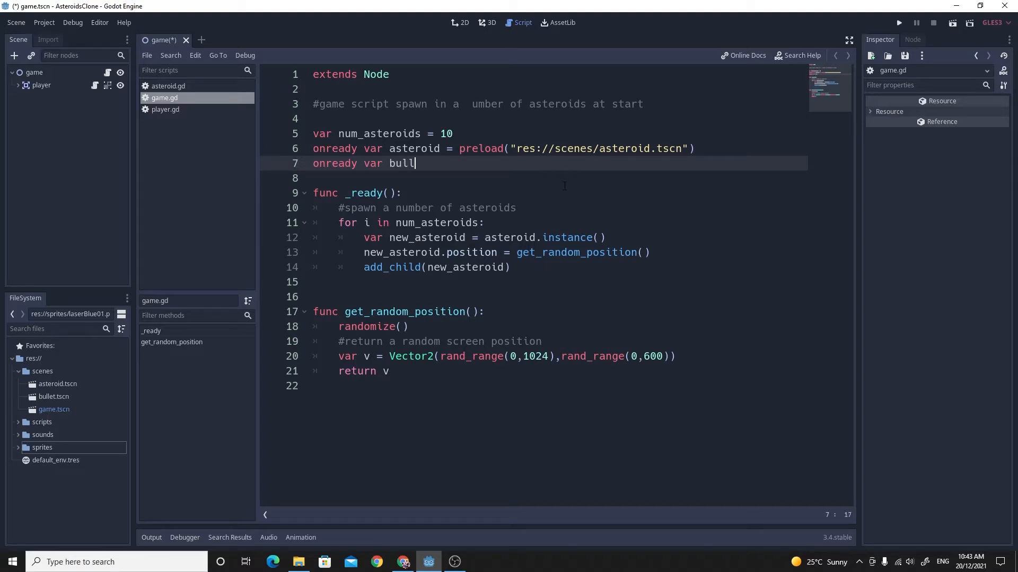
pyautogui.write('et =')
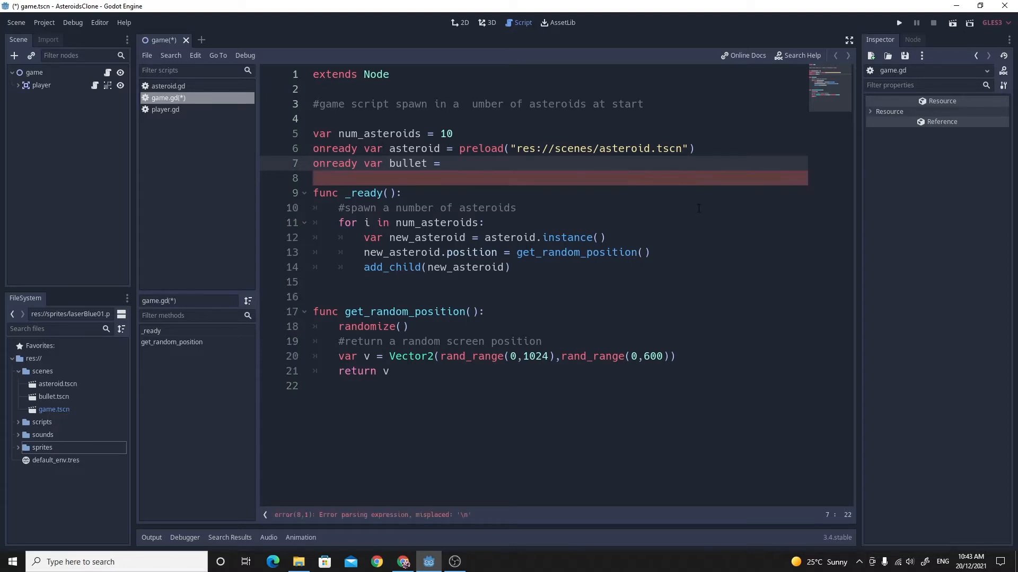
pyautogui.write('preload')
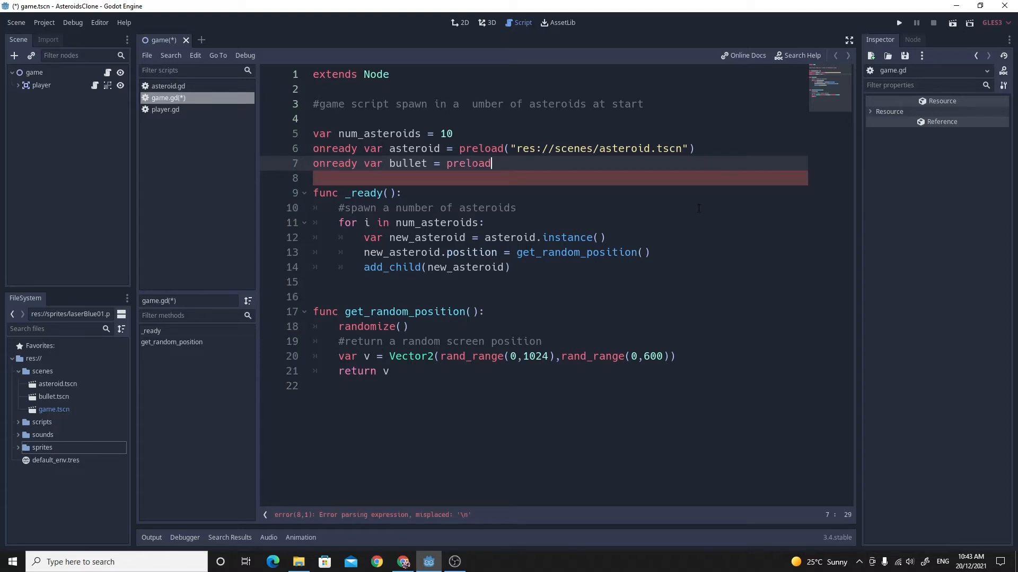
pyautogui.write('(')
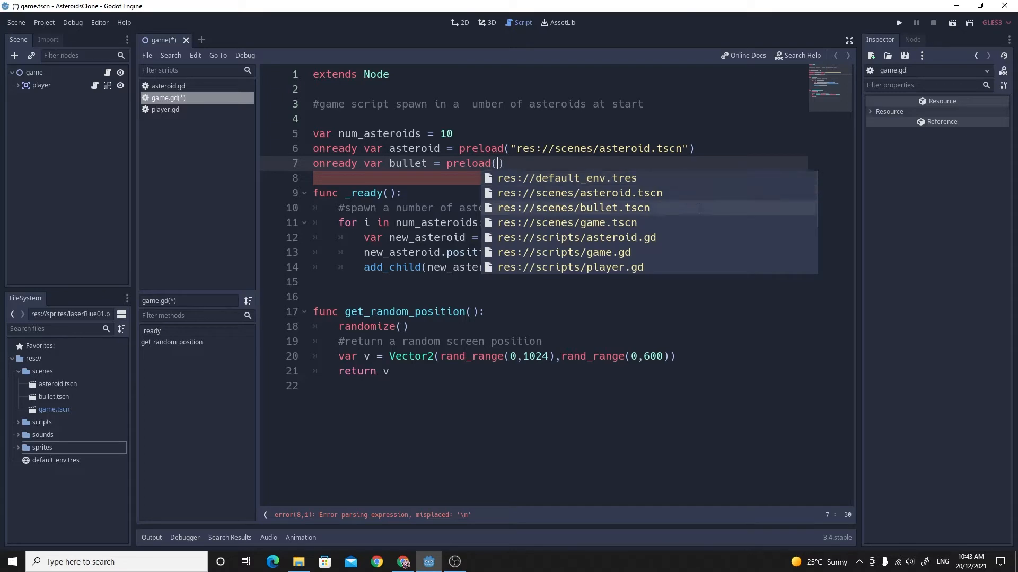
pyautogui.click(573, 208)
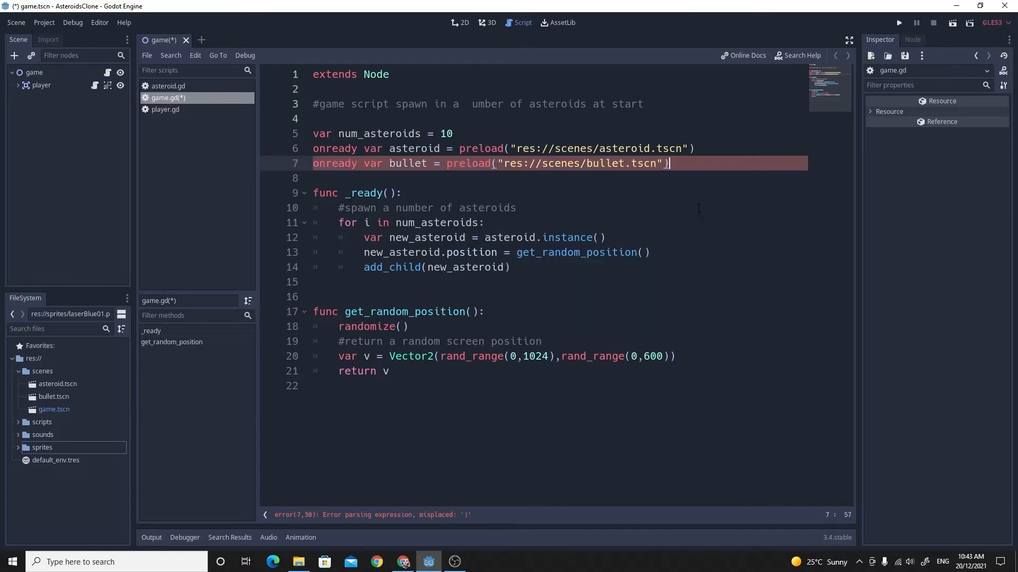
pyautogui.press('ctrl+s')
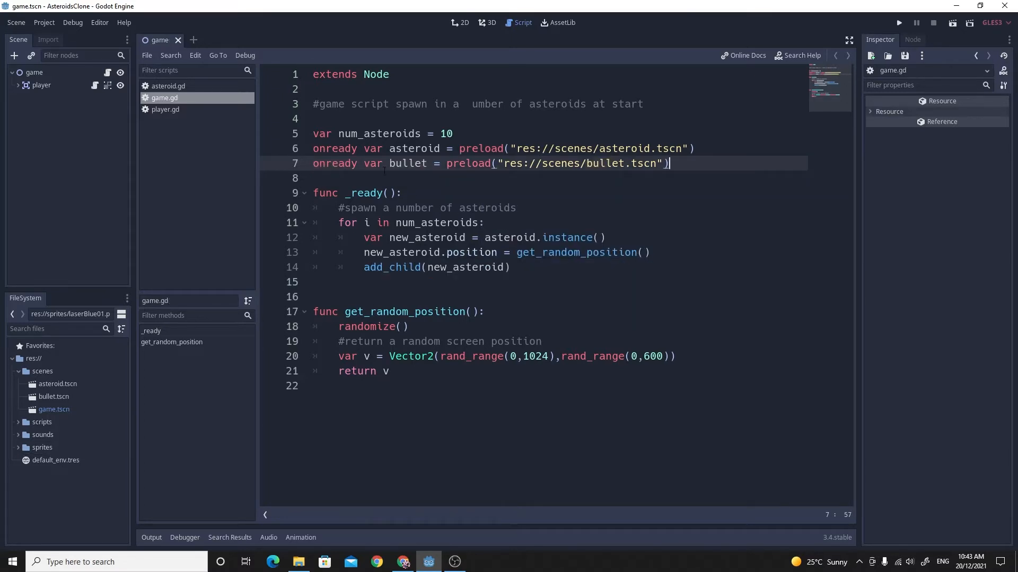
pyautogui.click(443, 386)
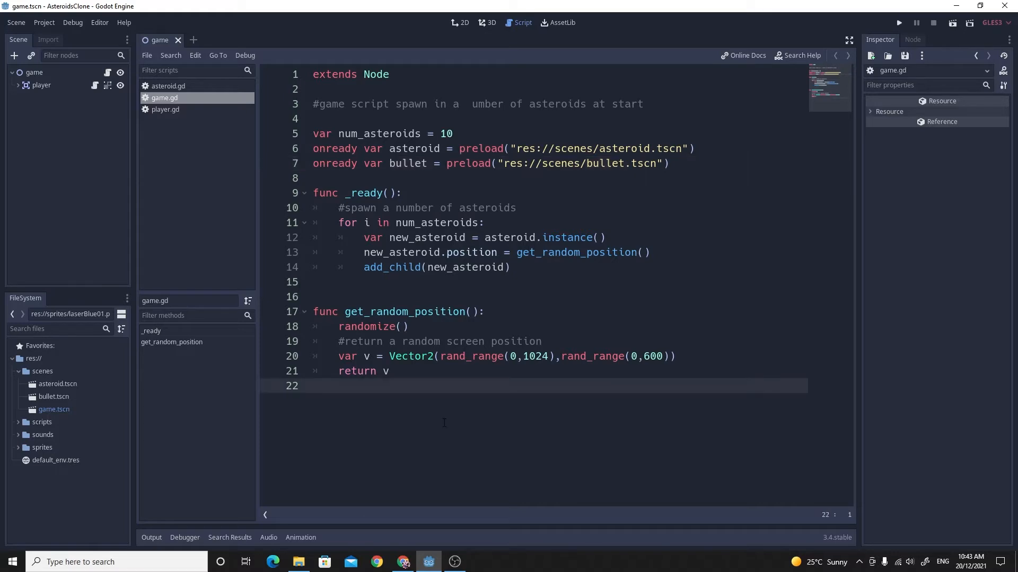
# Step: Start func _process(delta): at the end of game.gd with a comment about checking the key and shooting bullets
pyautogui.write('func')
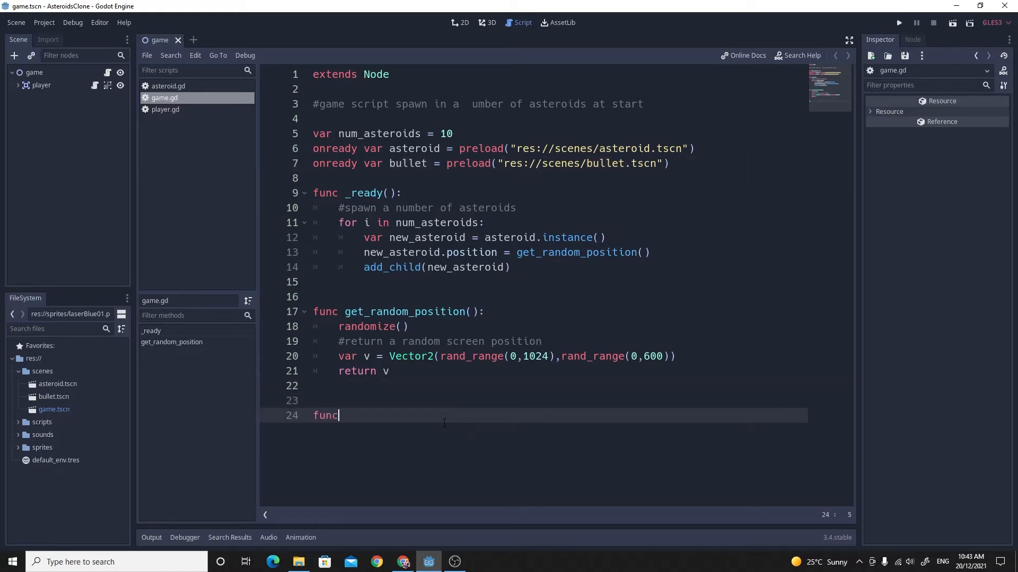
pyautogui.write('_process(delta):')
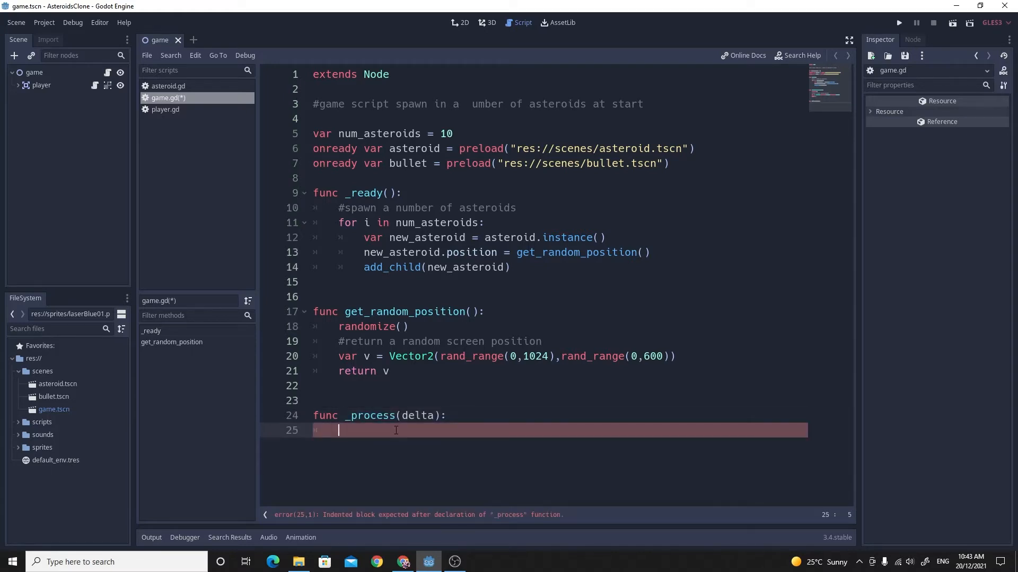
pyautogui.write('#')
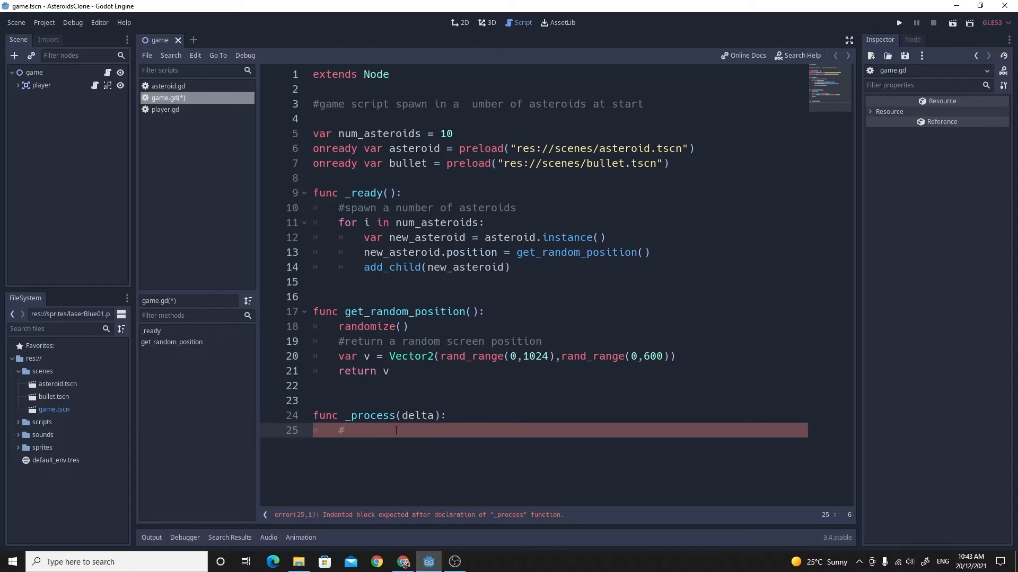
pyautogui.write('check fo')
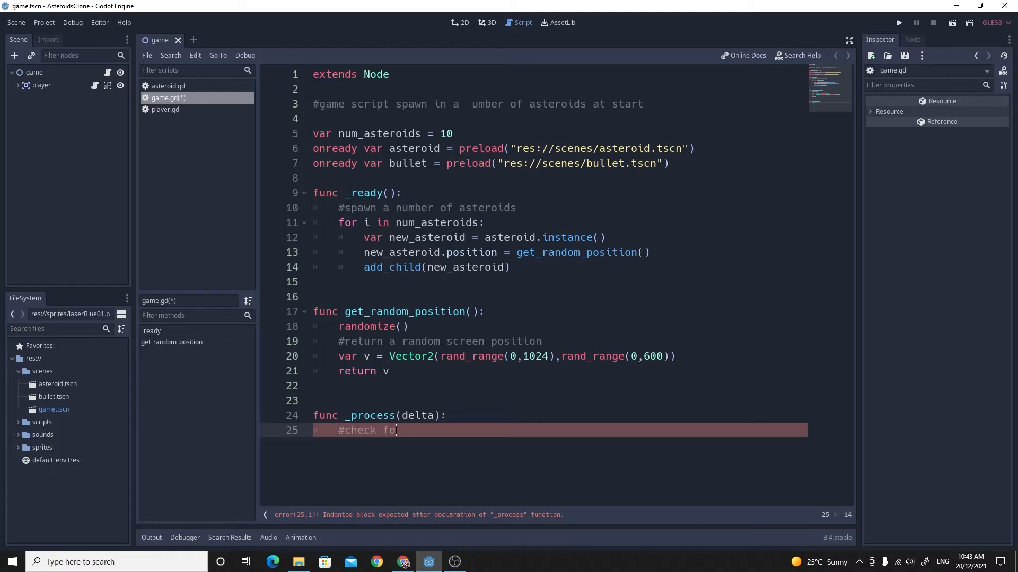
pyautogui.write('r key a')
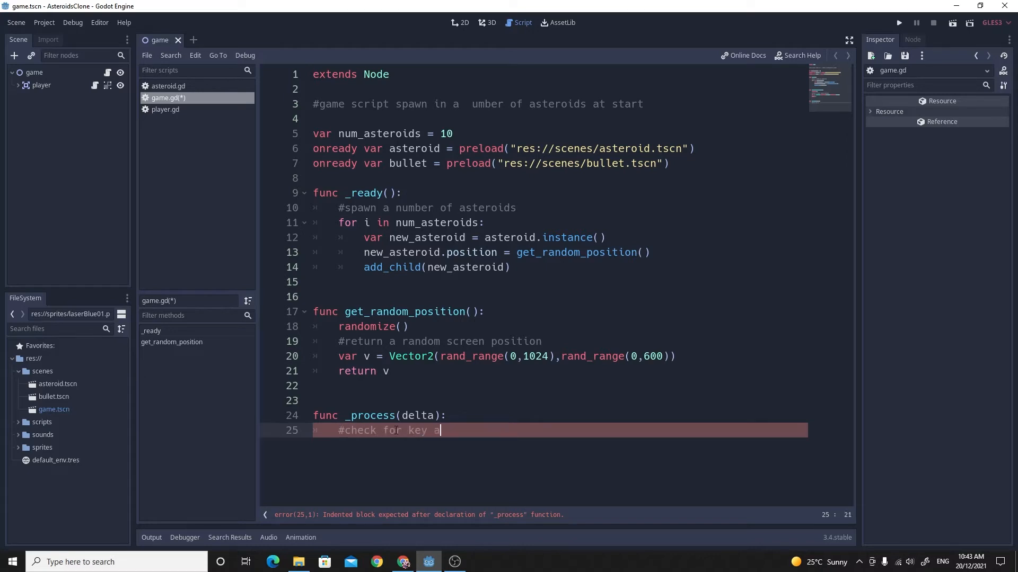
pyautogui.write('and shoot bullet')
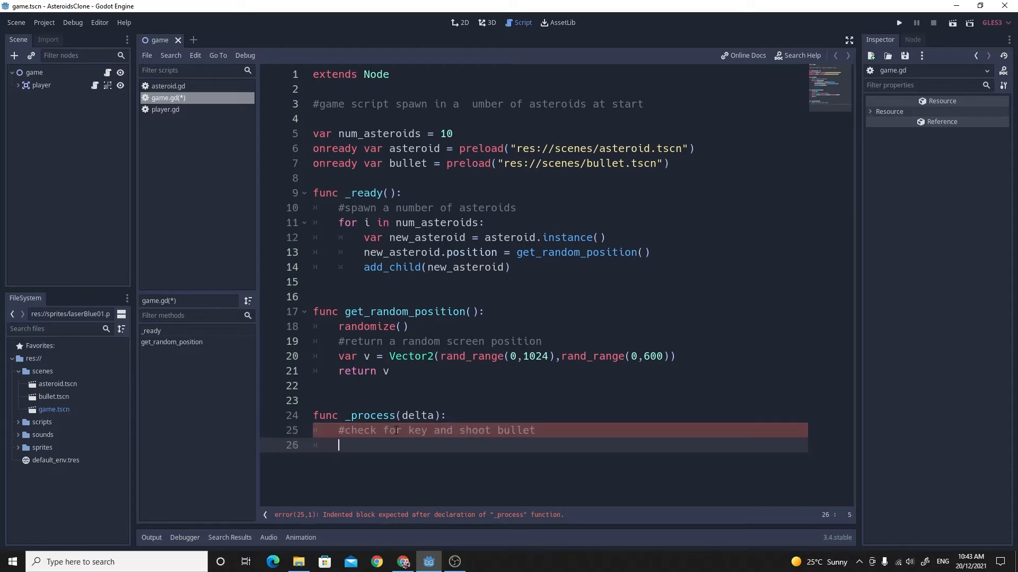
# Step: Write if Input.is_action_just_pressed("fire"): and begin its body
pyautogui.write('if')
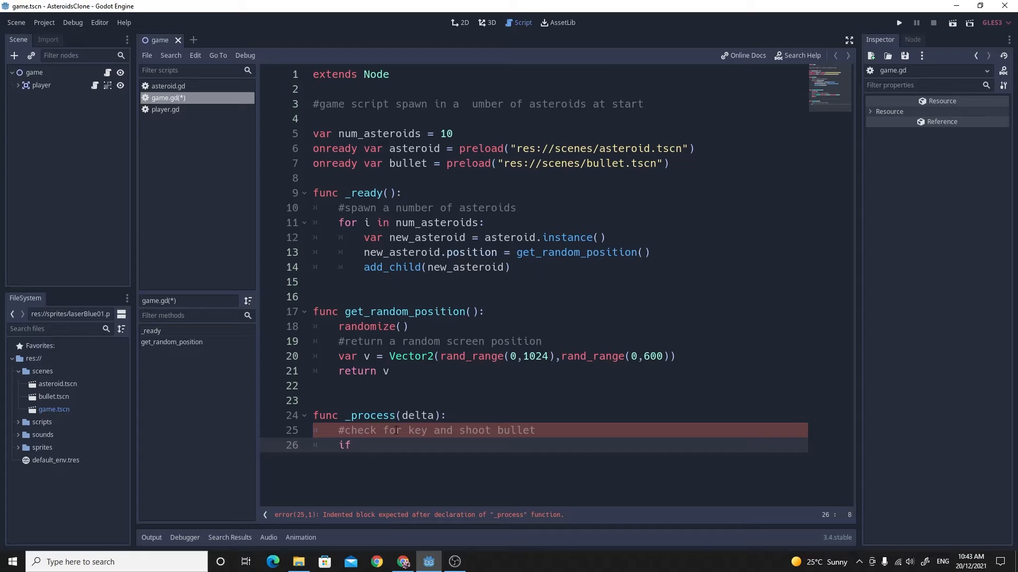
pyautogui.click(354, 444)
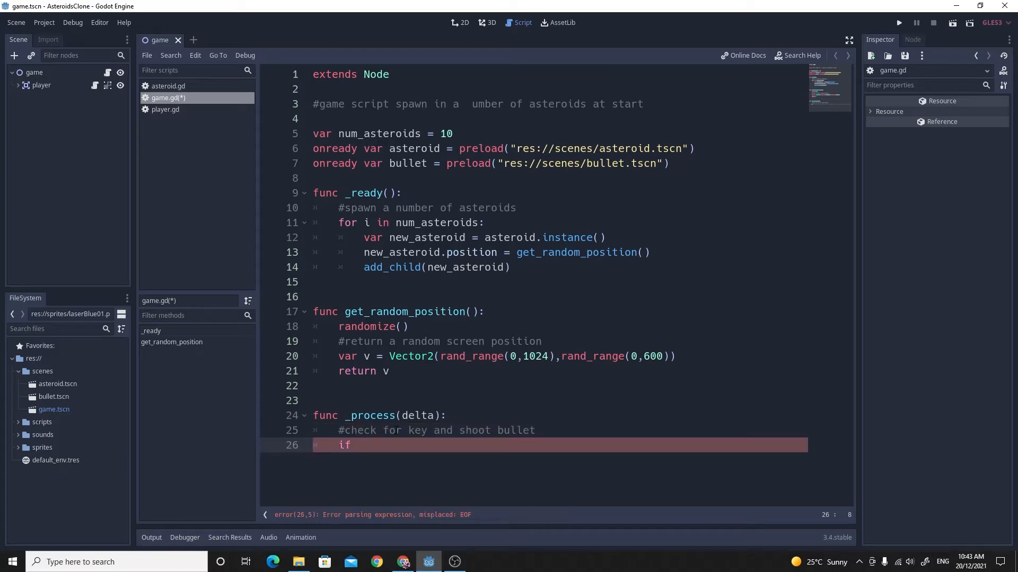
pyautogui.write('Inpu')
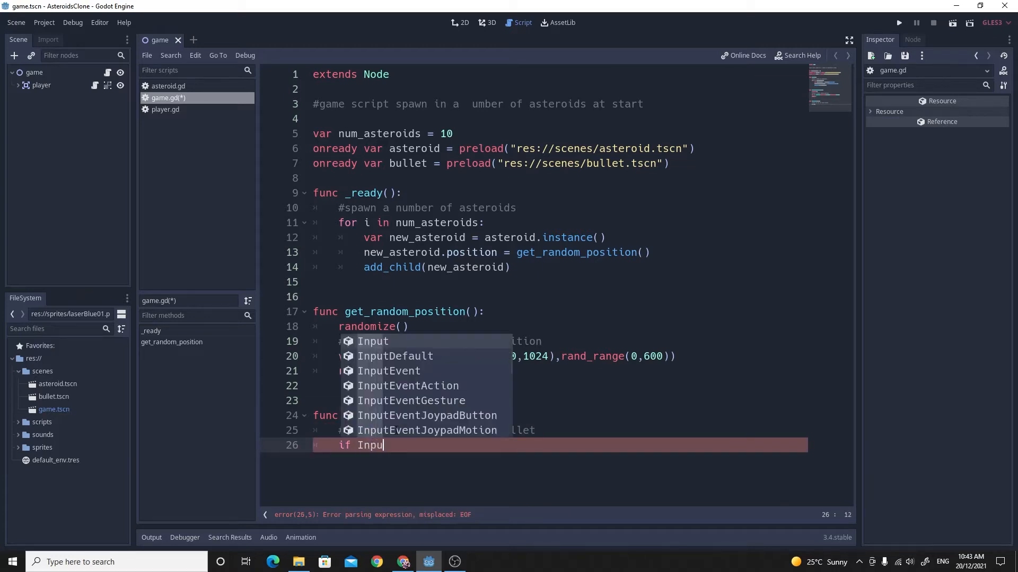
pyautogui.write('t.')
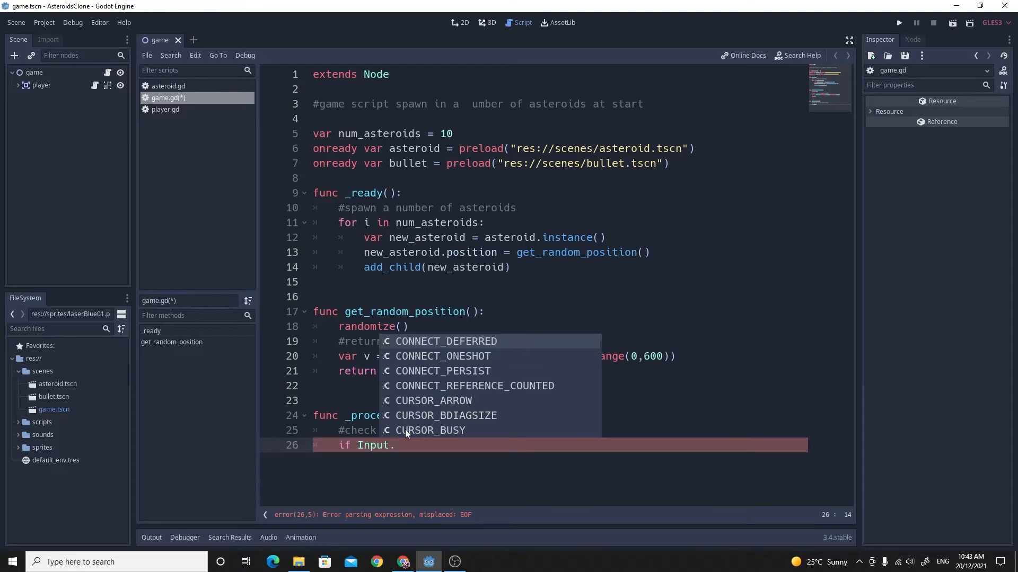
pyautogui.write('is_action_just_pressed(')
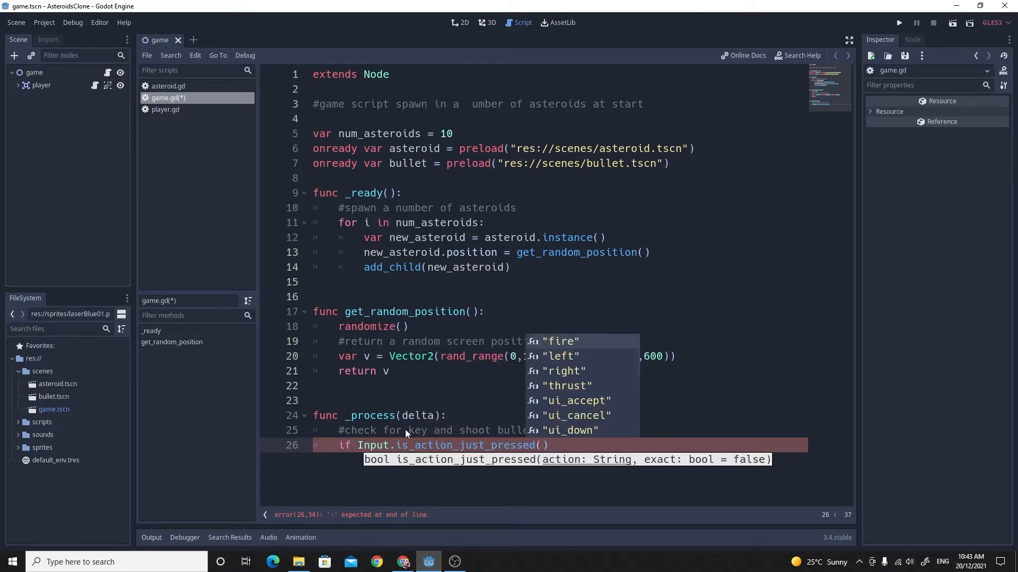
pyautogui.click(559, 341)
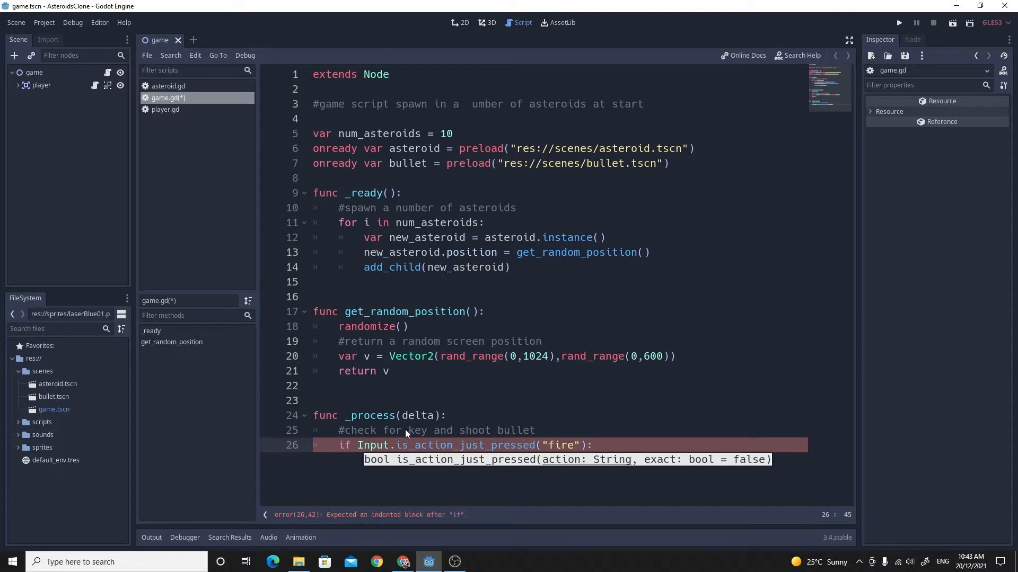
pyautogui.click(466, 445)
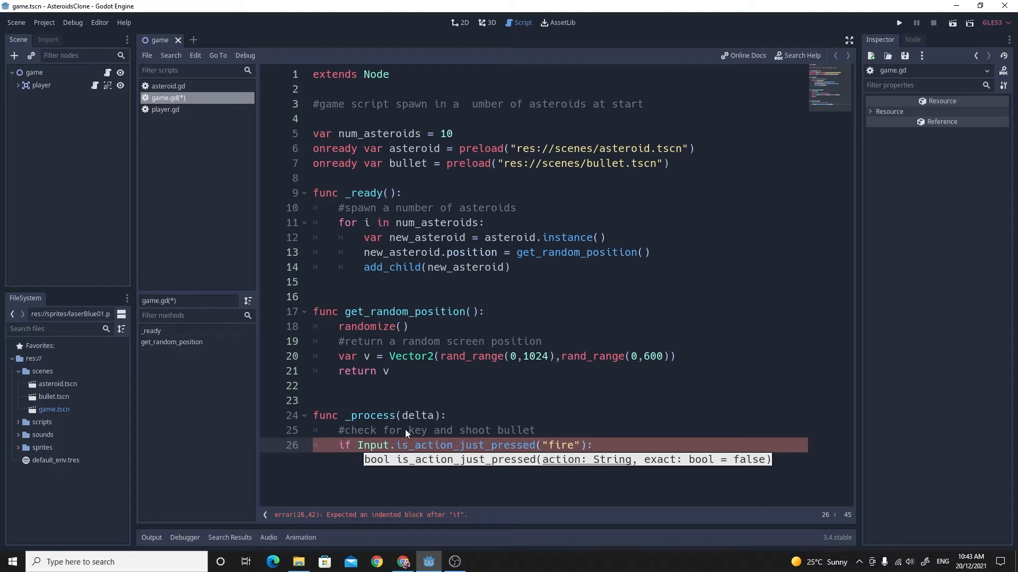
pyautogui.press('Return')
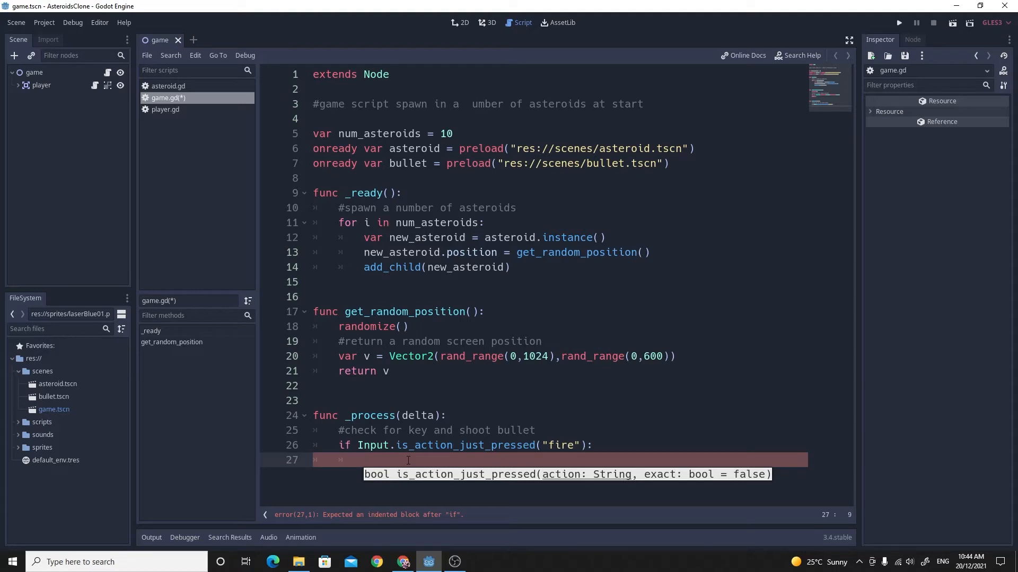
# Step: Under the fire check, comment and instance the bullet scene into var new_bullet
pyautogui.write('#sho')
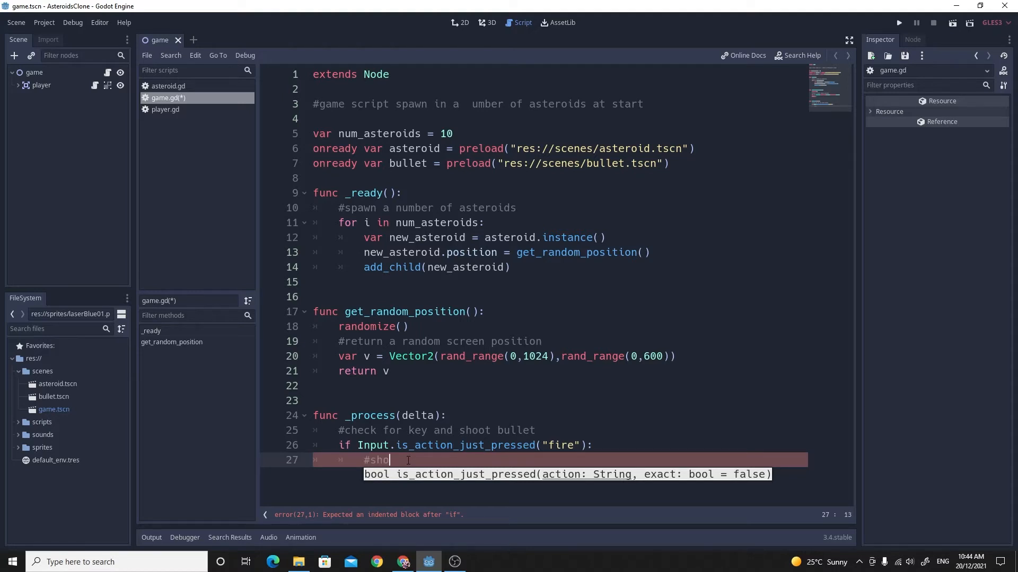
pyautogui.write('ot the bullet')
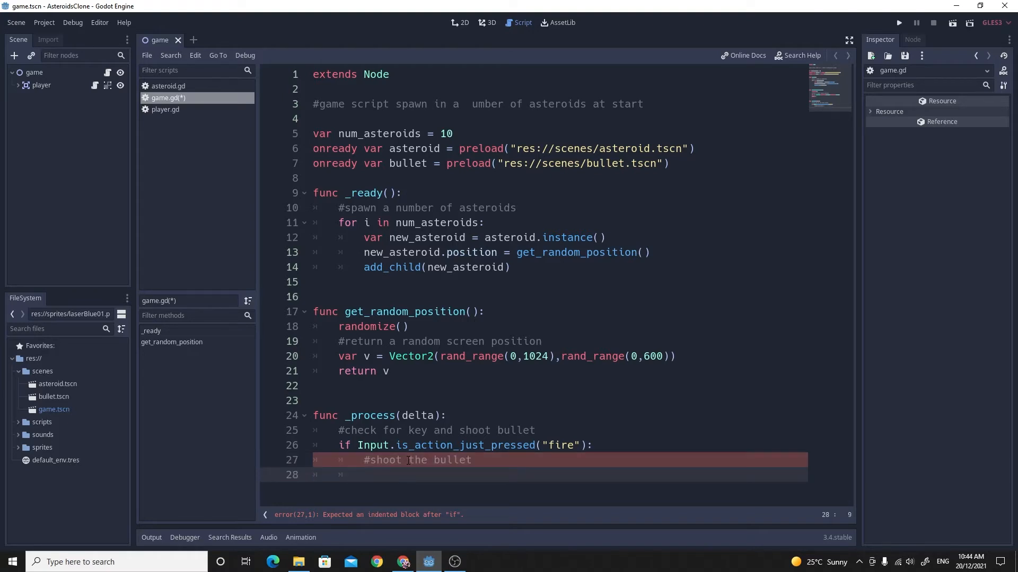
pyautogui.write('var')
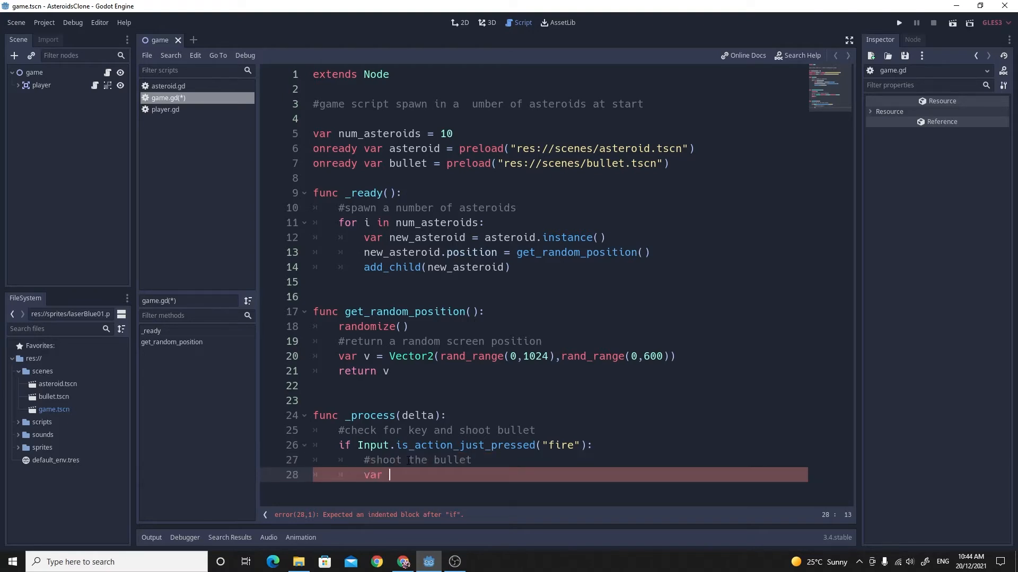
pyautogui.write('new_bu')
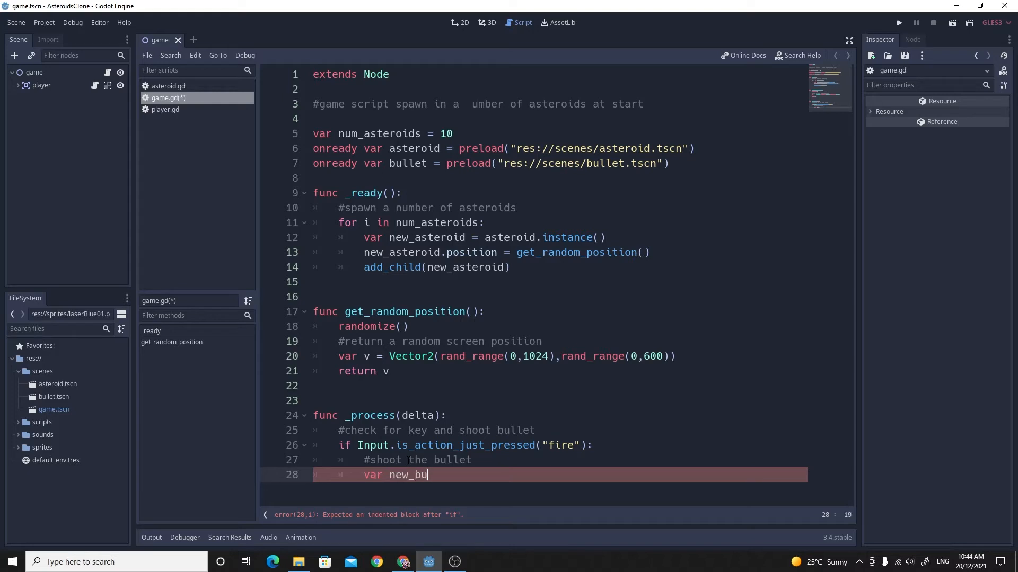
pyautogui.write('llet =')
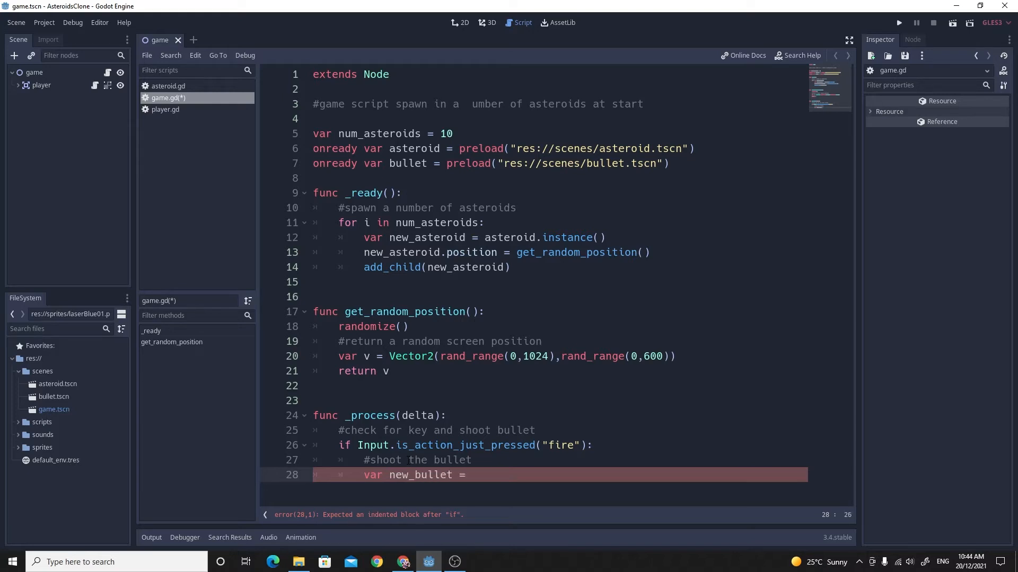
pyautogui.write('bullet.instance(')
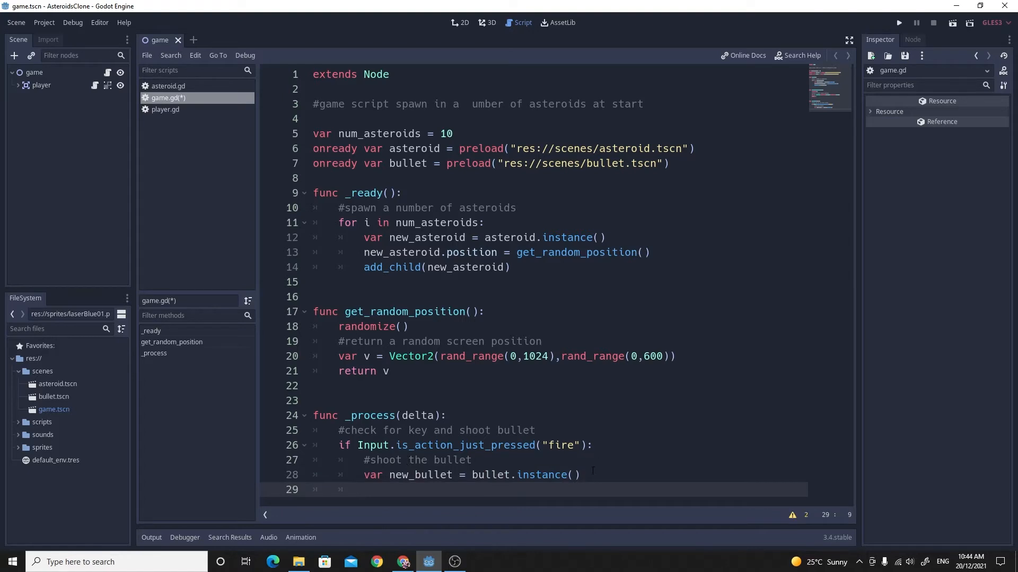
pyautogui.moveTo(682, 484)
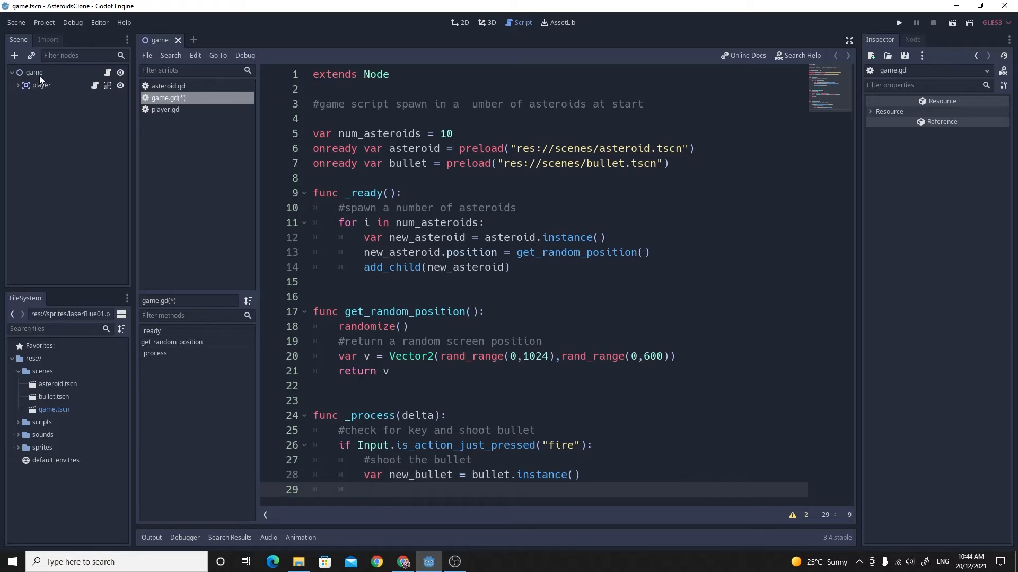
pyautogui.moveTo(38, 85)
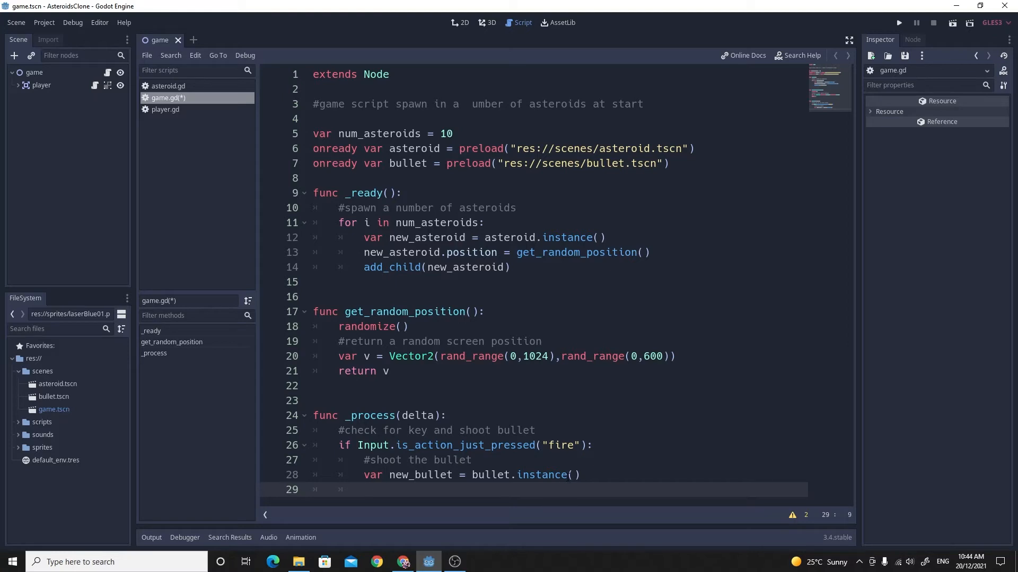
# Step: Set new_bullet's position and rotation to $player's position and rotation
pyautogui.write('new_bullet.position =')
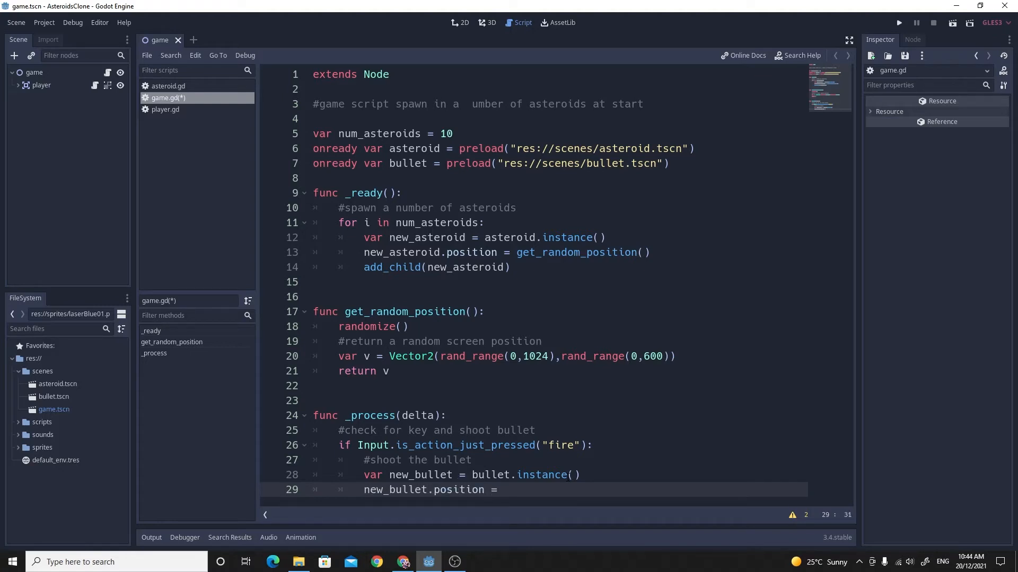
pyautogui.write('$player')
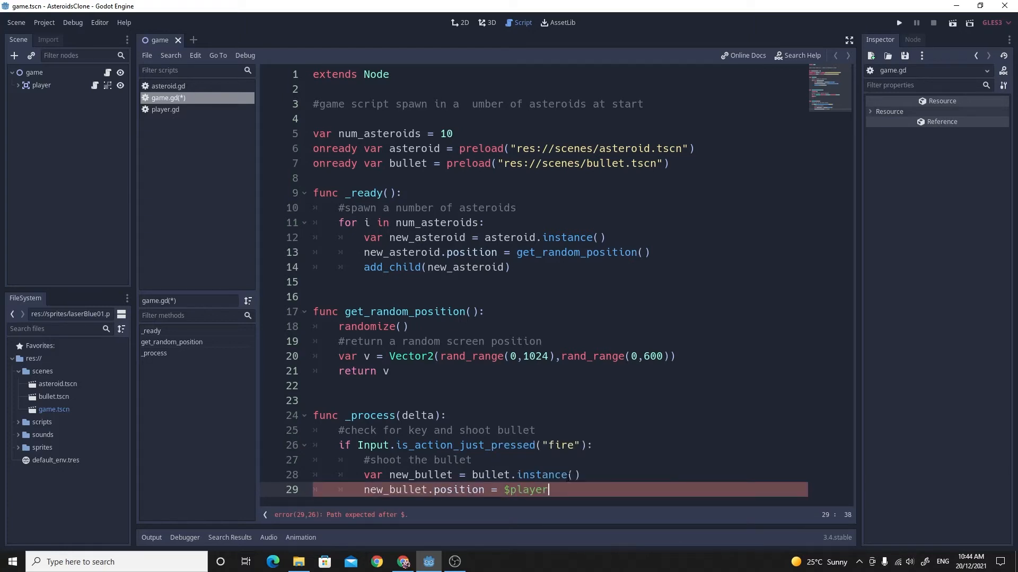
pyautogui.write('.position')
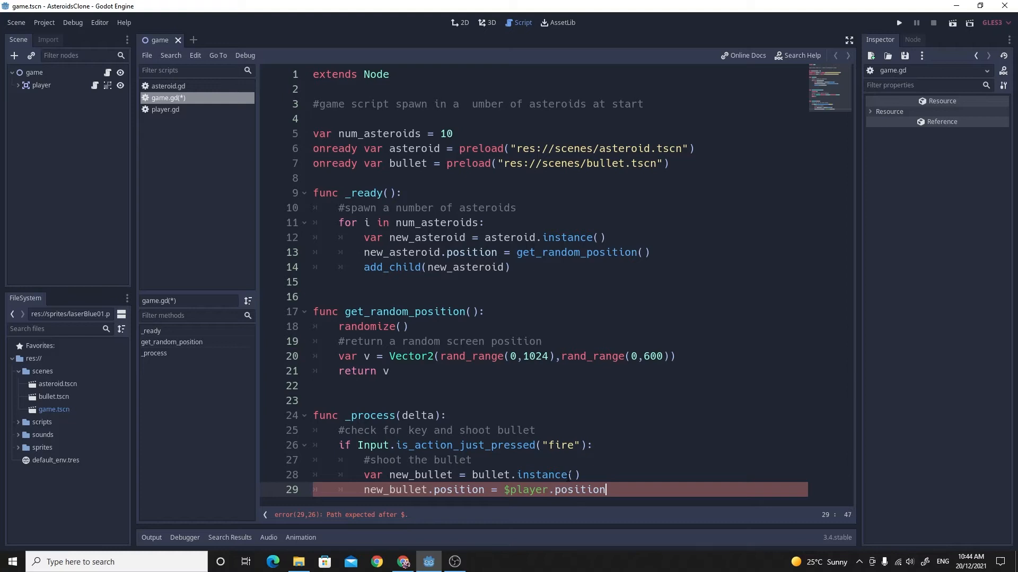
pyautogui.press('ctrl+s')
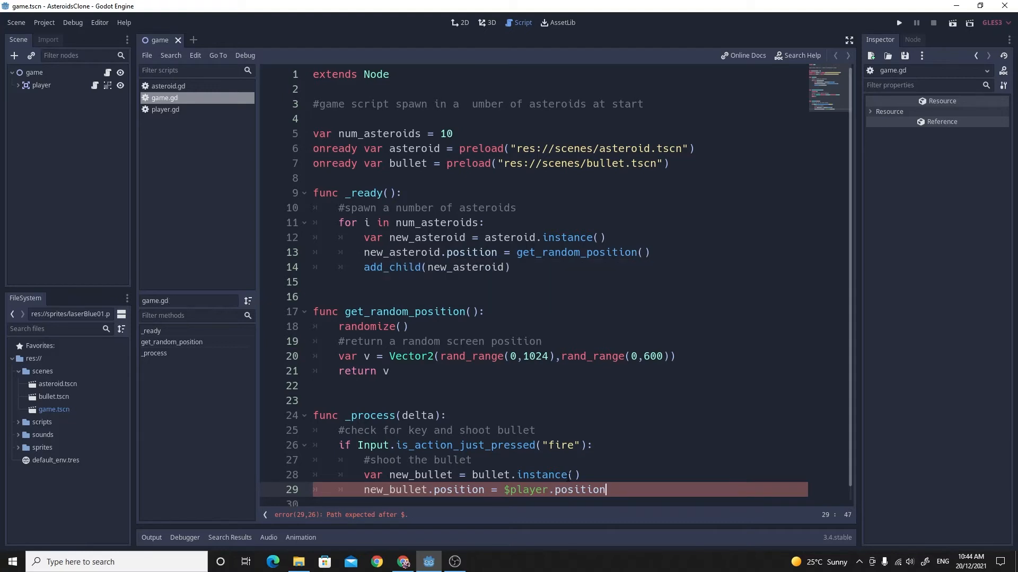
pyautogui.write('new')
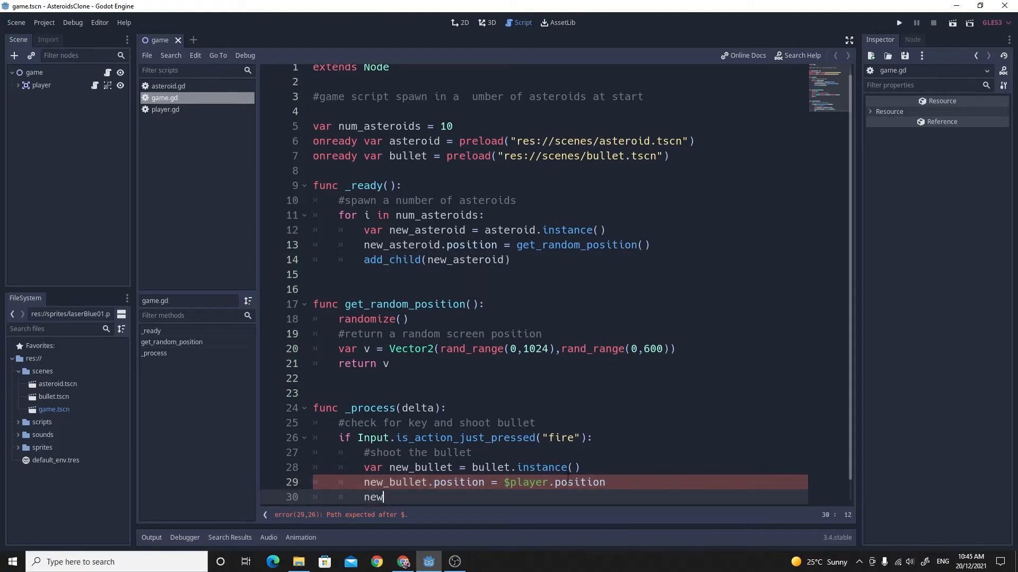
pyautogui.write('_bullet.')
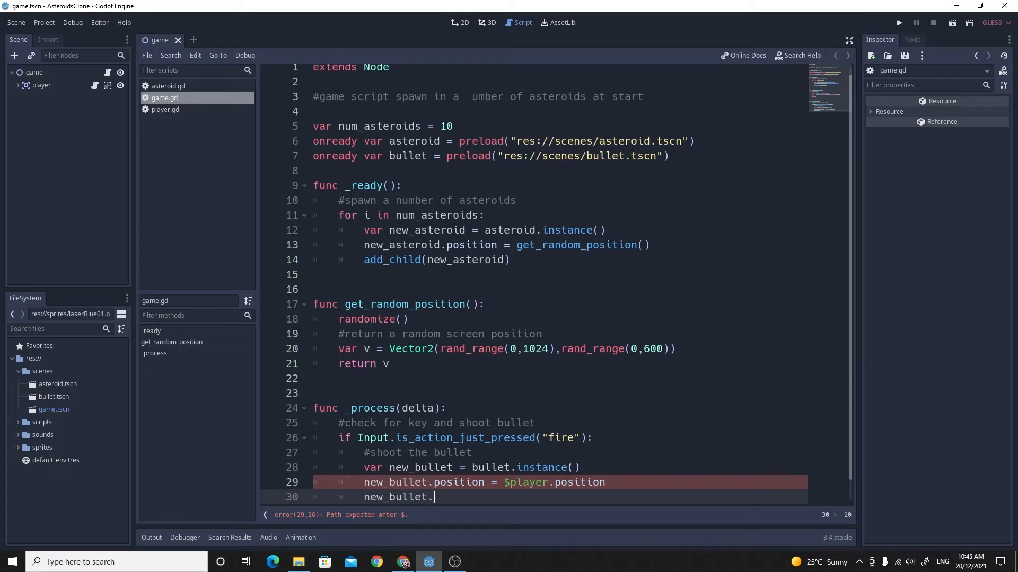
pyautogui.write('rotation')
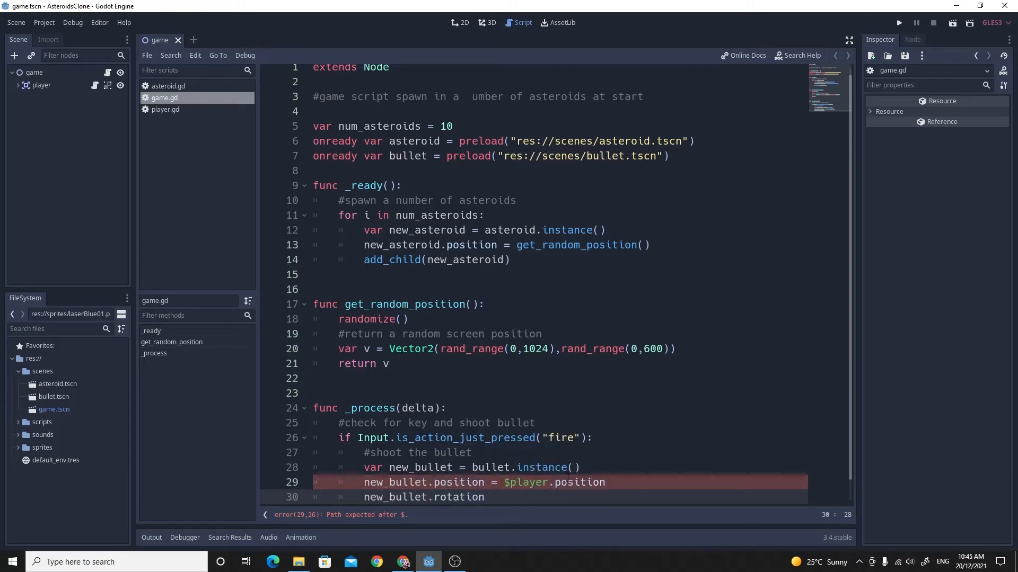
pyautogui.write('= $')
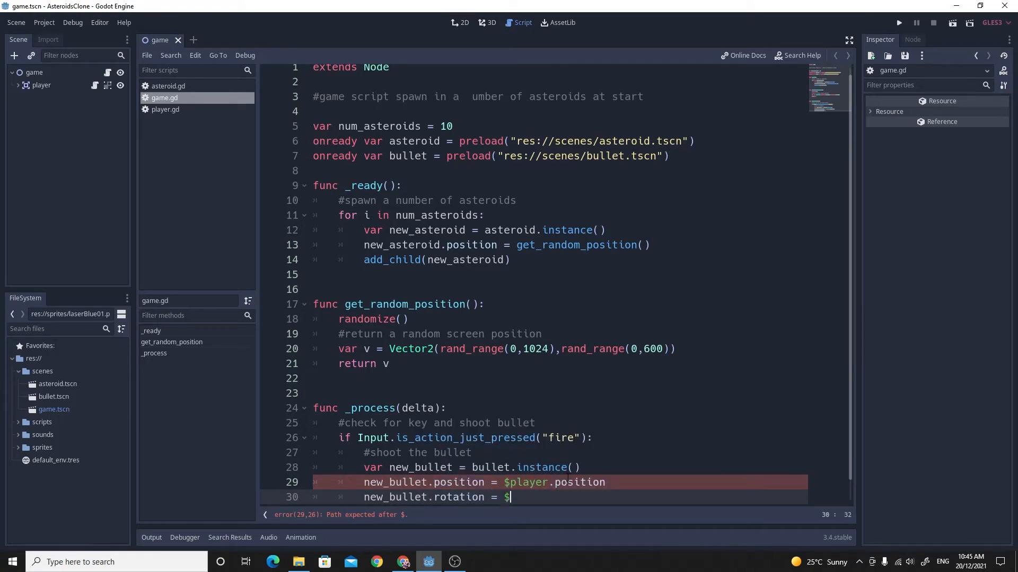
pyautogui.write('player.rotation')
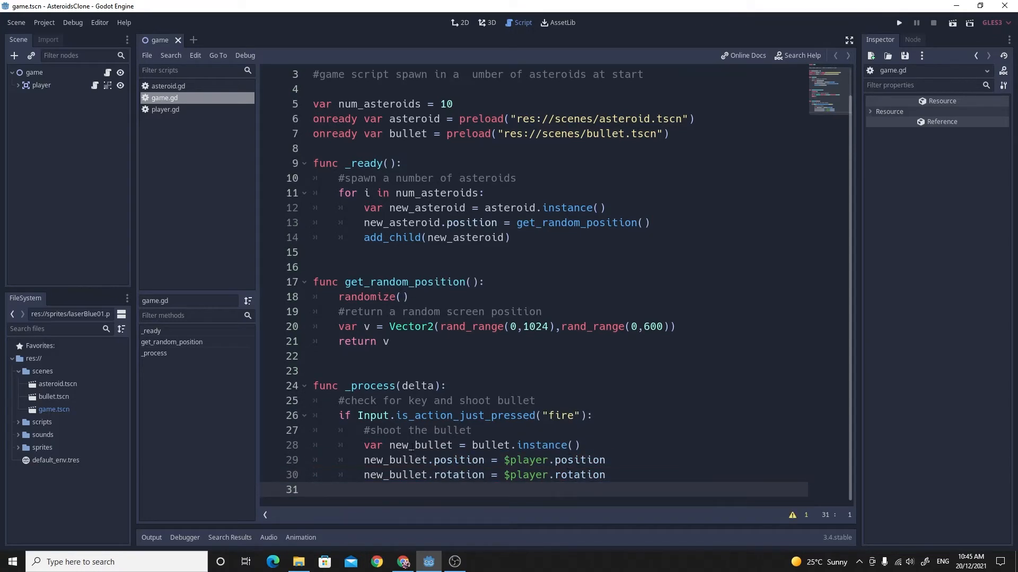
# Step: Add new_bullet to the game with add_child and launch the game to test firing
pyautogui.click(635, 475)
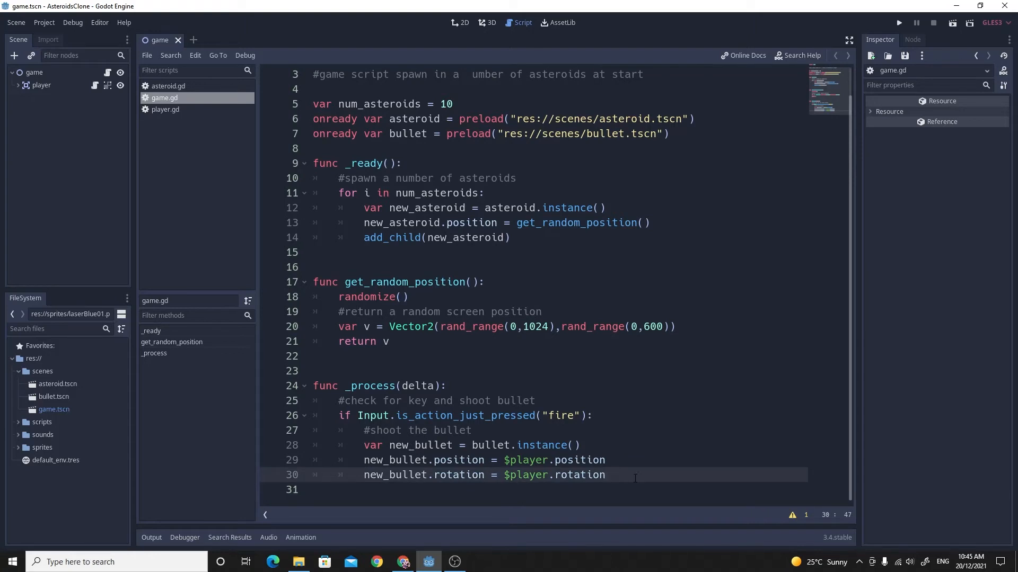
pyautogui.write('add_child(')
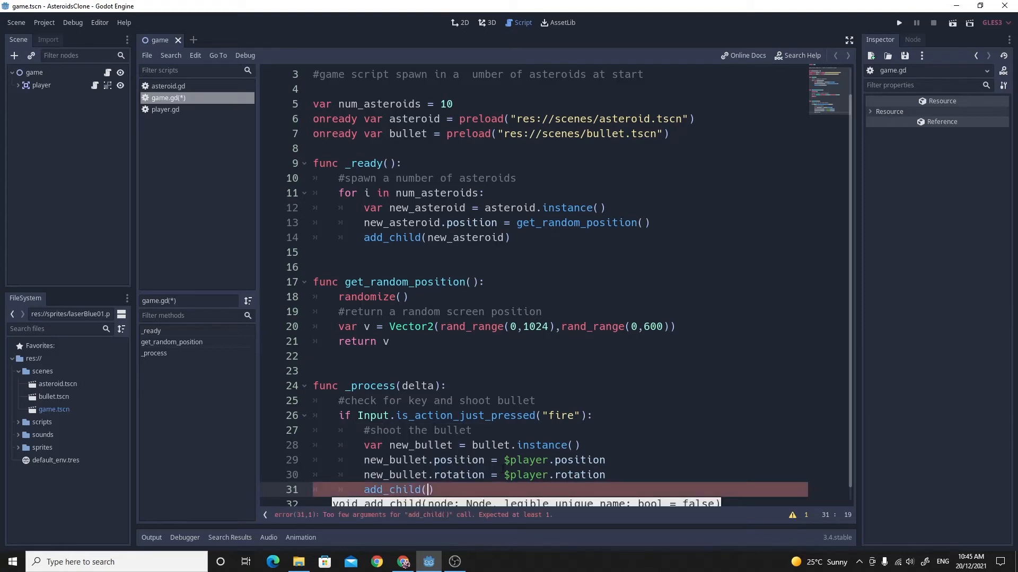
pyautogui.write('new_bullet')
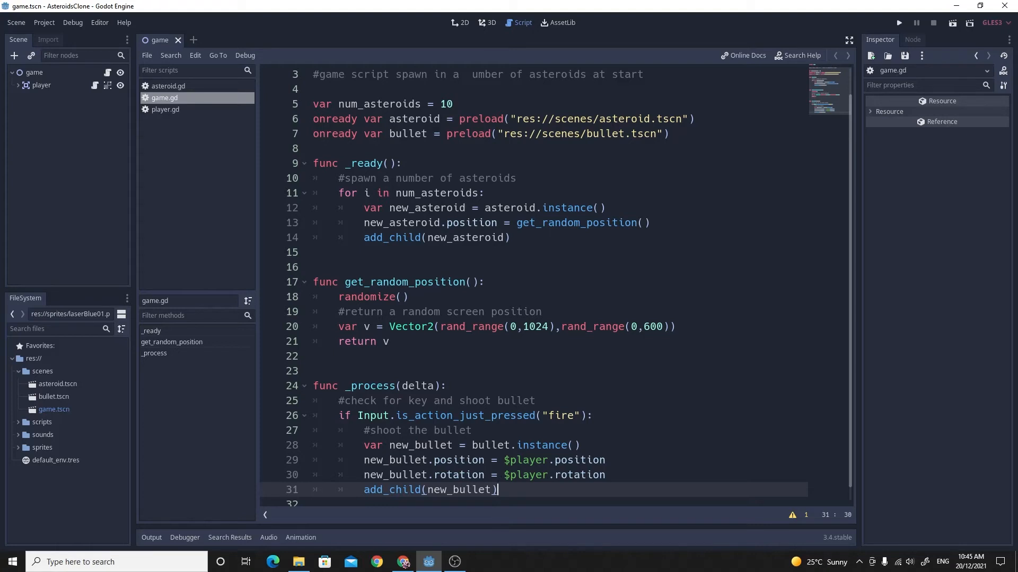
pyautogui.click(898, 23)
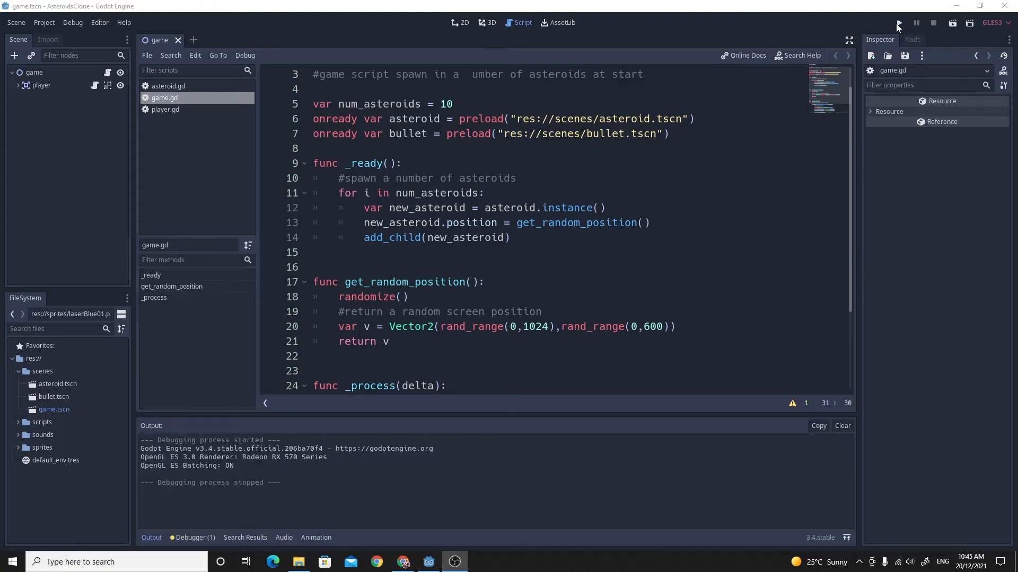
# Step: Stop the running game and open bullet.tscn from the FileSystem dock
pyautogui.click(899, 22)
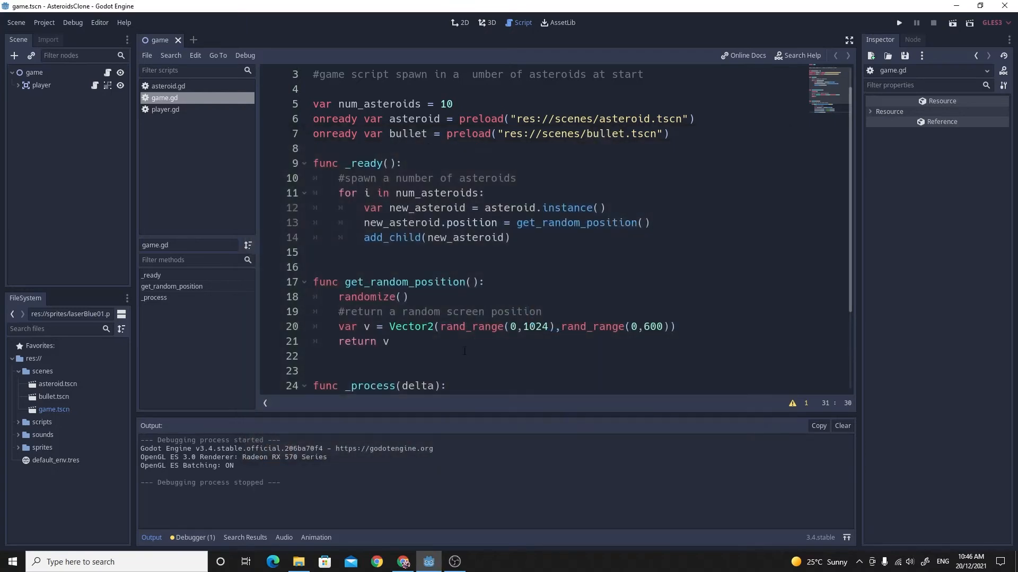
pyautogui.scroll(-3)
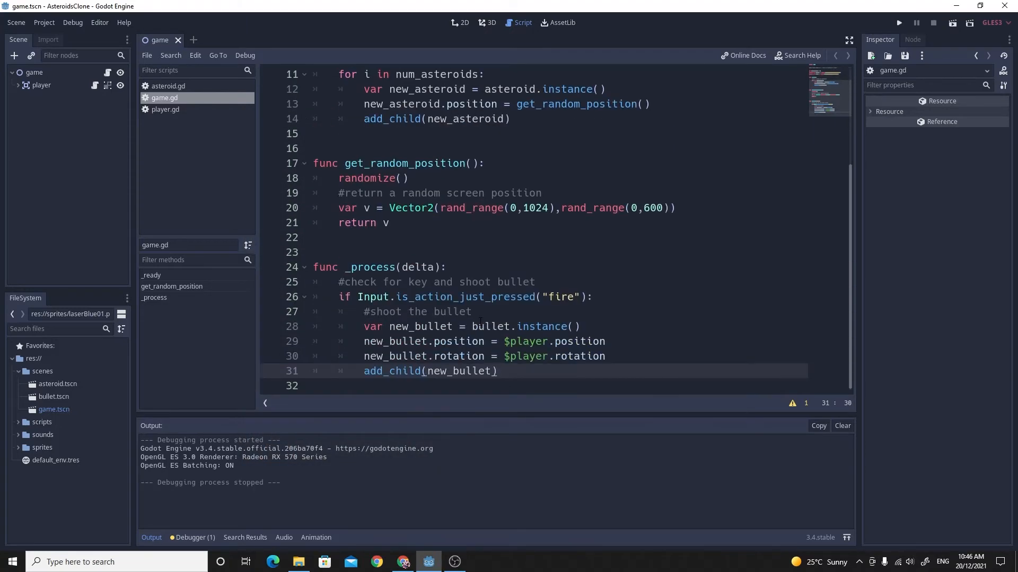
pyautogui.click(502, 371)
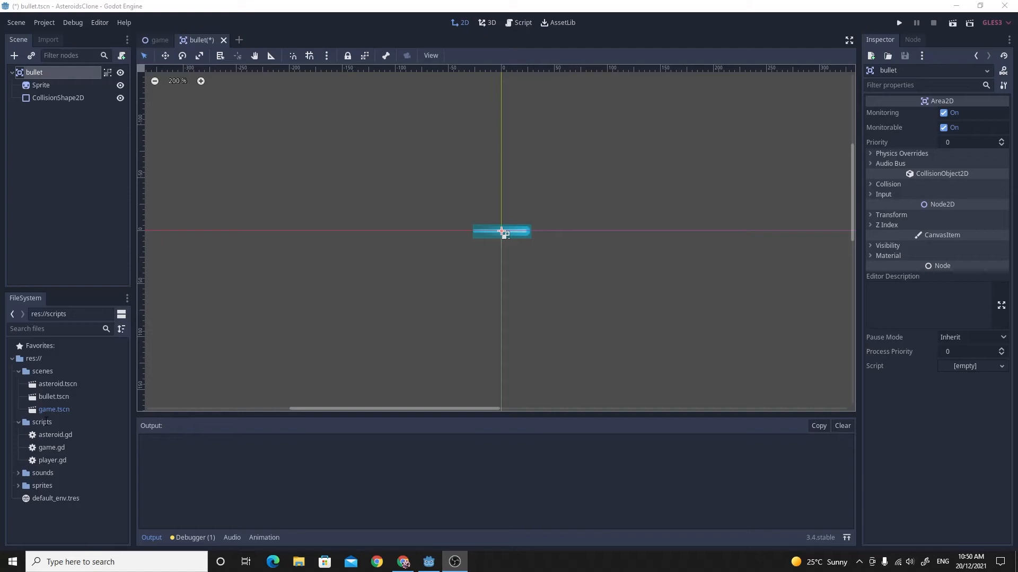
pyautogui.click(41, 422)
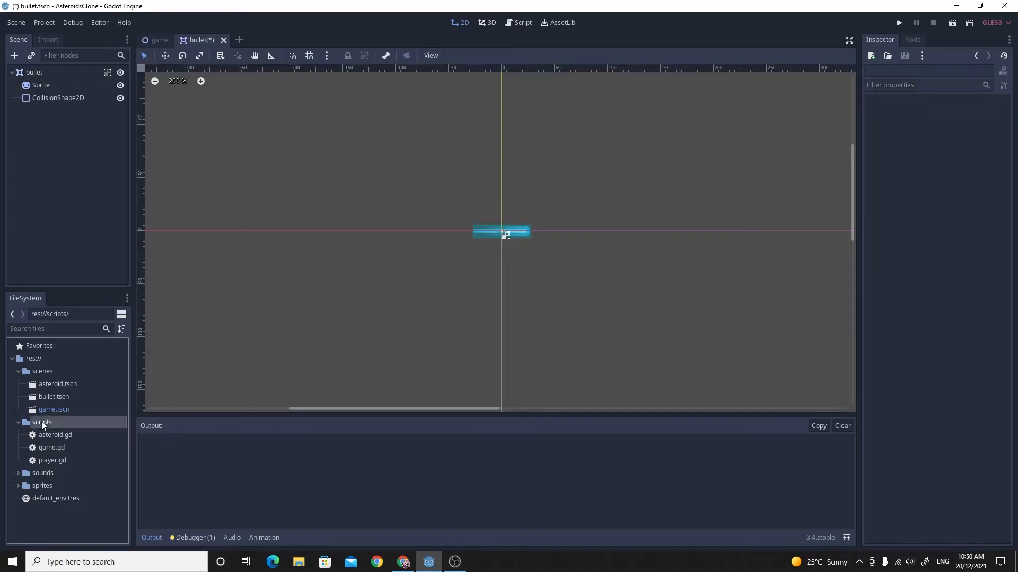
pyautogui.rightClick(42, 422)
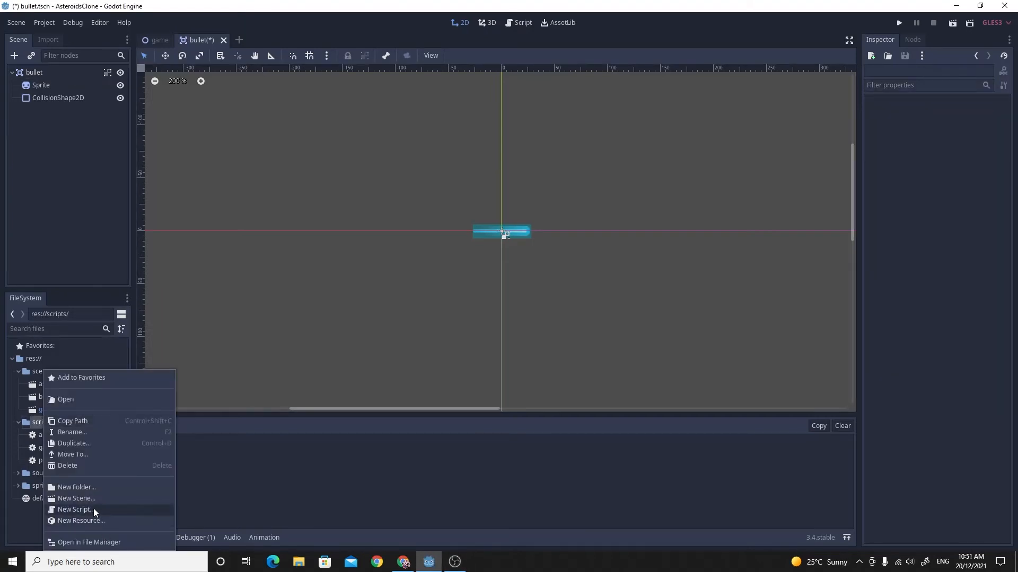
pyautogui.click(75, 509)
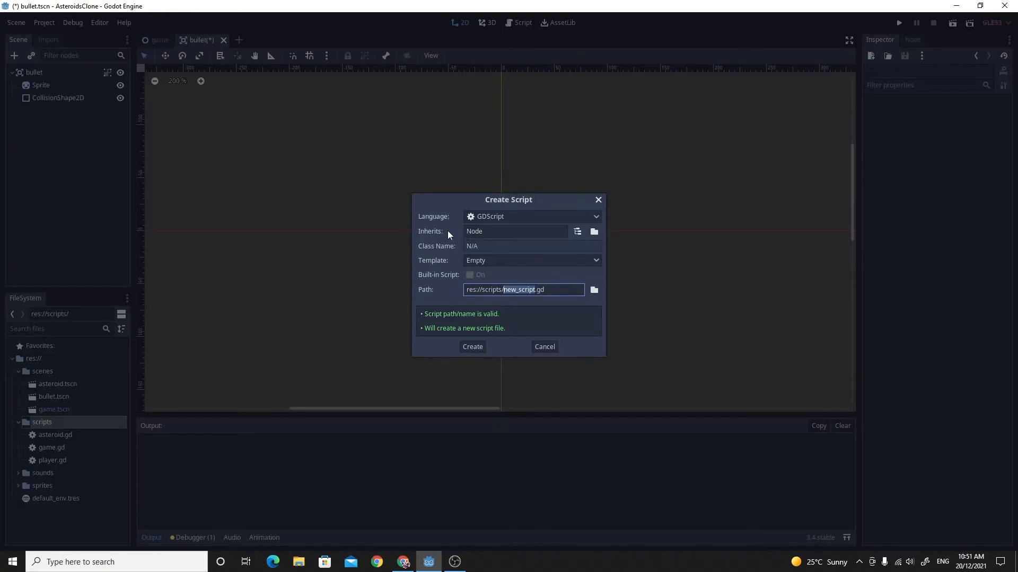
pyautogui.click(513, 231)
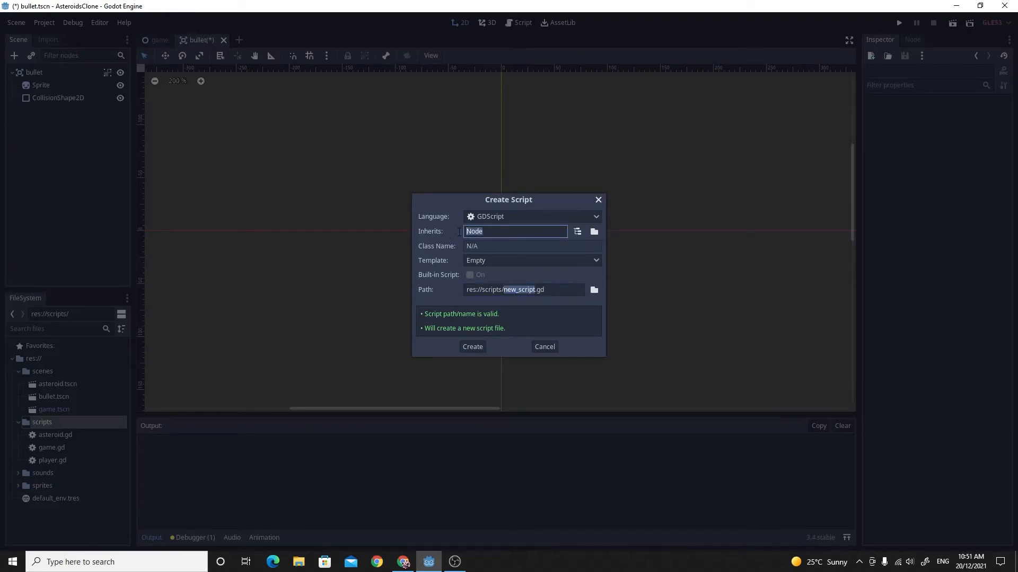
pyautogui.write('Ari')
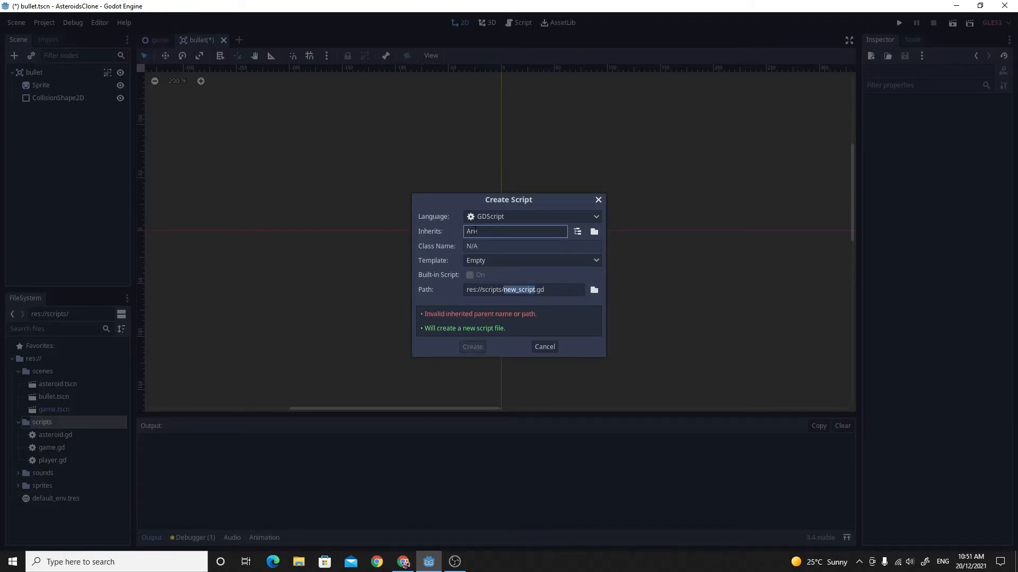
pyautogui.write('Area2D')
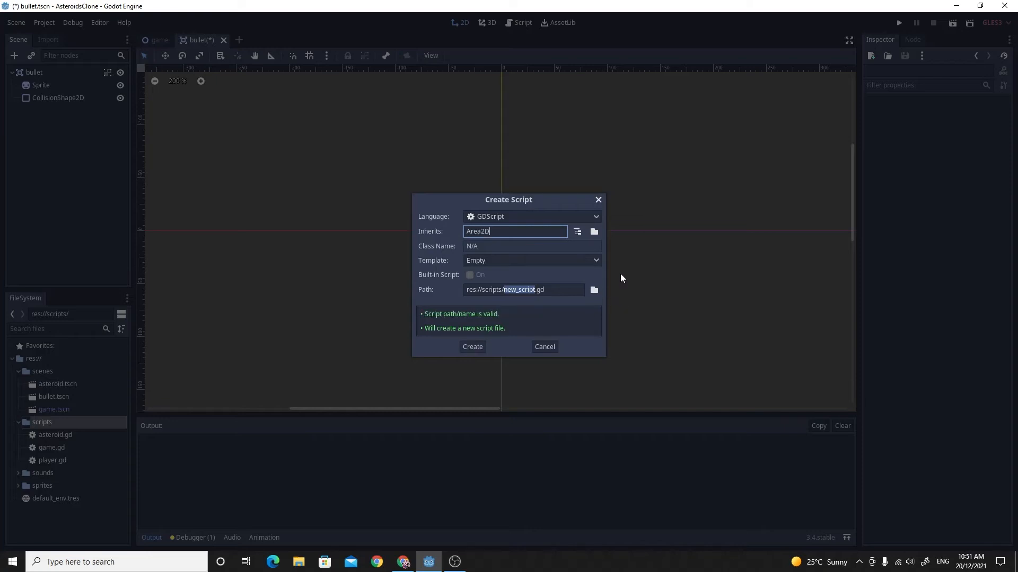
pyautogui.moveTo(239, 189)
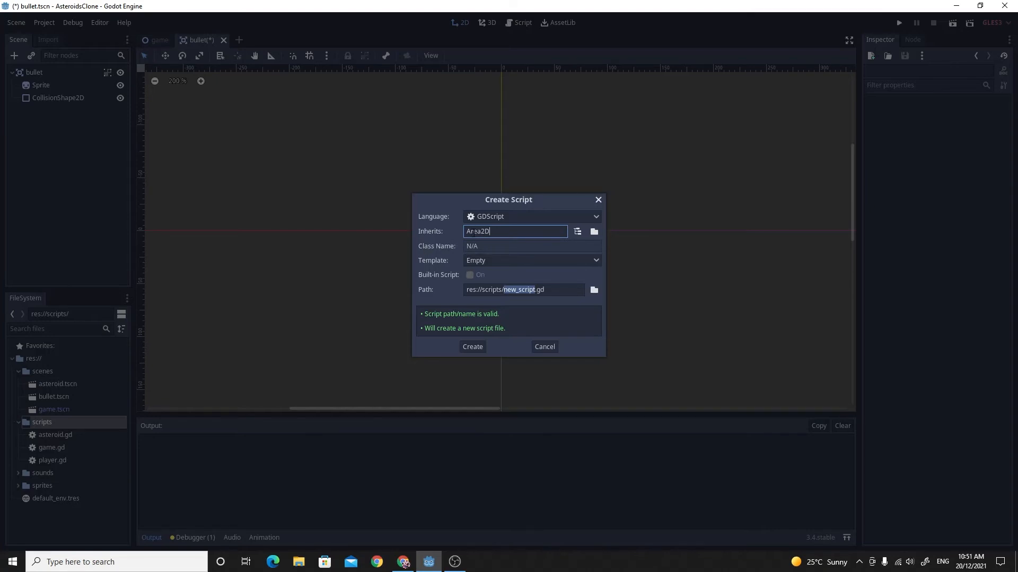
pyautogui.click(472, 346)
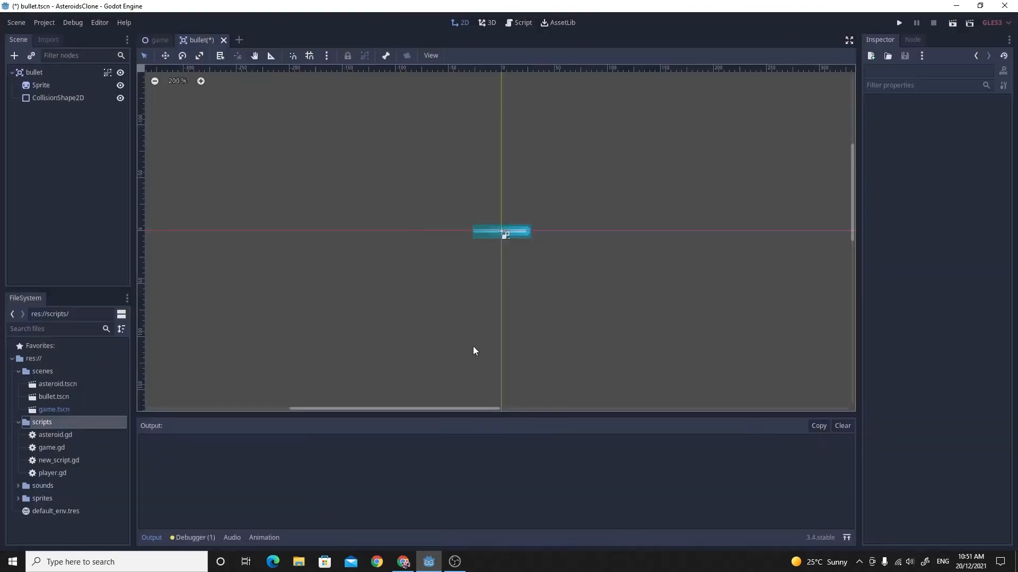
pyautogui.moveTo(59, 474)
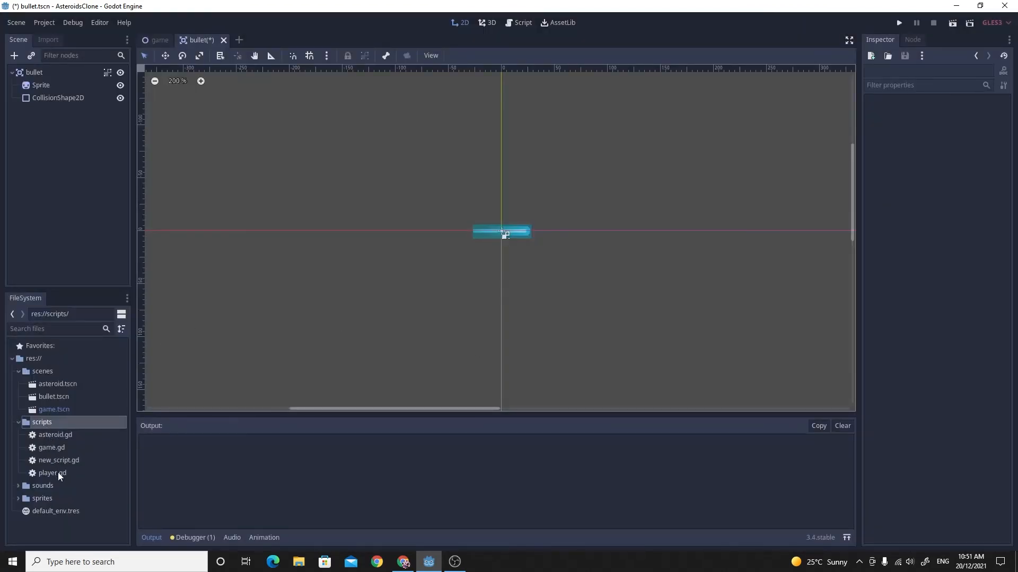
pyautogui.rightClick(58, 460)
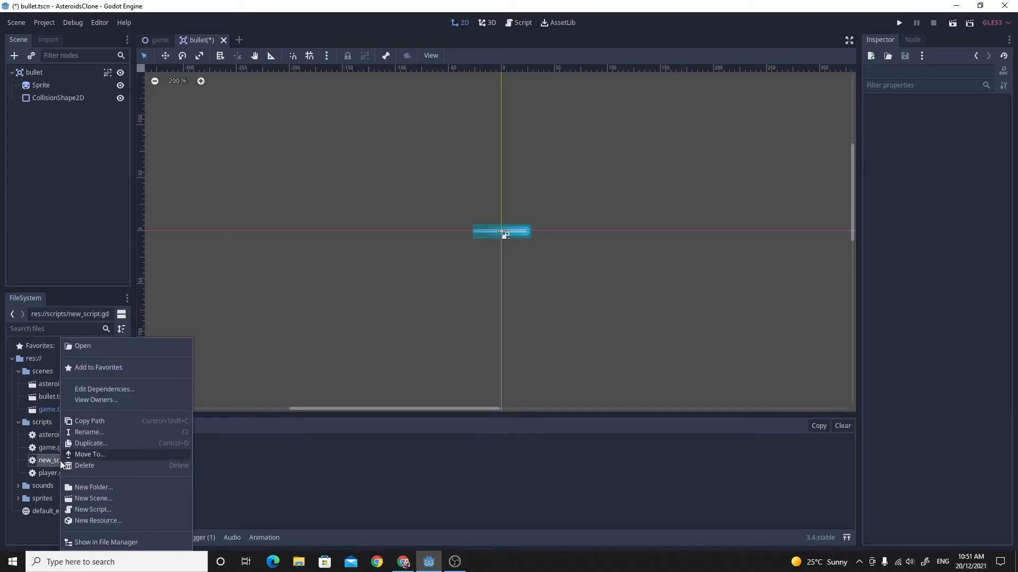
pyautogui.click(84, 465)
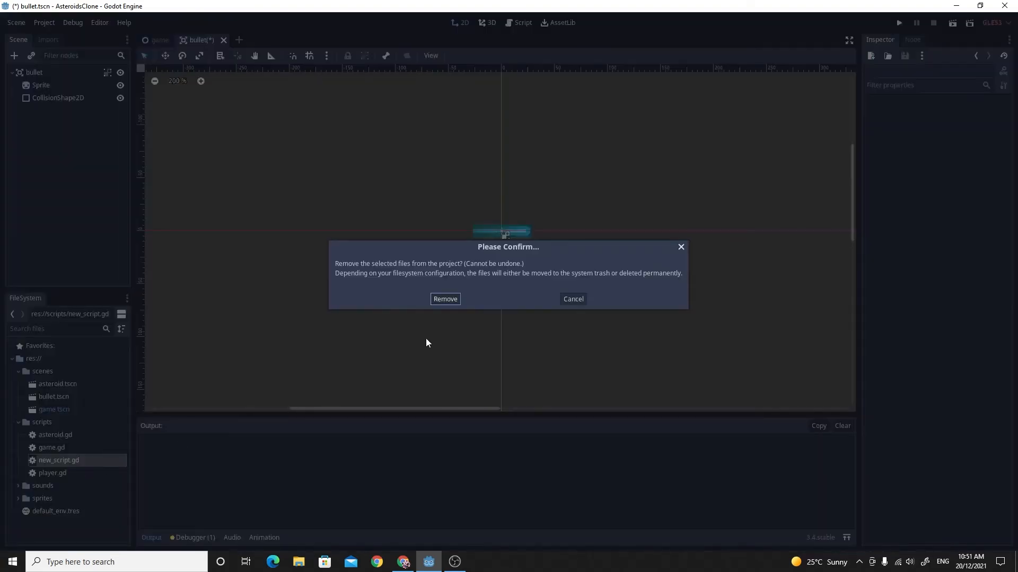
pyautogui.click(444, 299)
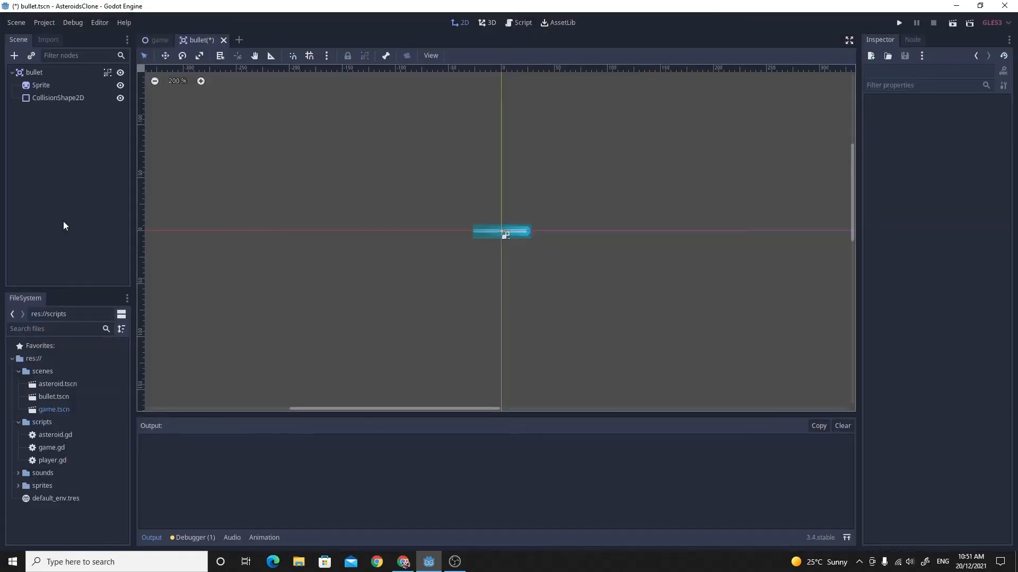
# Step: Attach a new bullet.gd script extending Area2D to the bullet root node
pyautogui.click(34, 72)
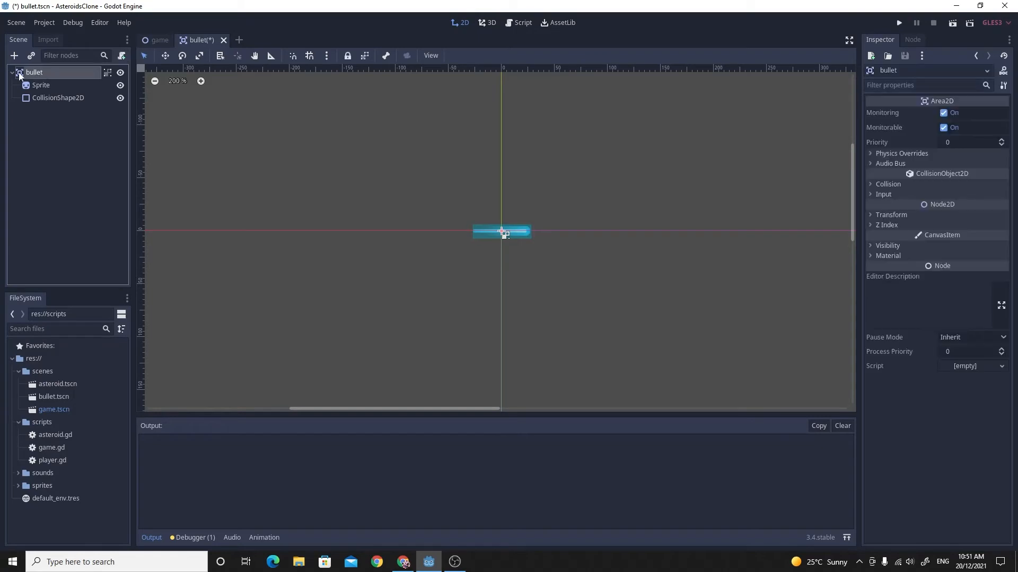
pyautogui.click(122, 55)
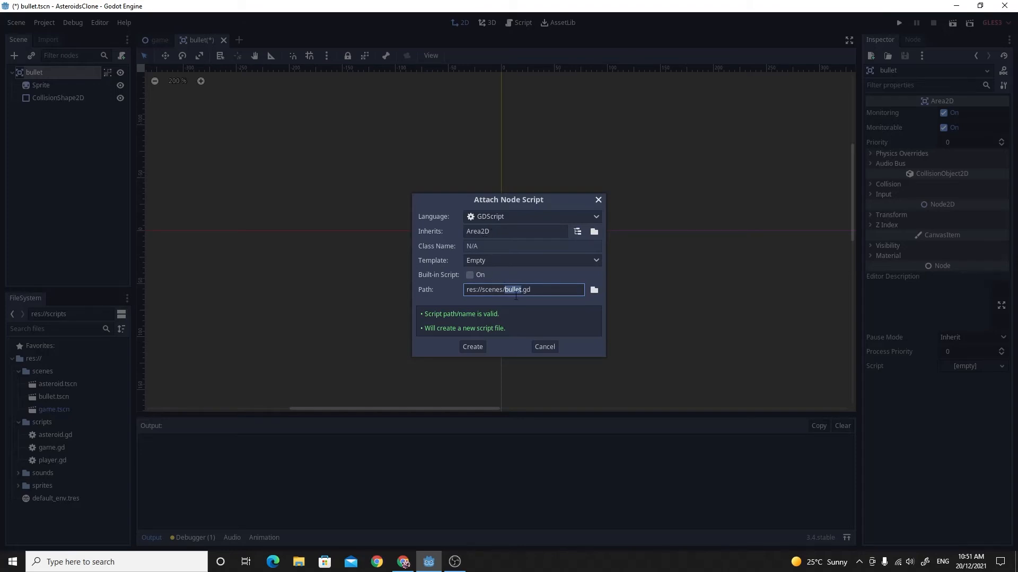
pyautogui.moveTo(518, 300)
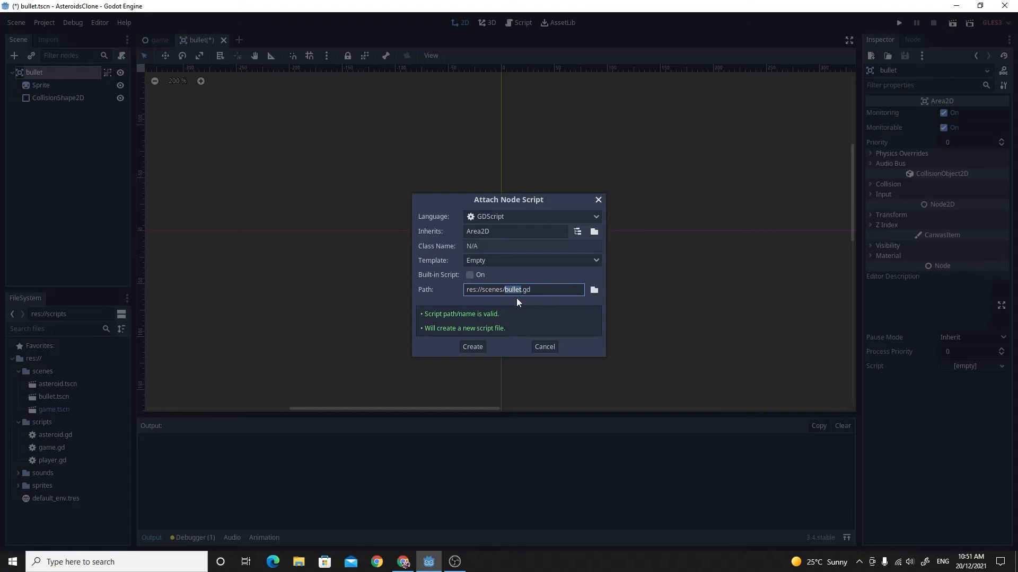
pyautogui.click(471, 346)
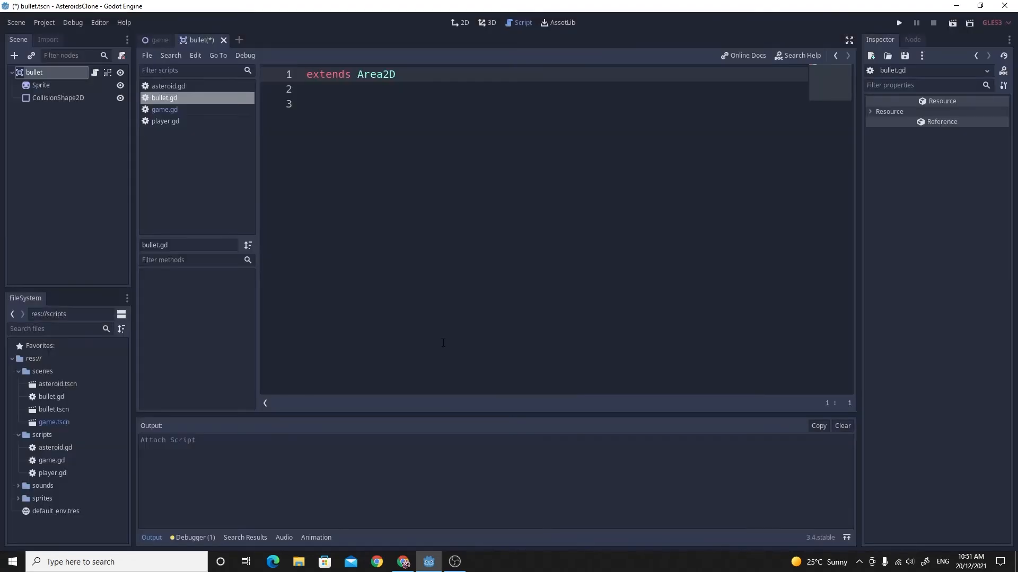
# Step: Move bullet.gd into the scripts folder and select it in the project files
pyautogui.click(51, 396)
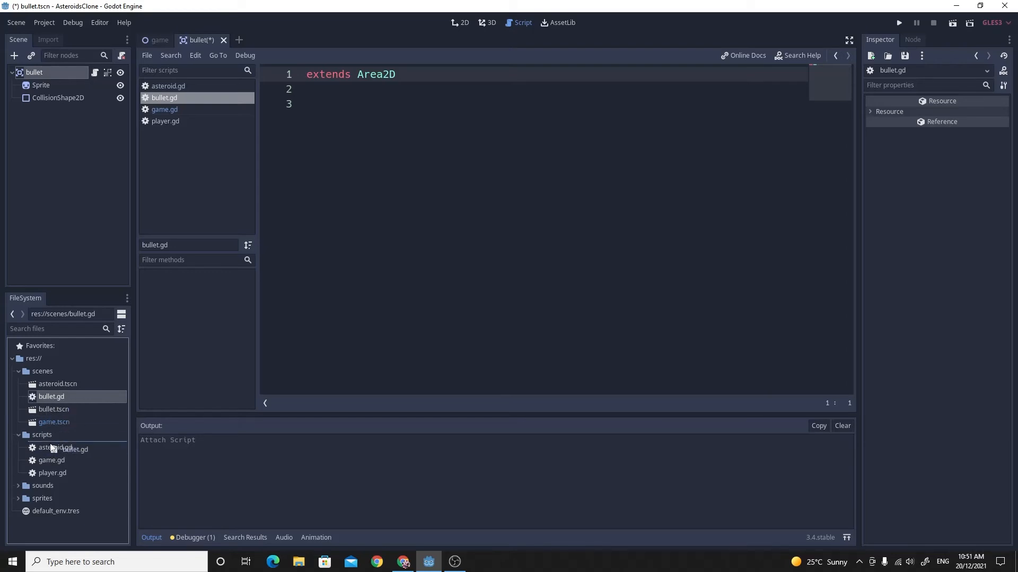
pyautogui.click(41, 422)
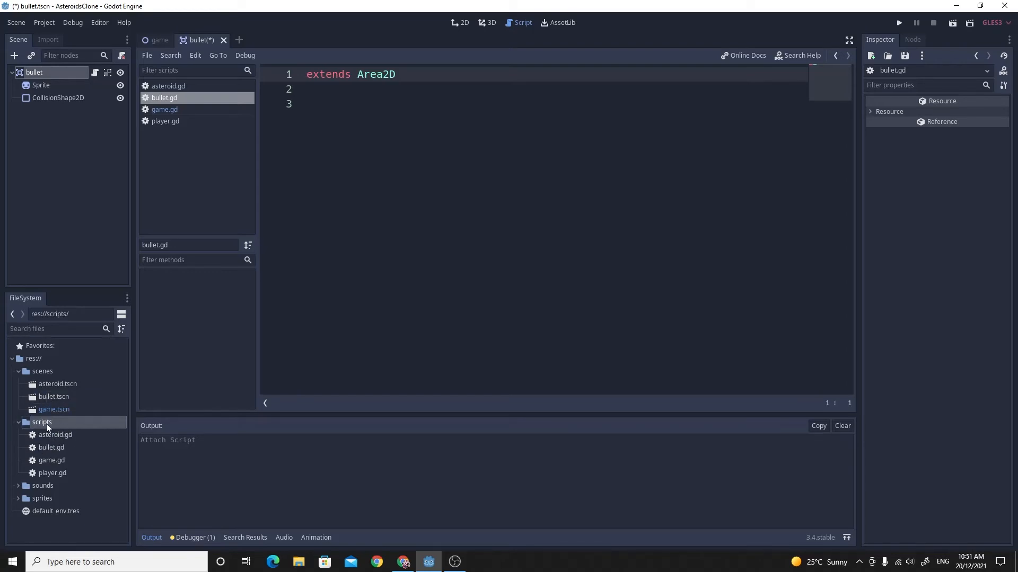
pyautogui.click(50, 447)
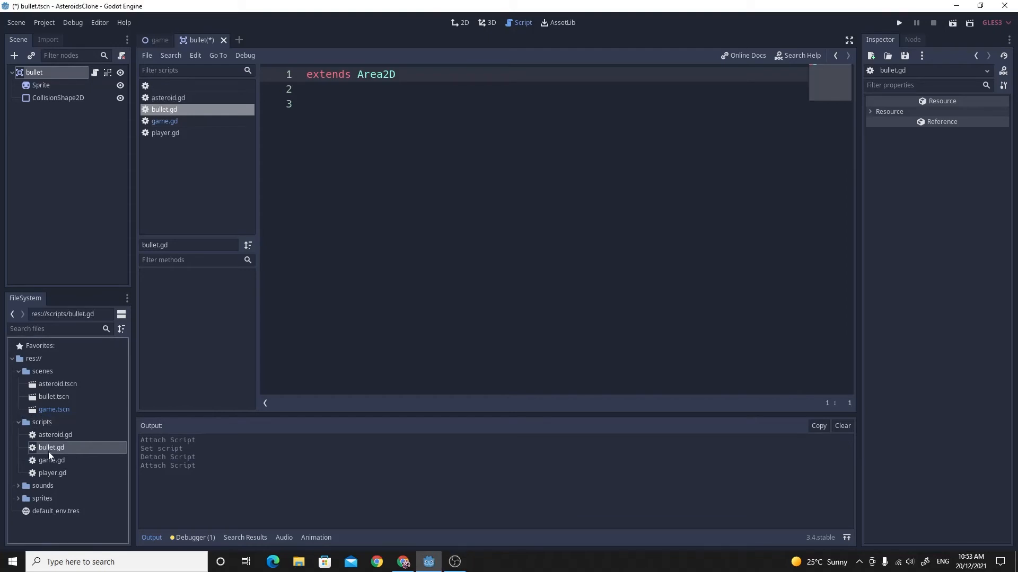
pyautogui.moveTo(51, 448)
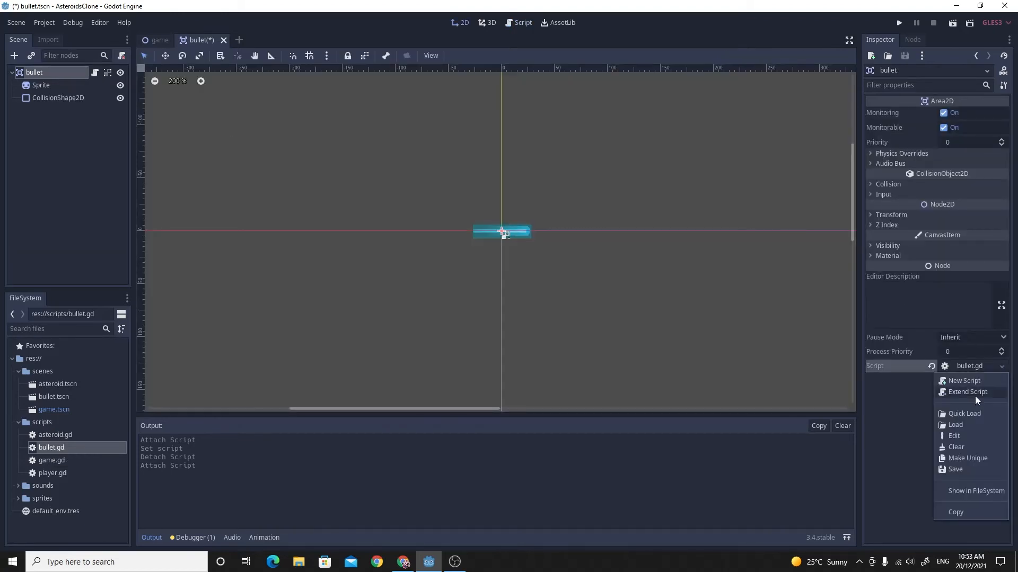
pyautogui.moveTo(965, 436)
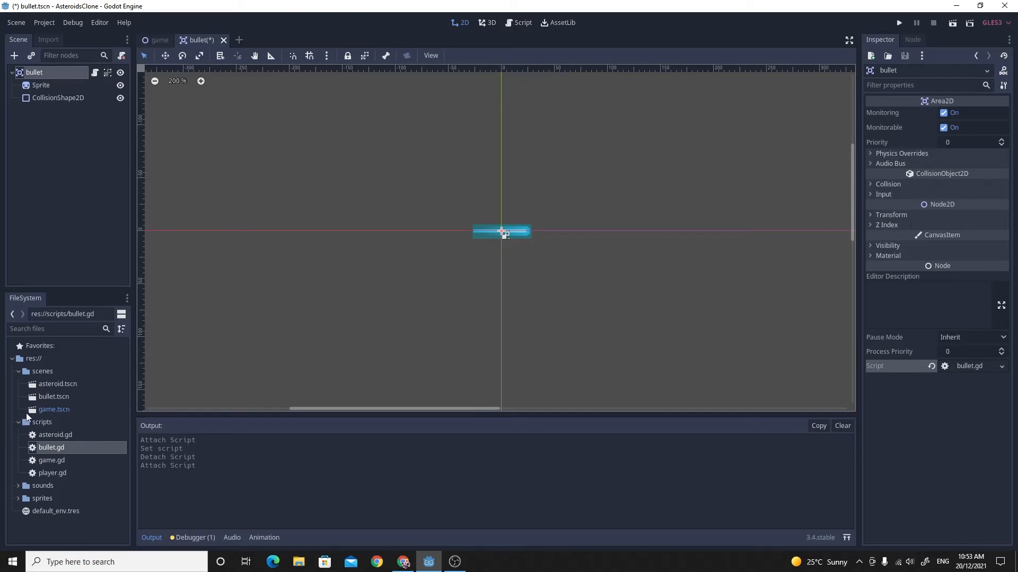
pyautogui.moveTo(11, 127)
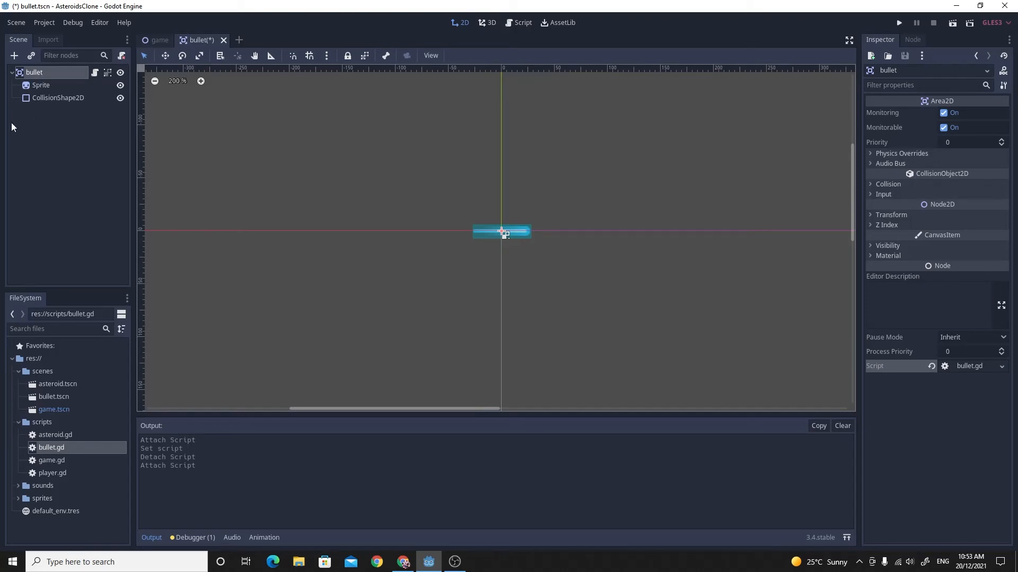
pyautogui.moveTo(917, 371)
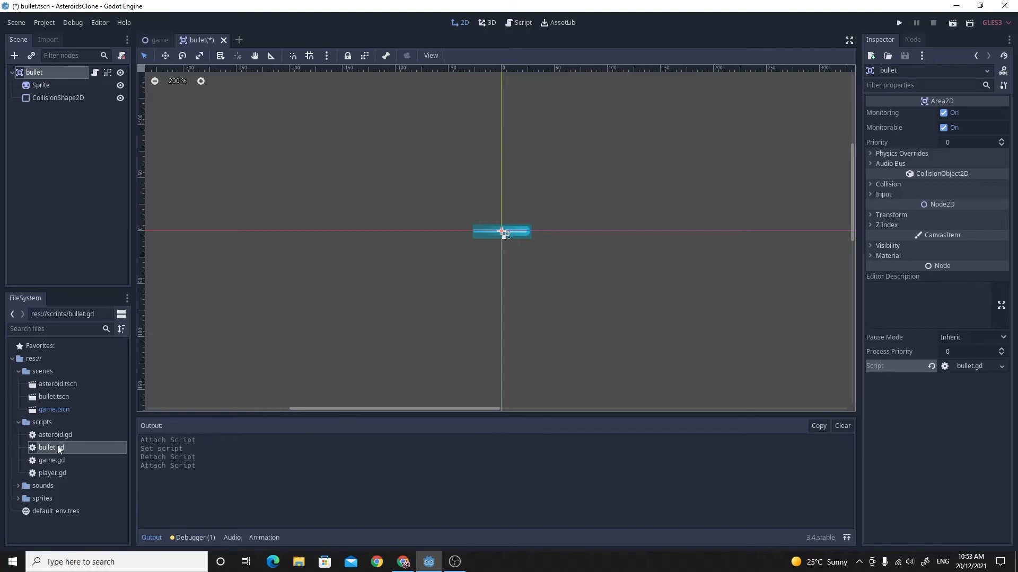
# Step: In bullet.gd, declare export var speed = 500
pyautogui.click(522, 23)
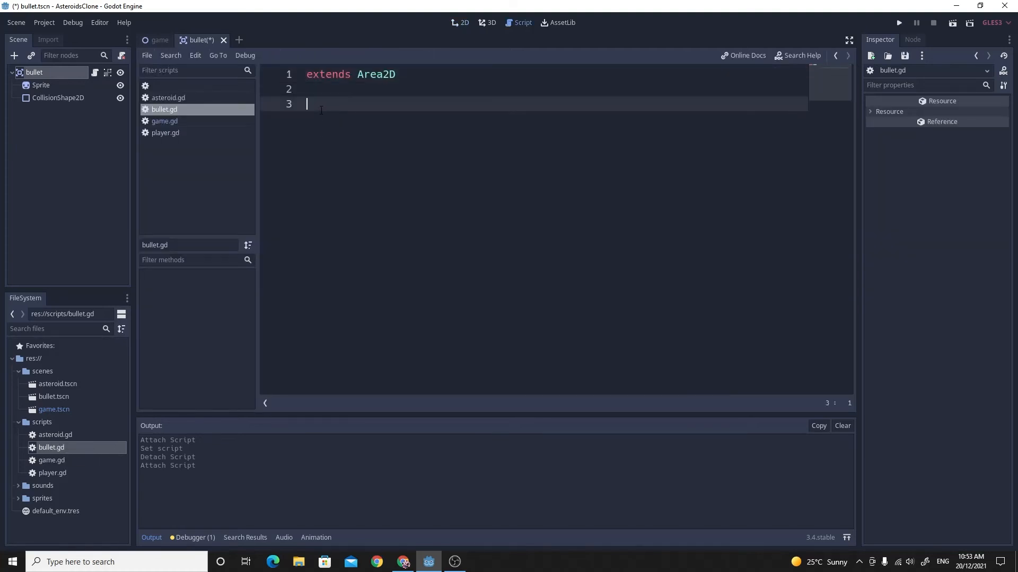
pyautogui.moveTo(452, 141)
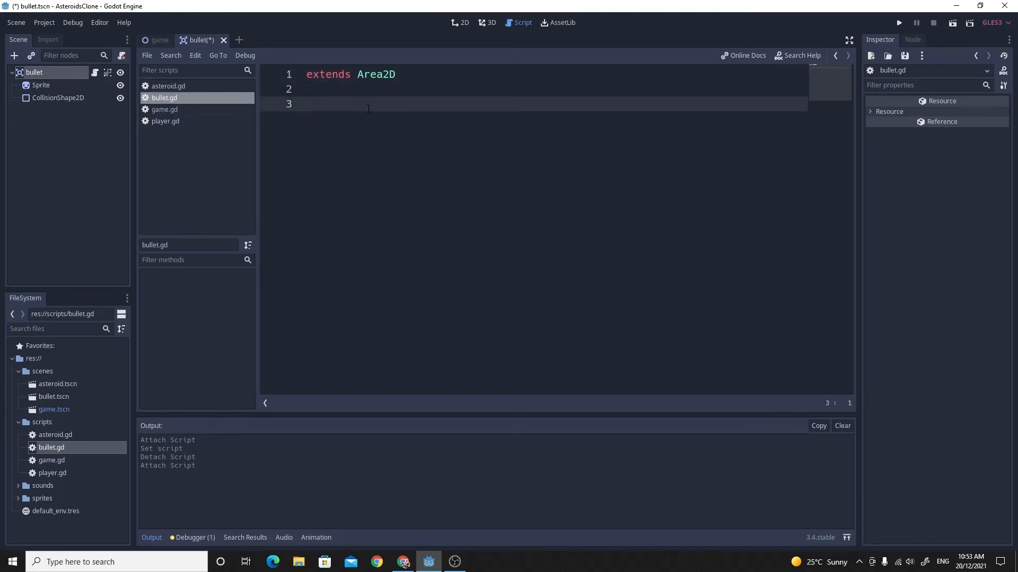
pyautogui.write('vex')
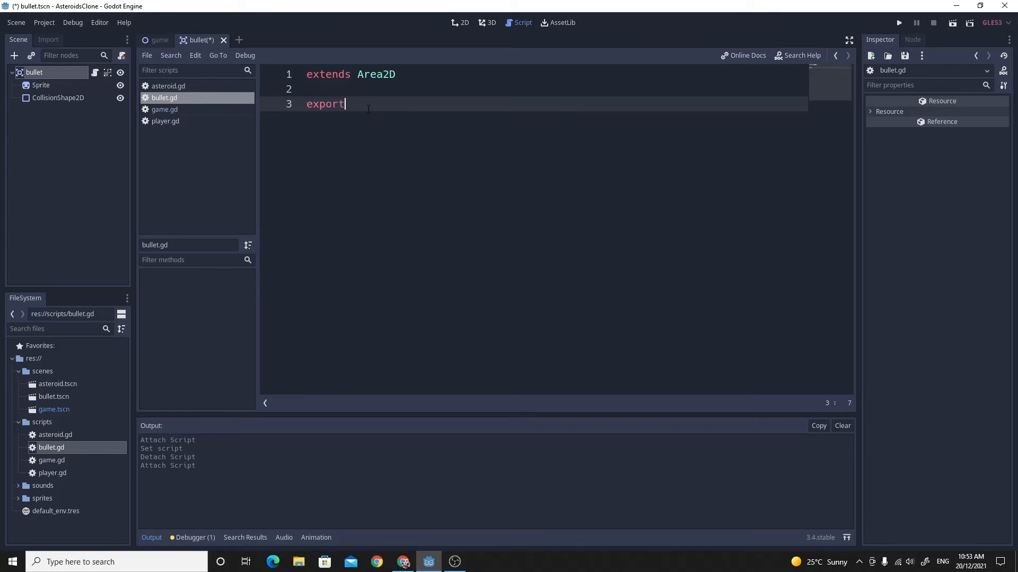
pyautogui.write('var')
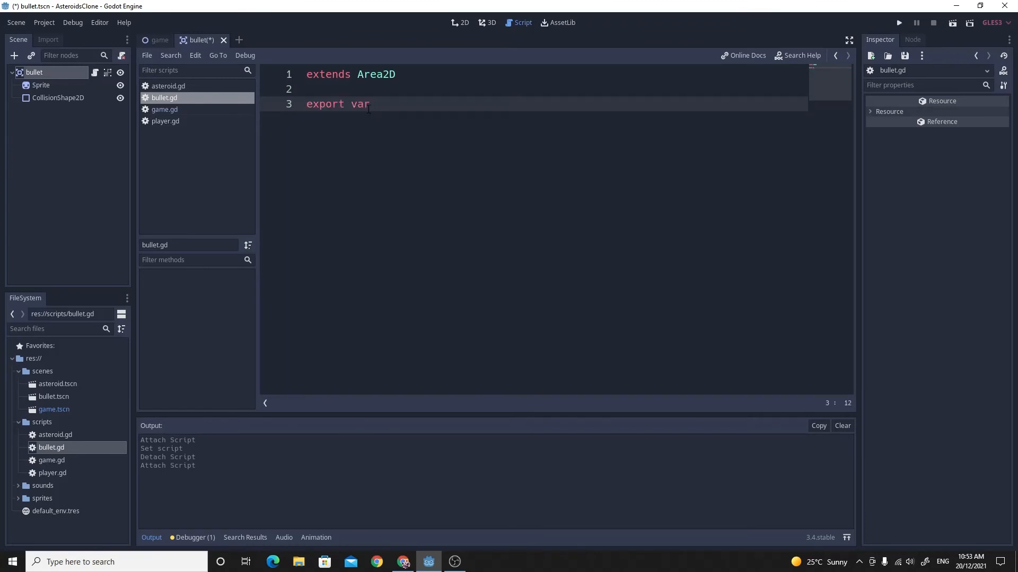
pyautogui.write('speed')
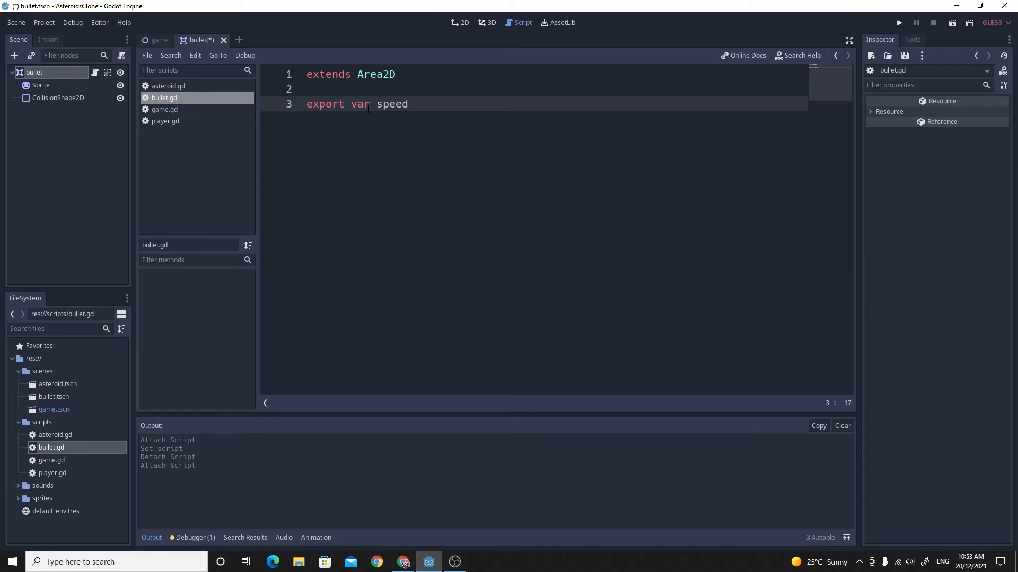
pyautogui.write('=')
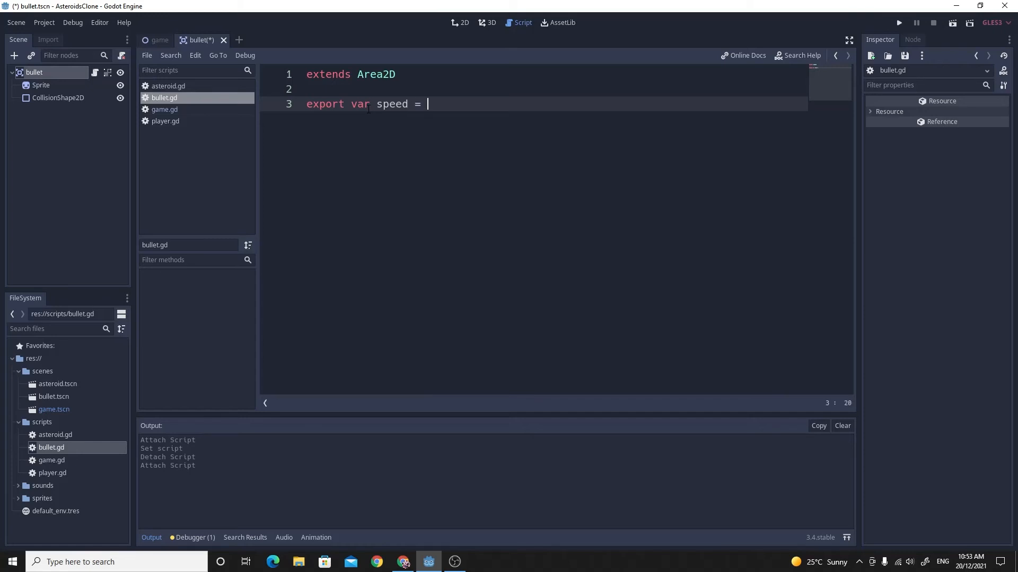
pyautogui.write('500')
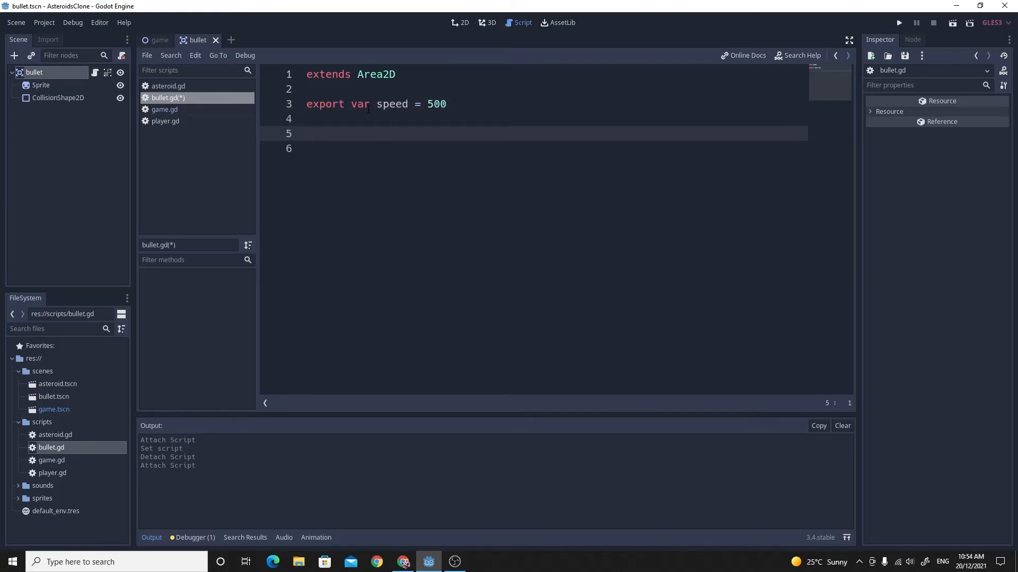
# Step: Add _process(delta) that moves position by transform.x * speed * delta each frame
pyautogui.write('func')
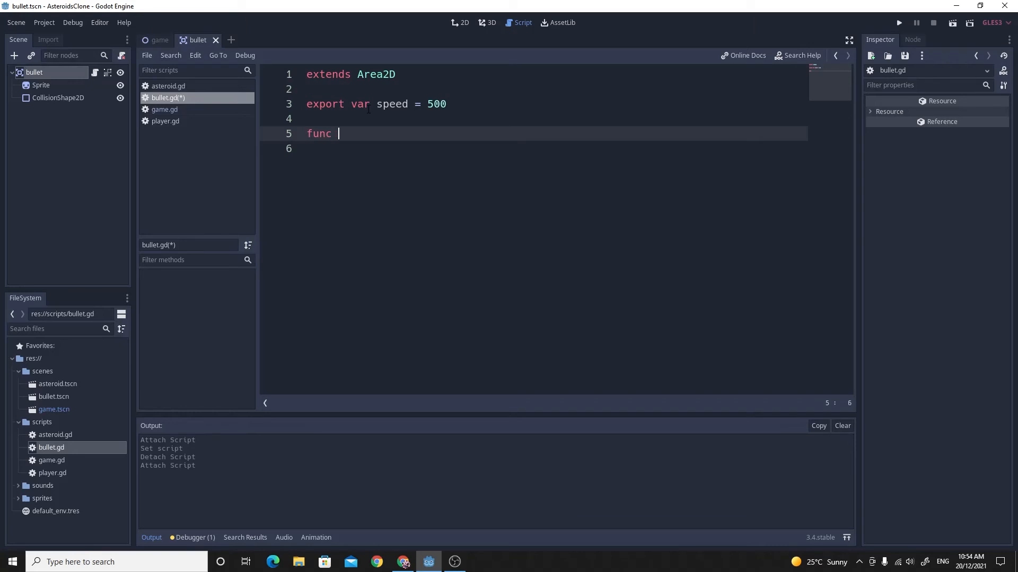
pyautogui.write('_process(delta):')
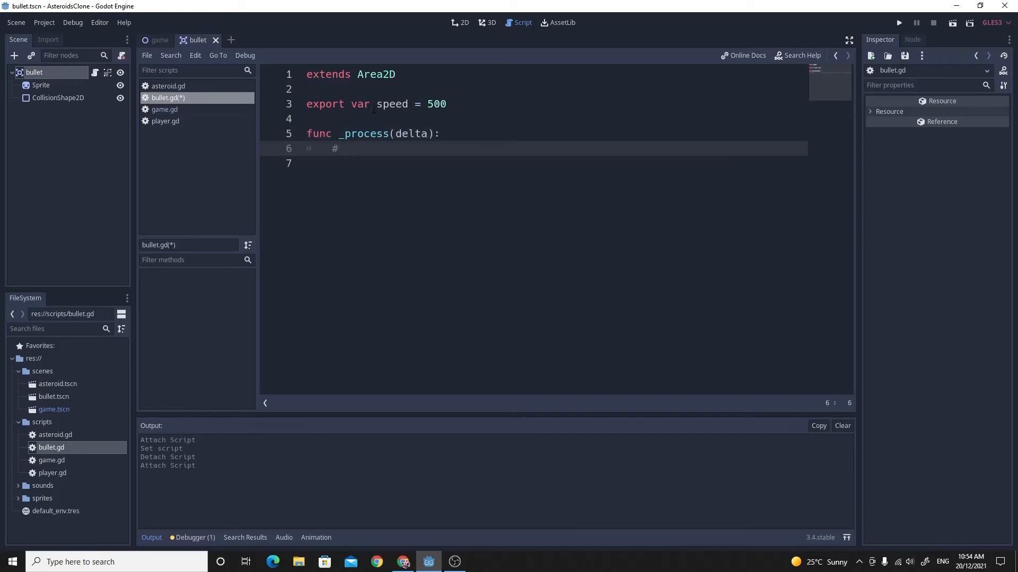
pyautogui.write('move the bull')
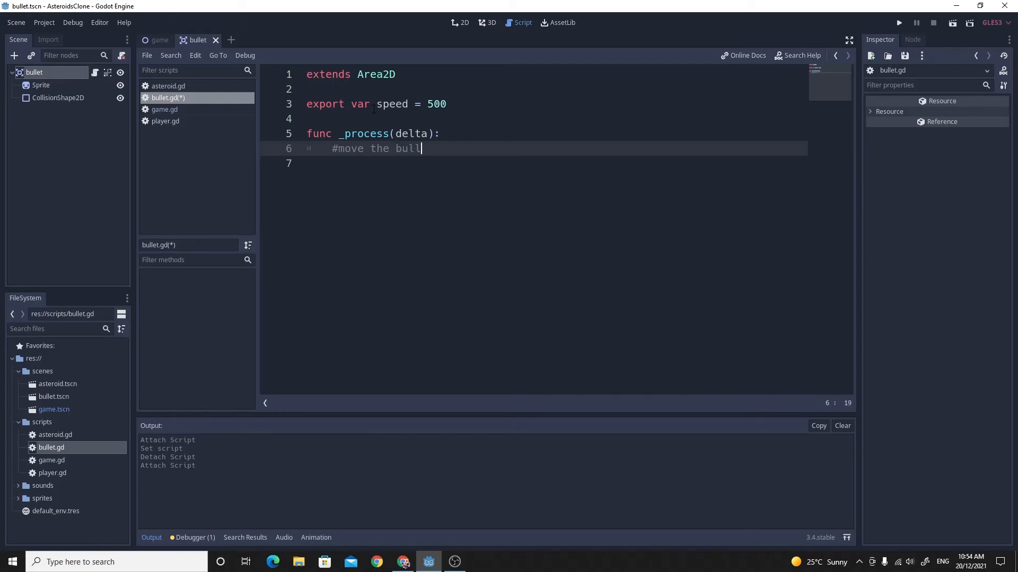
pyautogui.press('enter')
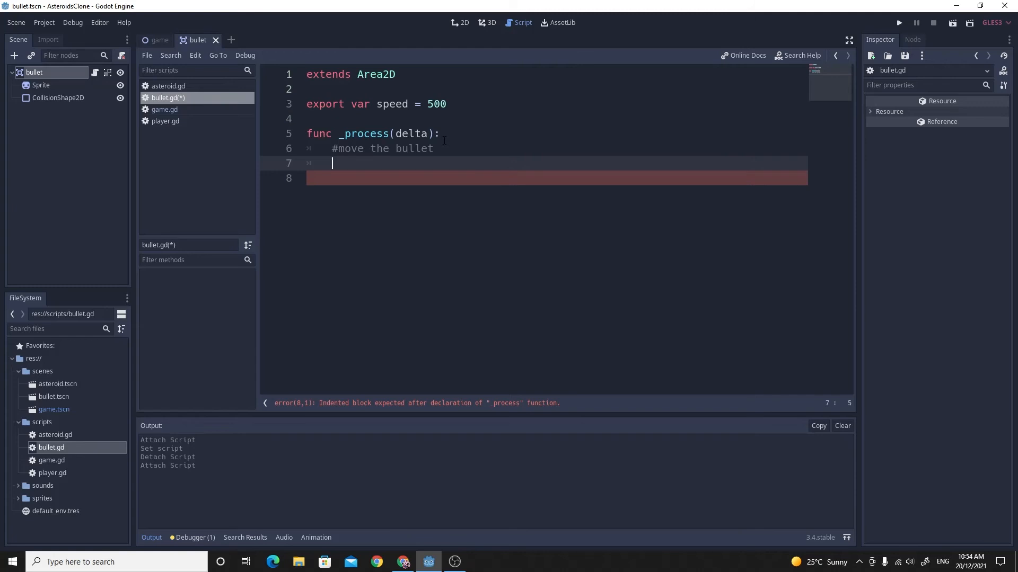
pyautogui.write('position +=')
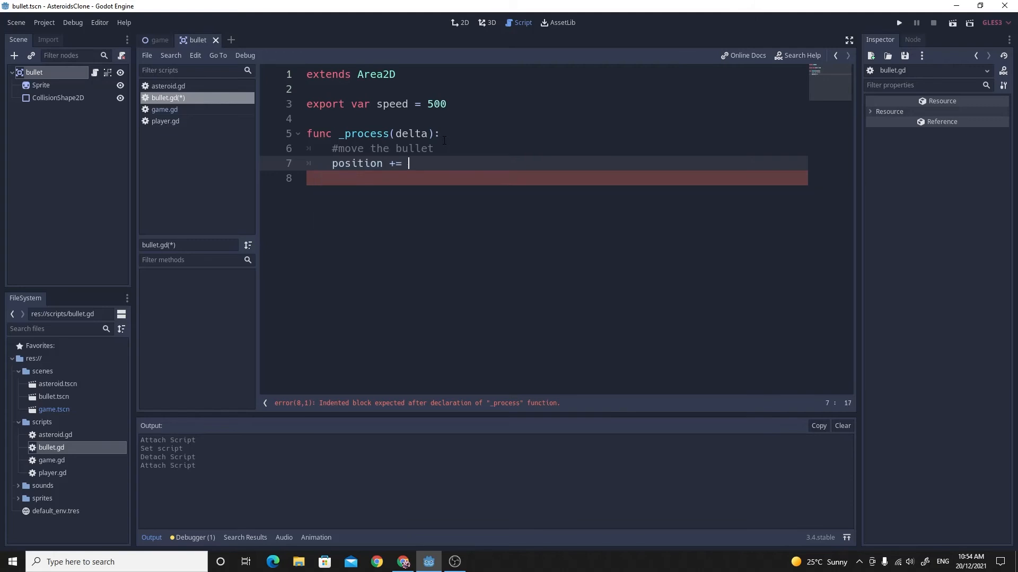
pyautogui.write('transform.x')
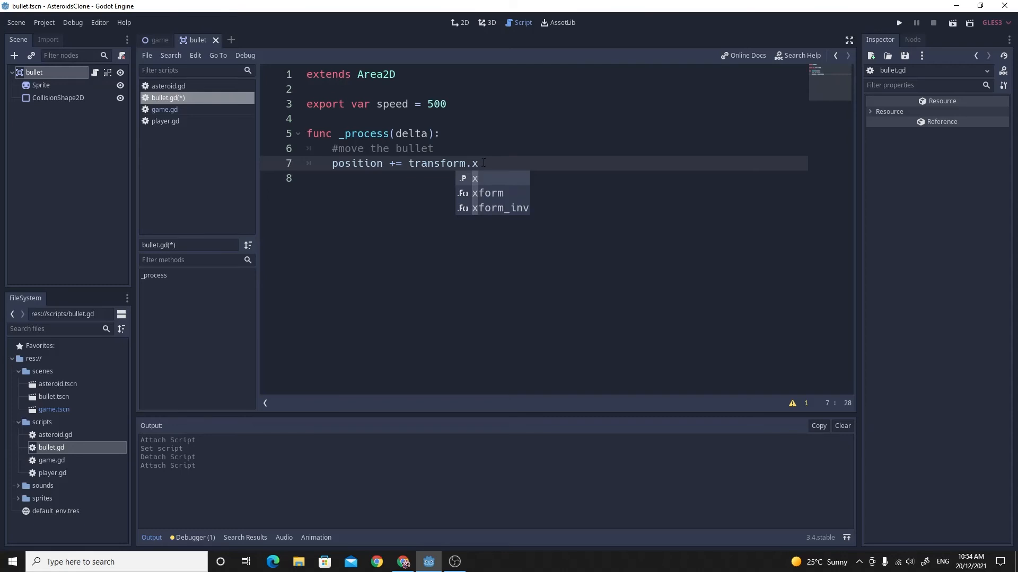
pyautogui.write('*')
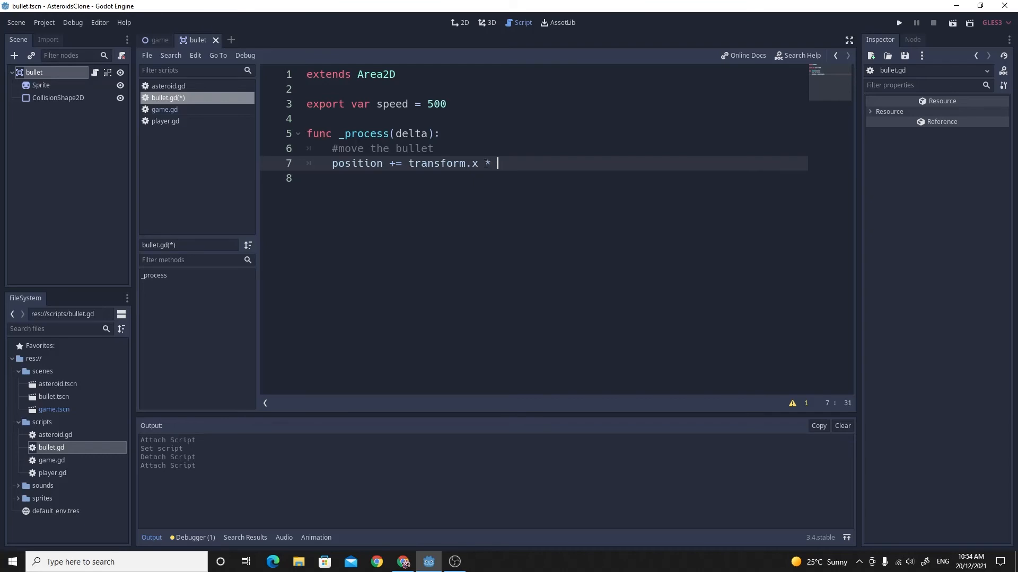
pyautogui.write('speed *')
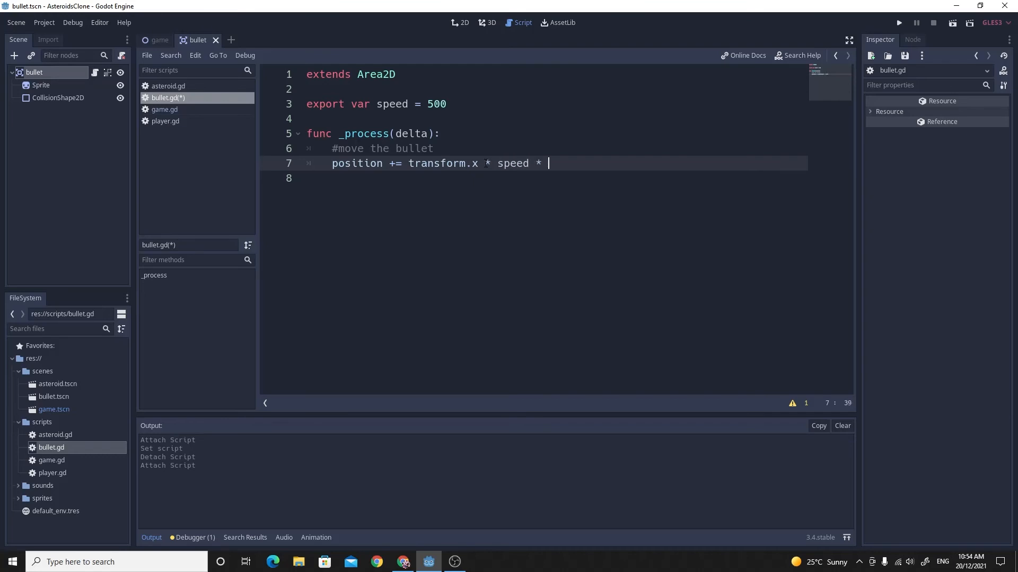
pyautogui.write('delta')
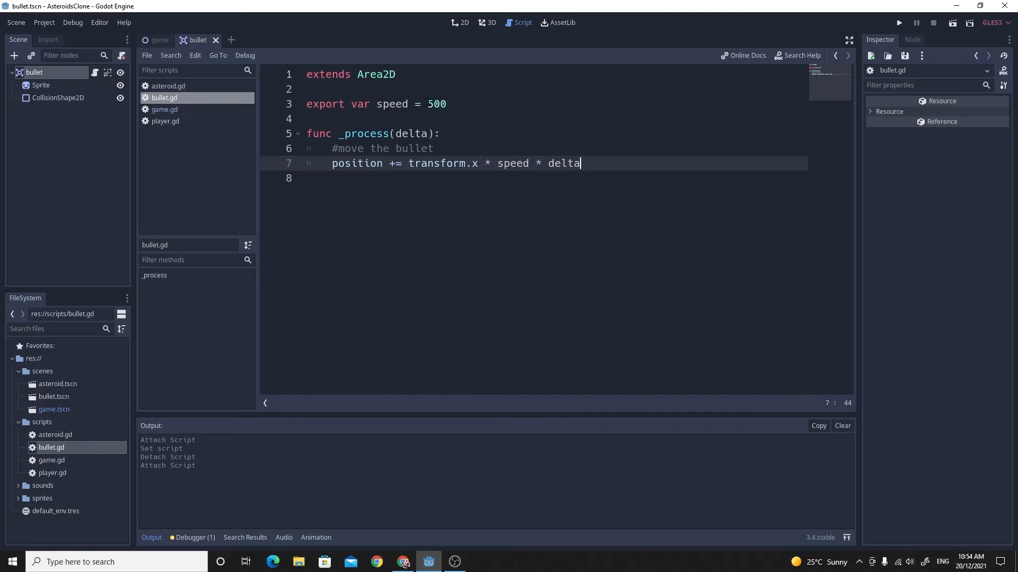
pyautogui.click(899, 23)
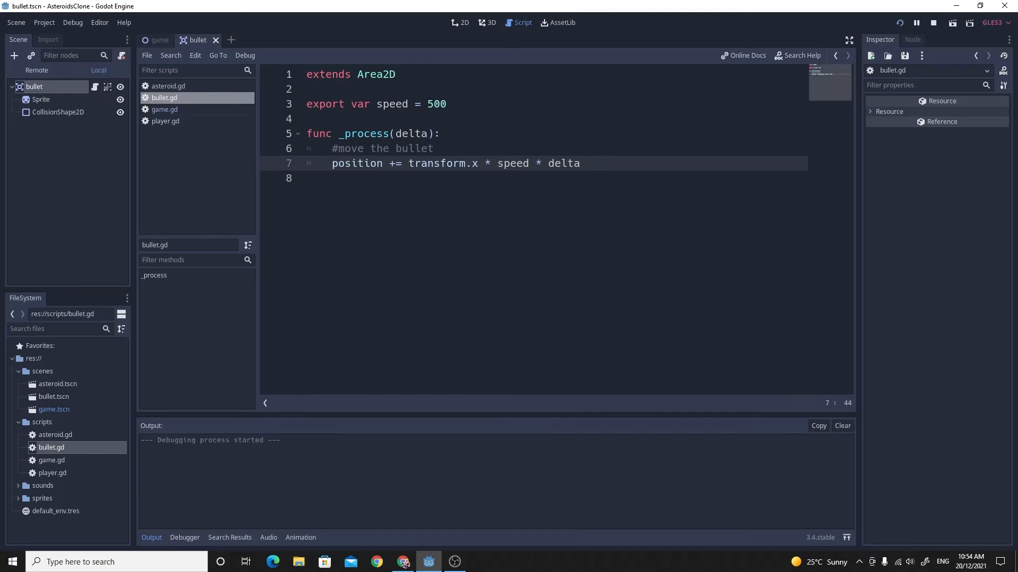
pyautogui.click(916, 22)
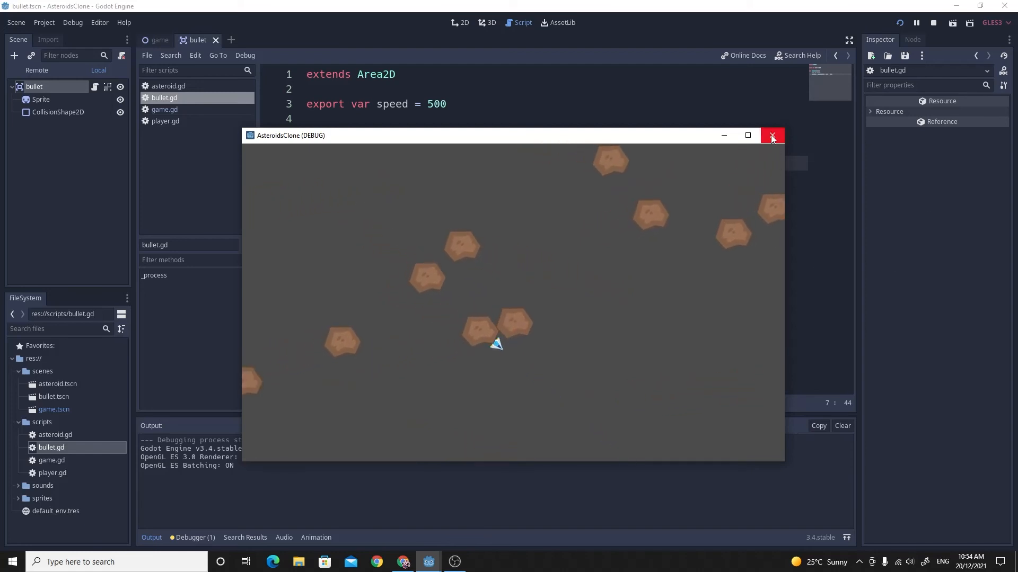
pyautogui.click(771, 135)
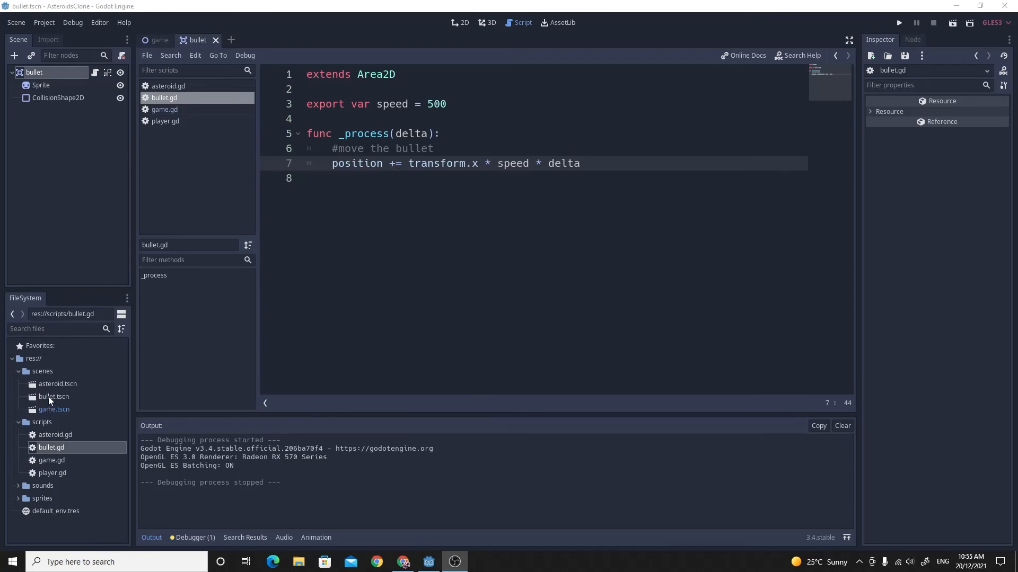
# Step: Select the bullet root node in its 2D scene and move it rightward to about (31, 0)
pyautogui.click(53, 396)
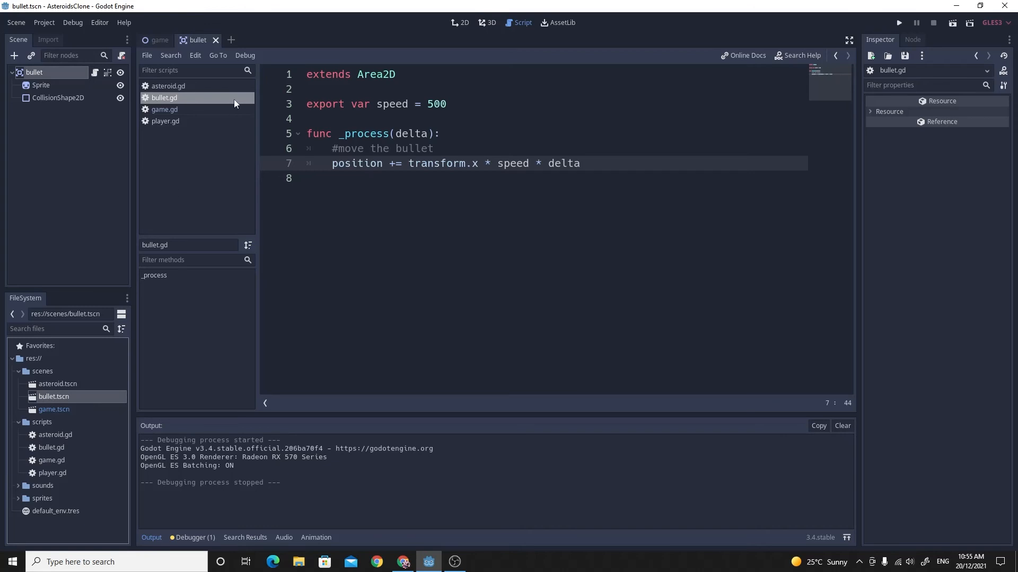
pyautogui.moveTo(459, 27)
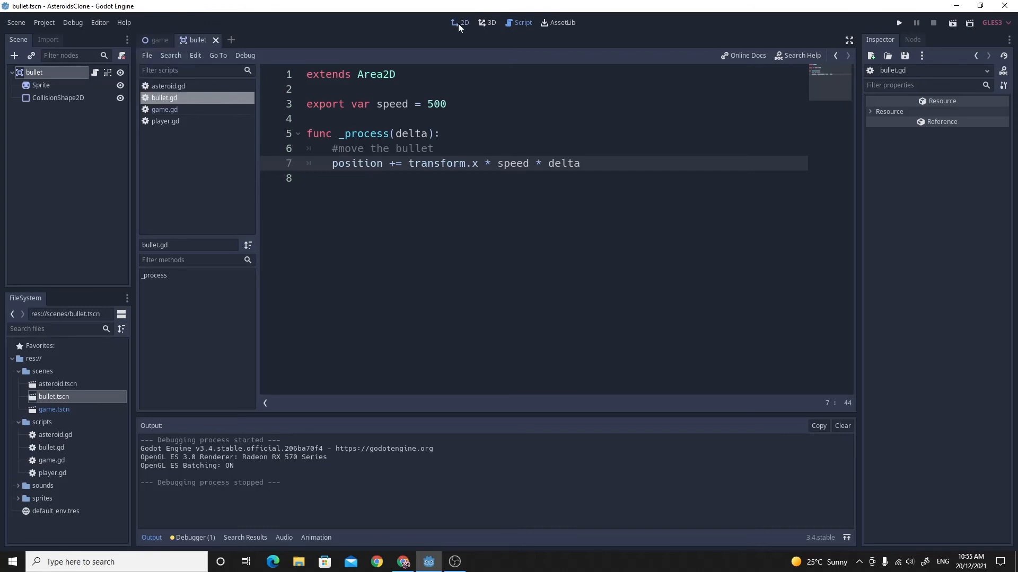
pyautogui.click(462, 22)
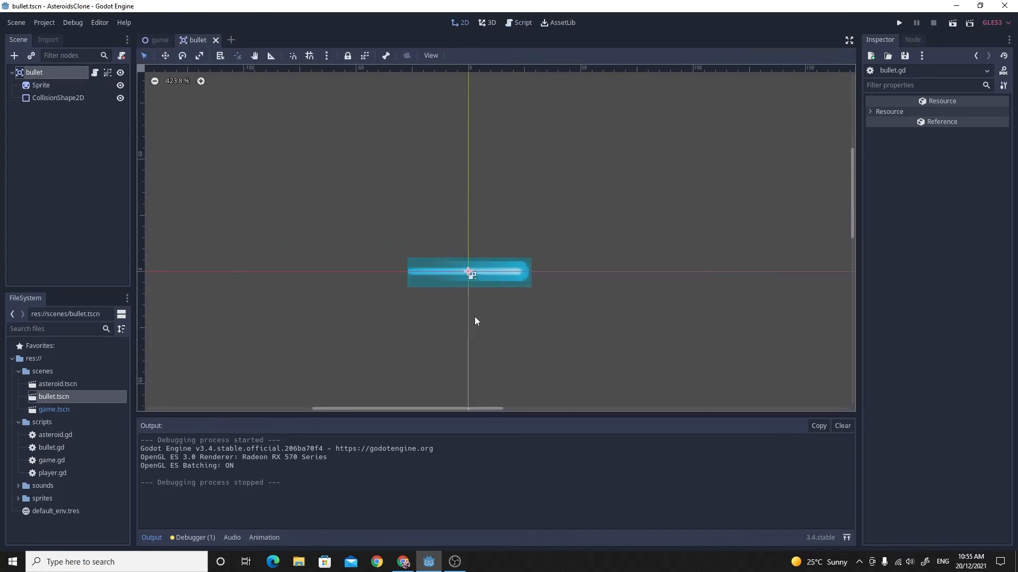
pyautogui.scroll(3)
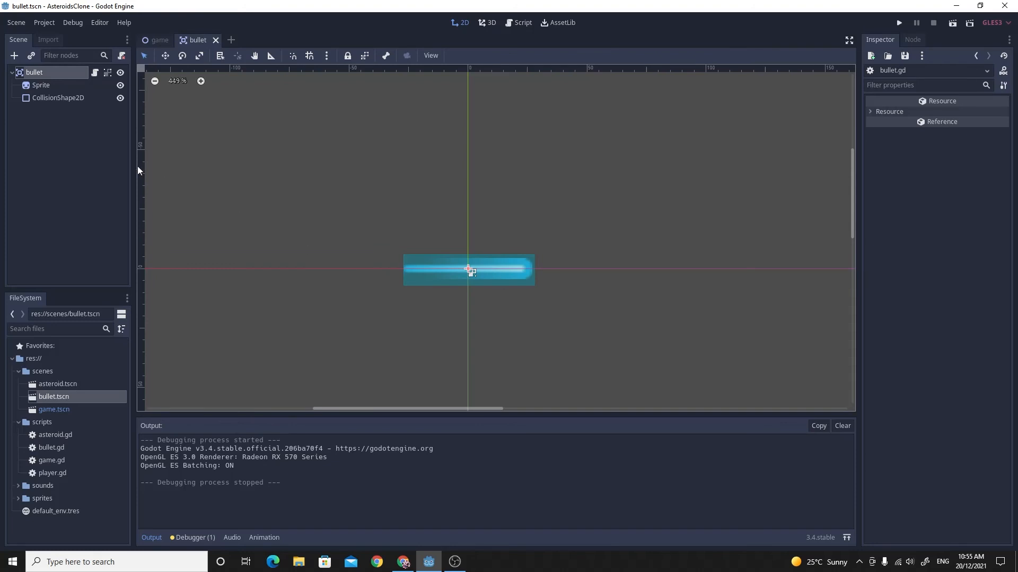
pyautogui.moveTo(74, 115)
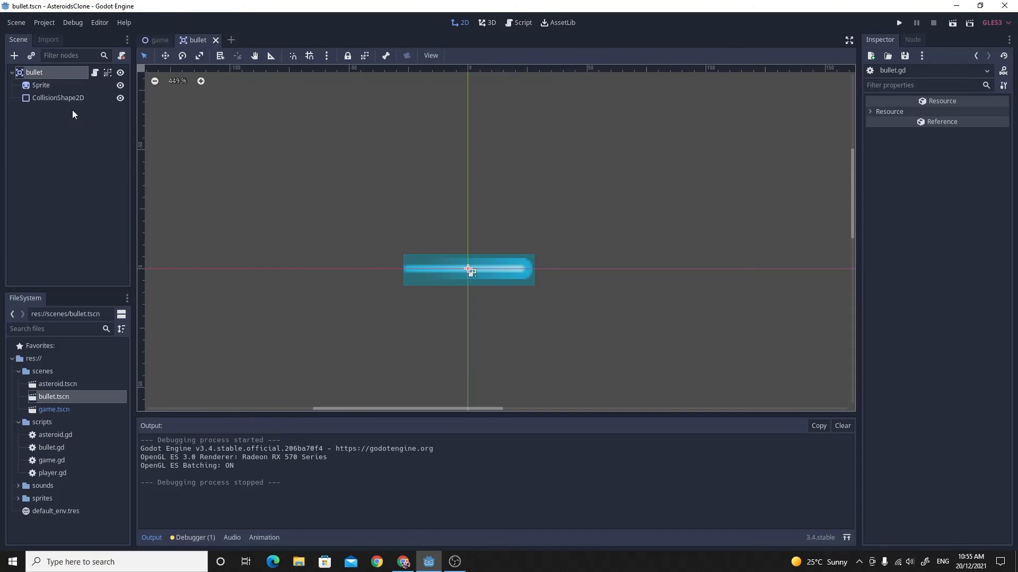
pyautogui.moveTo(40, 85)
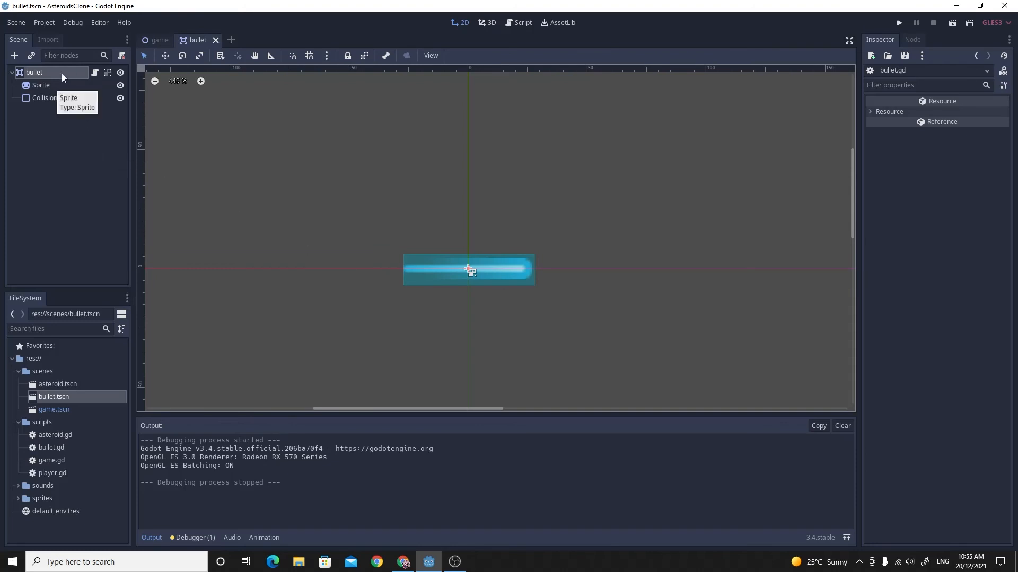
pyautogui.click(33, 72)
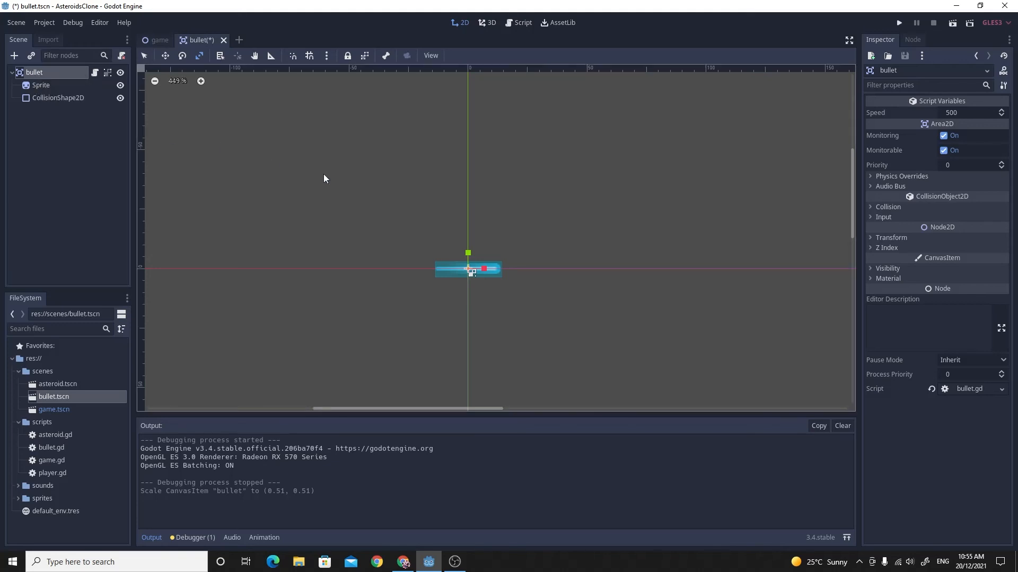
pyautogui.moveTo(451, 273)
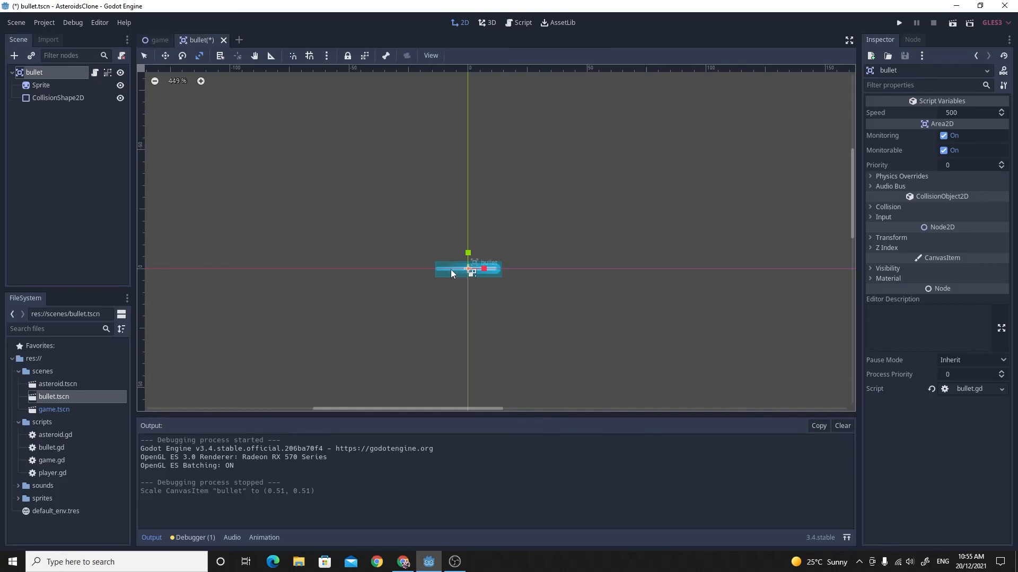
pyautogui.moveTo(123, 170)
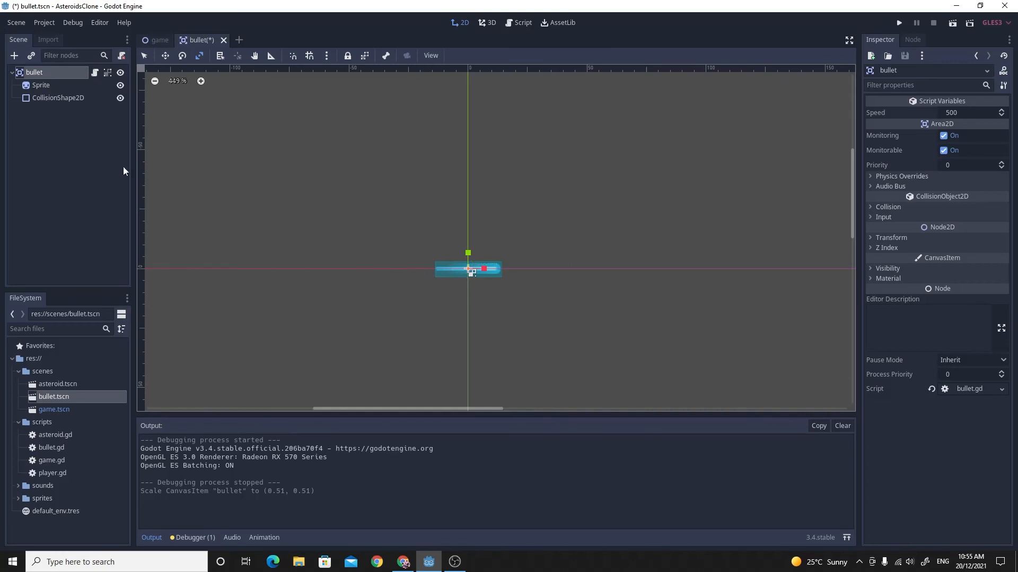
pyautogui.moveTo(149, 69)
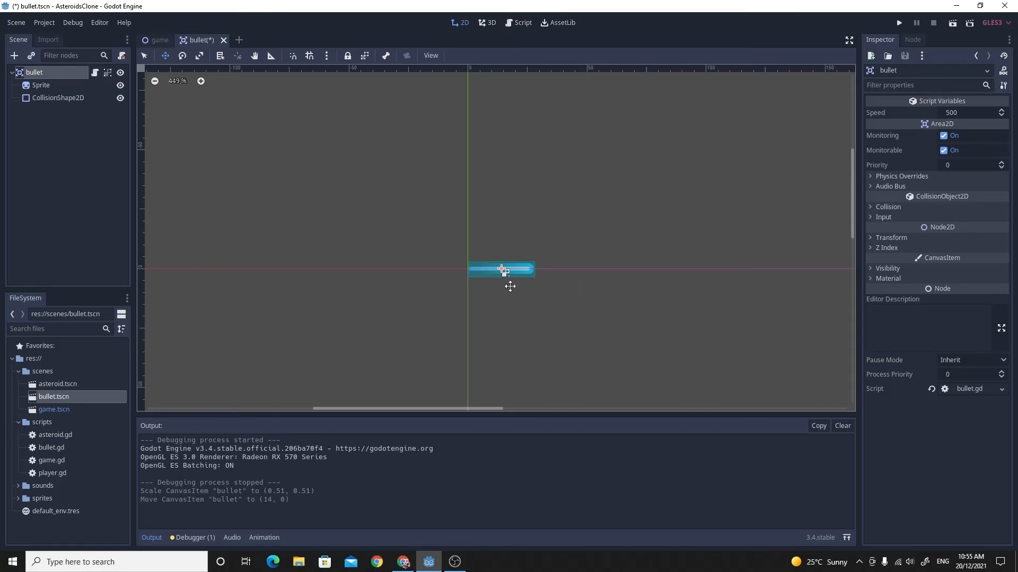
pyautogui.moveTo(470, 289)
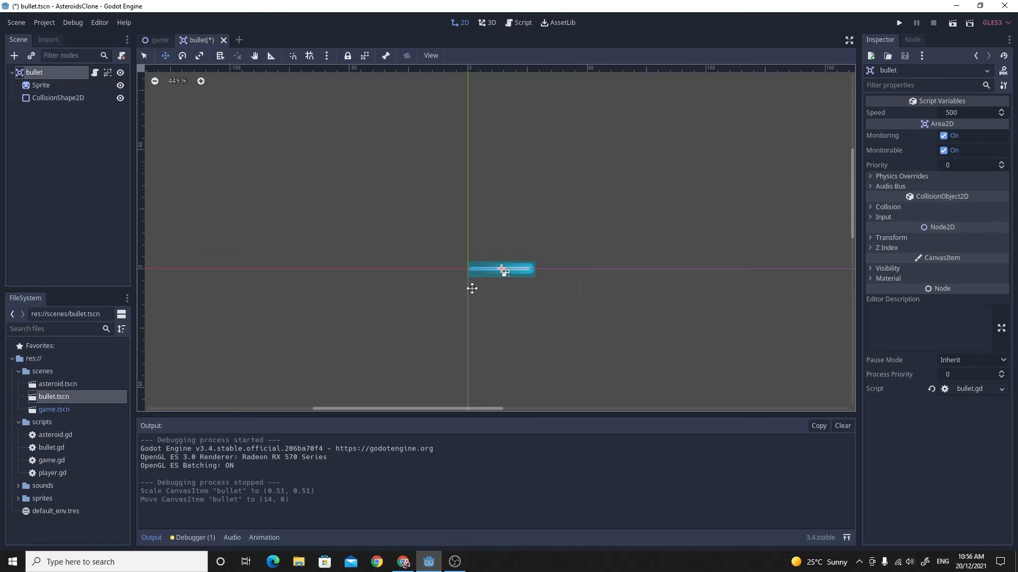
pyautogui.moveTo(550, 293)
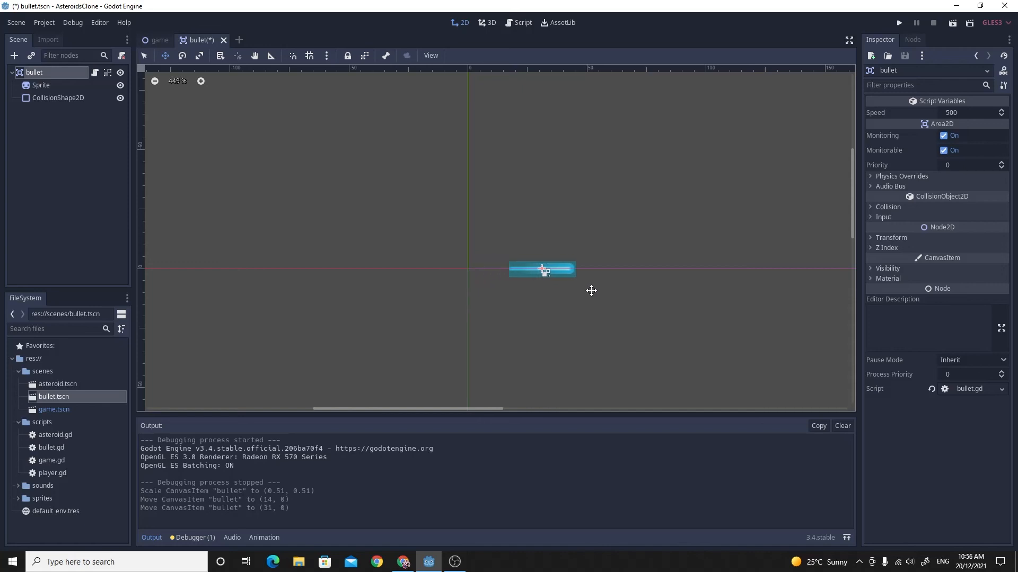
# Step: Save the bullet scene, run the game to watch bullets fire, then close the game window
pyautogui.press('ctrl+s')
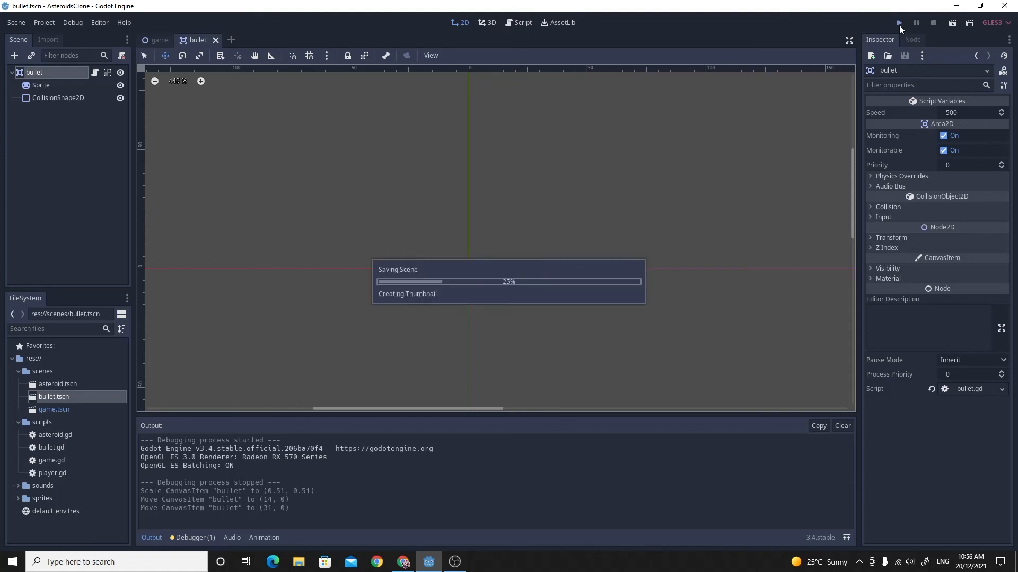
pyautogui.click(899, 22)
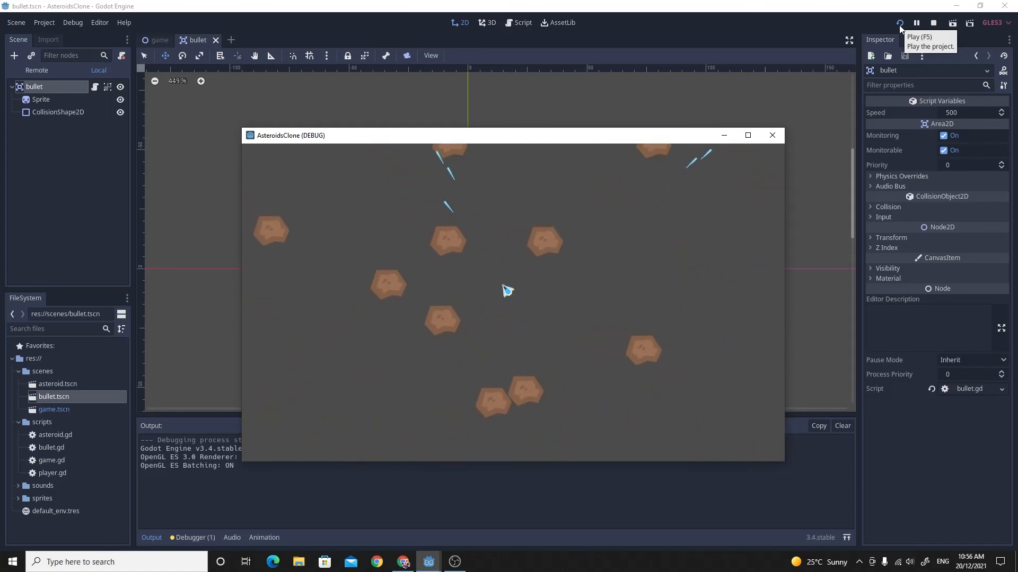
pyautogui.click(933, 22)
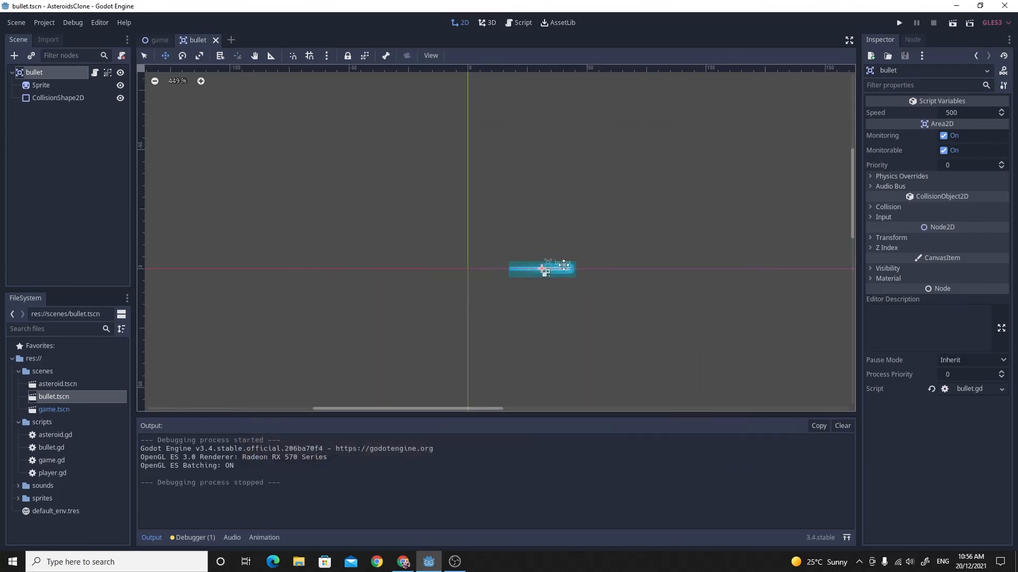
pyautogui.rightClick(33, 72)
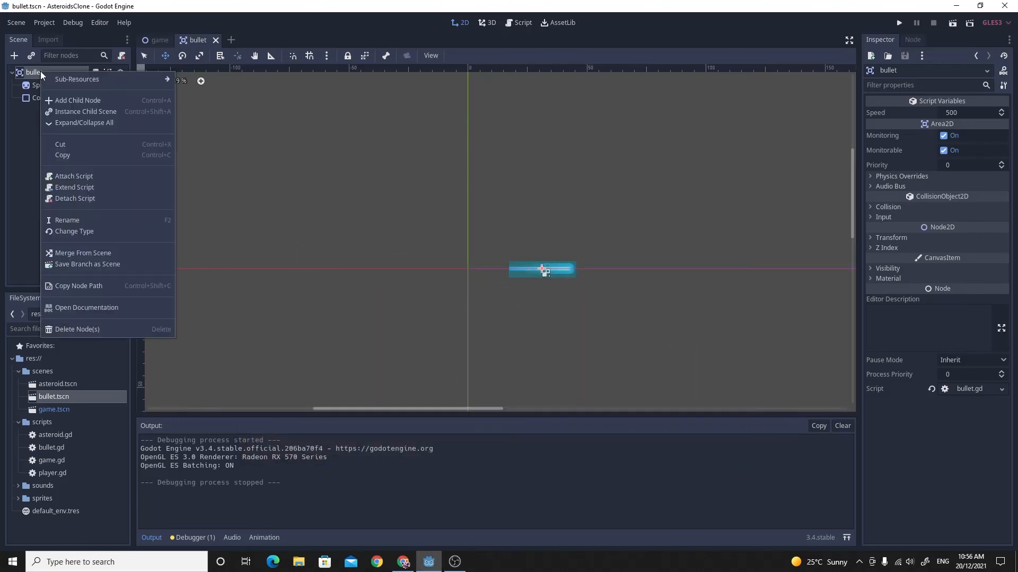
pyautogui.click(77, 99)
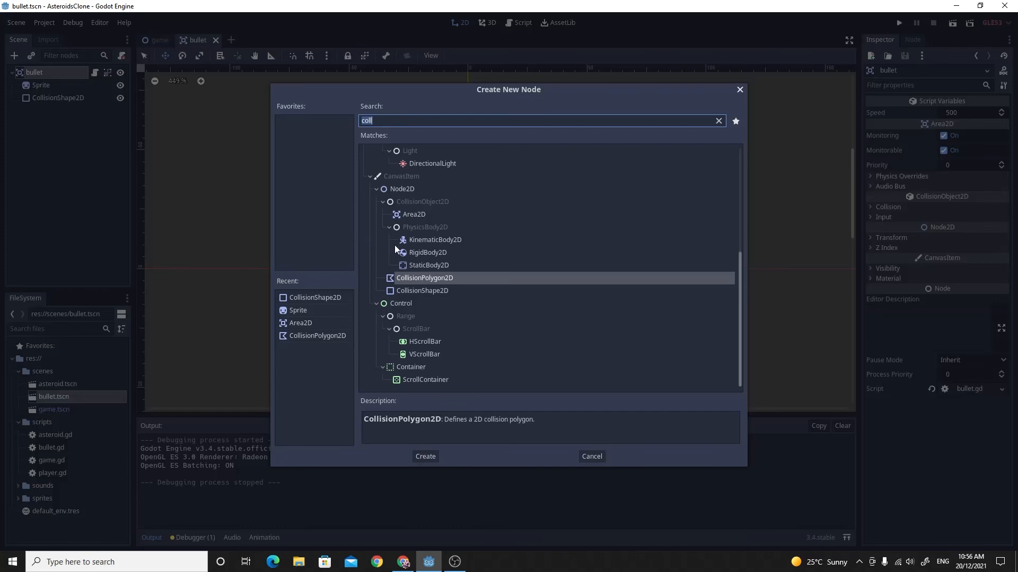
pyautogui.moveTo(397, 251)
pyautogui.write('node')
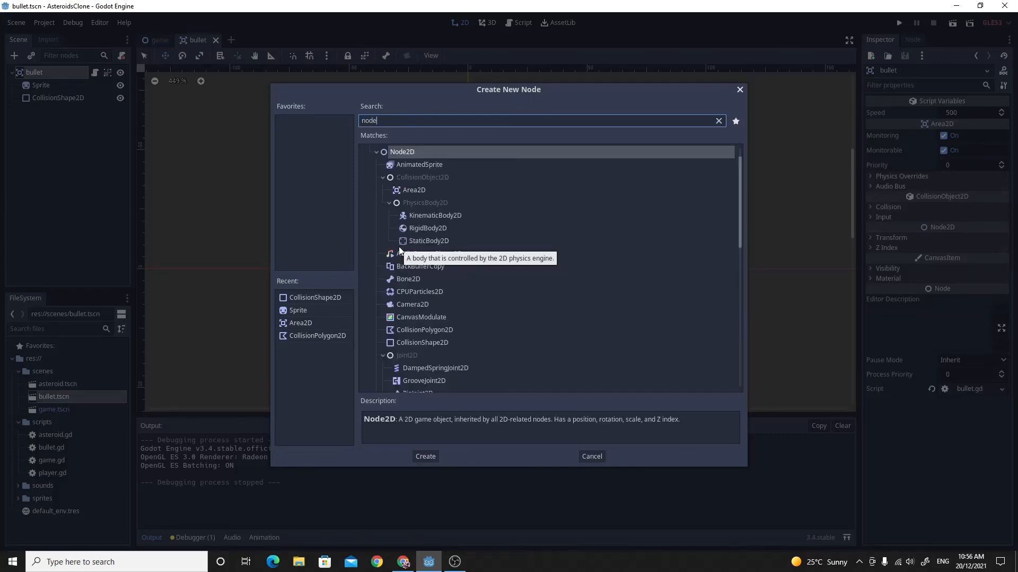
pyautogui.moveTo(141, 156)
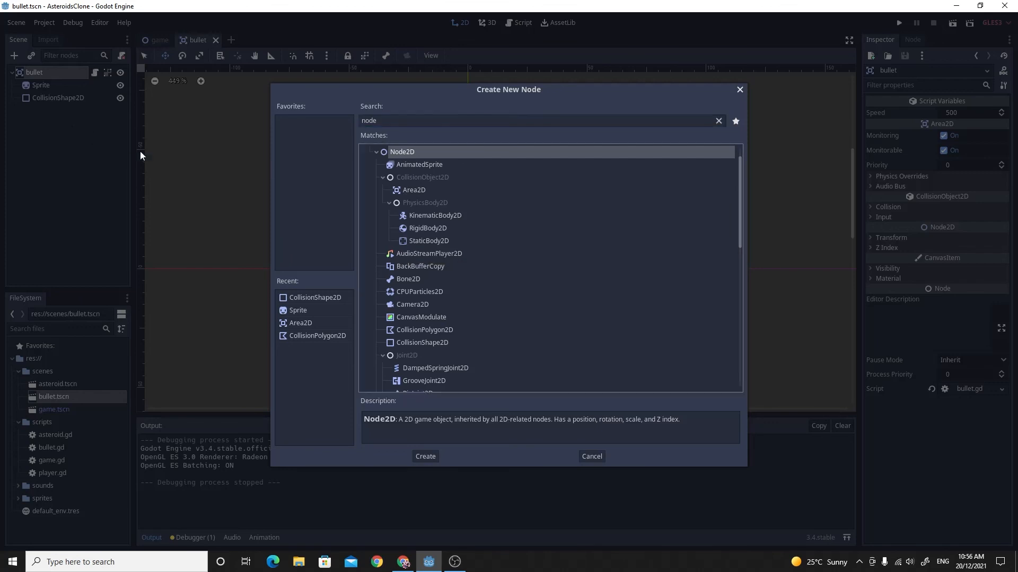
pyautogui.moveTo(544, 450)
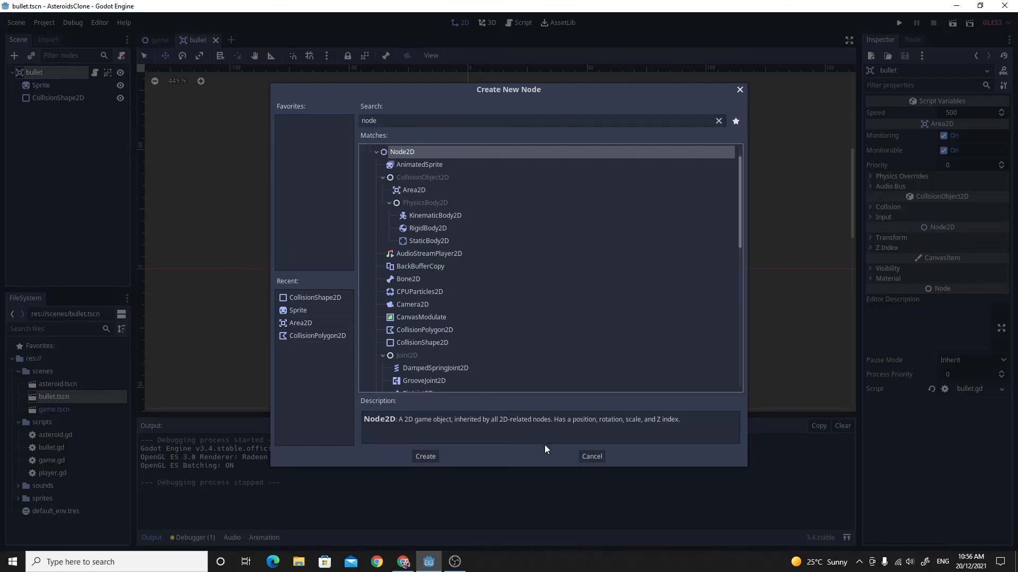
pyautogui.click(591, 456)
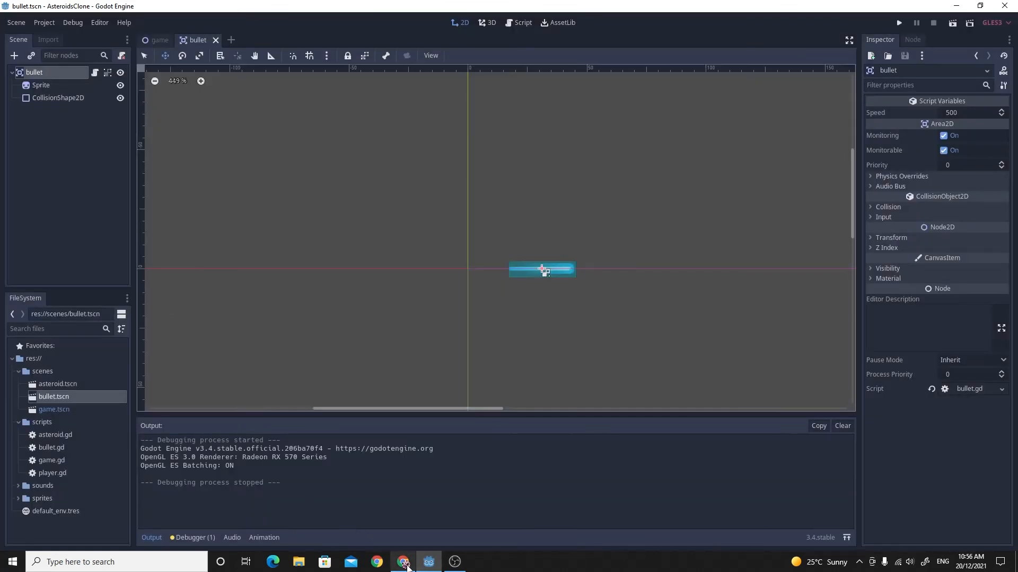
# Step: Review game.gd in the script editor, scrolling through its bullet-spawning _process code
pyautogui.click(522, 23)
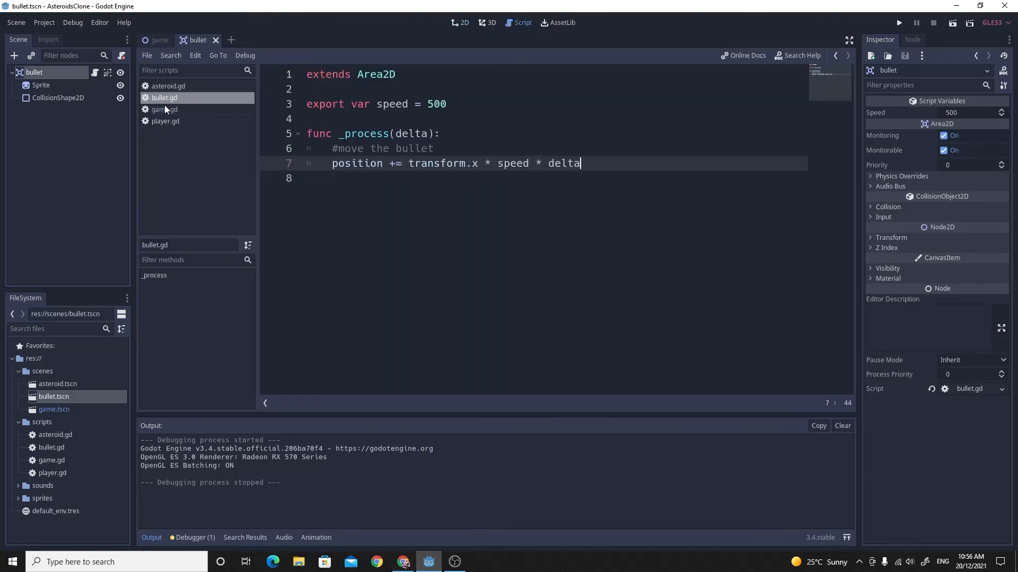
pyautogui.click(163, 110)
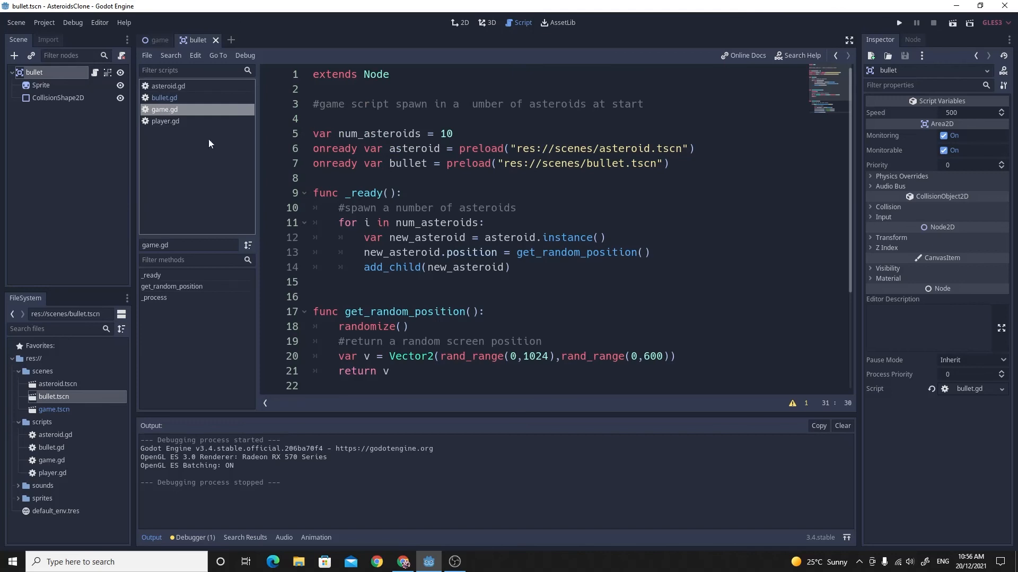
pyautogui.scroll(-3)
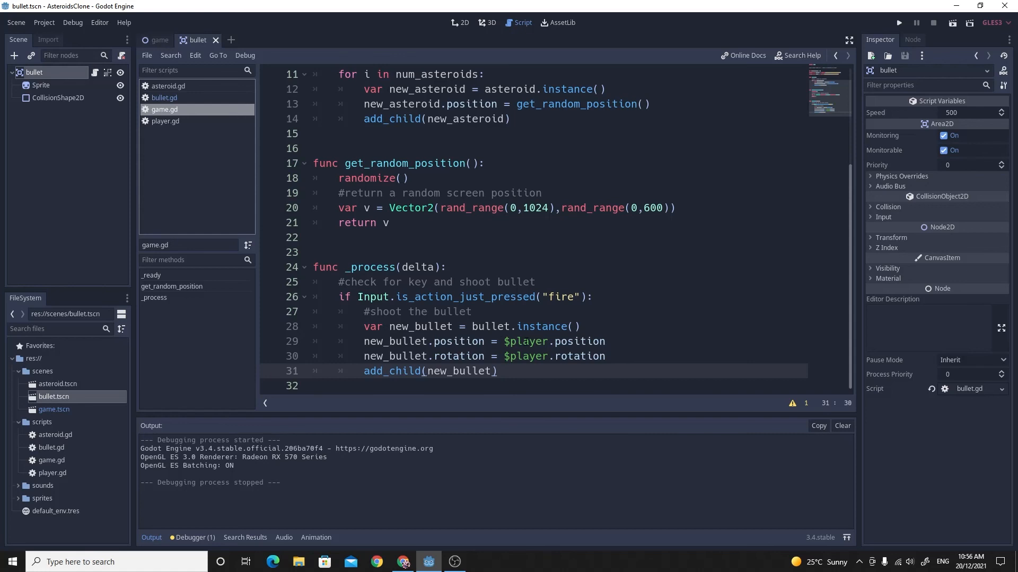
pyautogui.moveTo(55, 108)
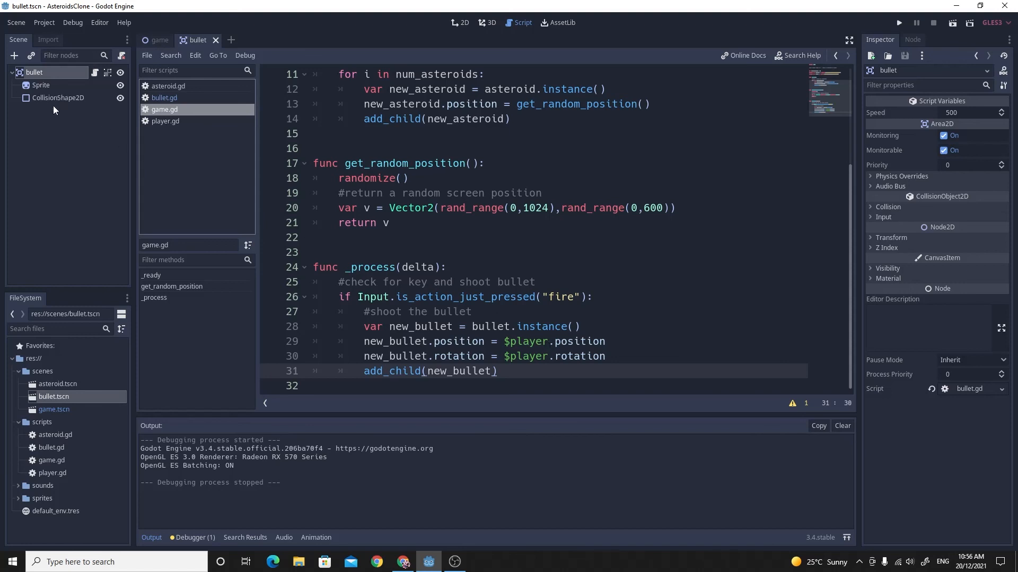
pyautogui.moveTo(57, 97)
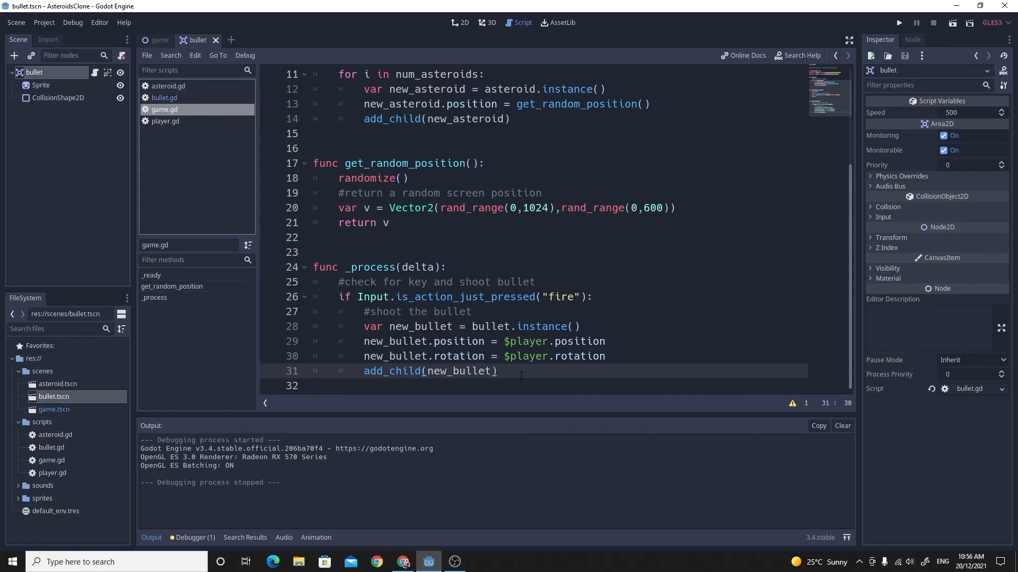
pyautogui.moveTo(519, 375)
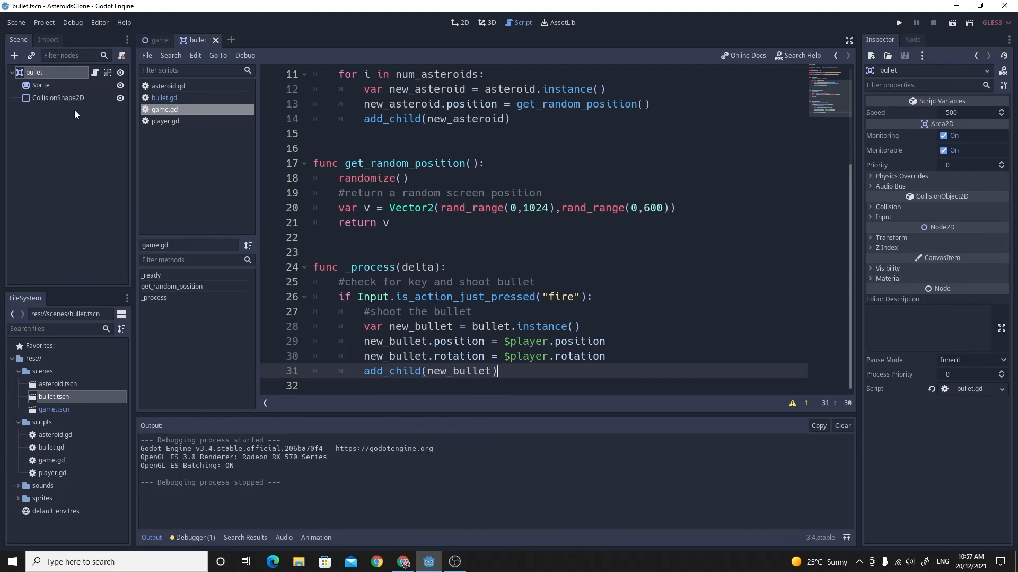
pyautogui.scroll(3)
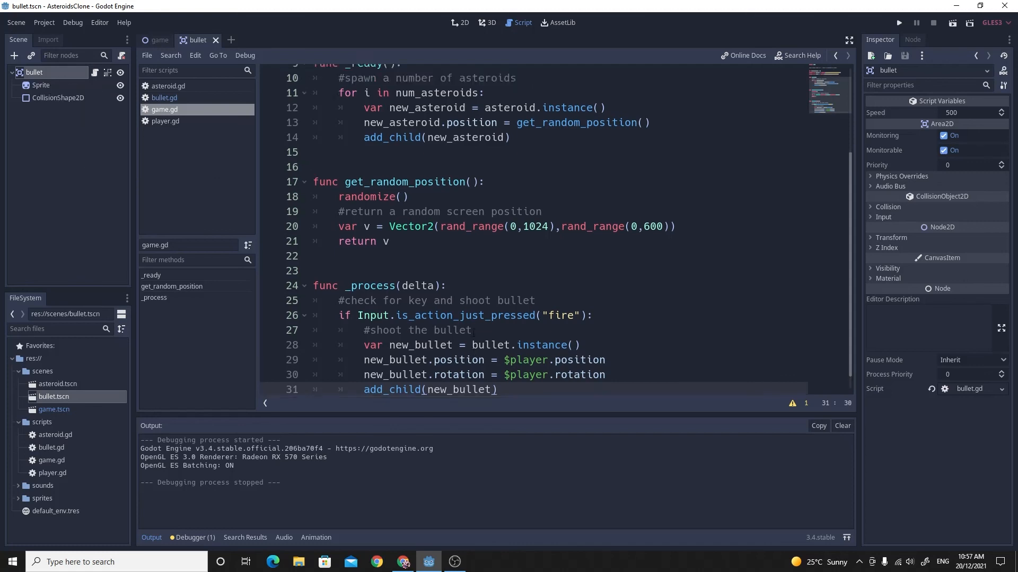
pyautogui.scroll(3)
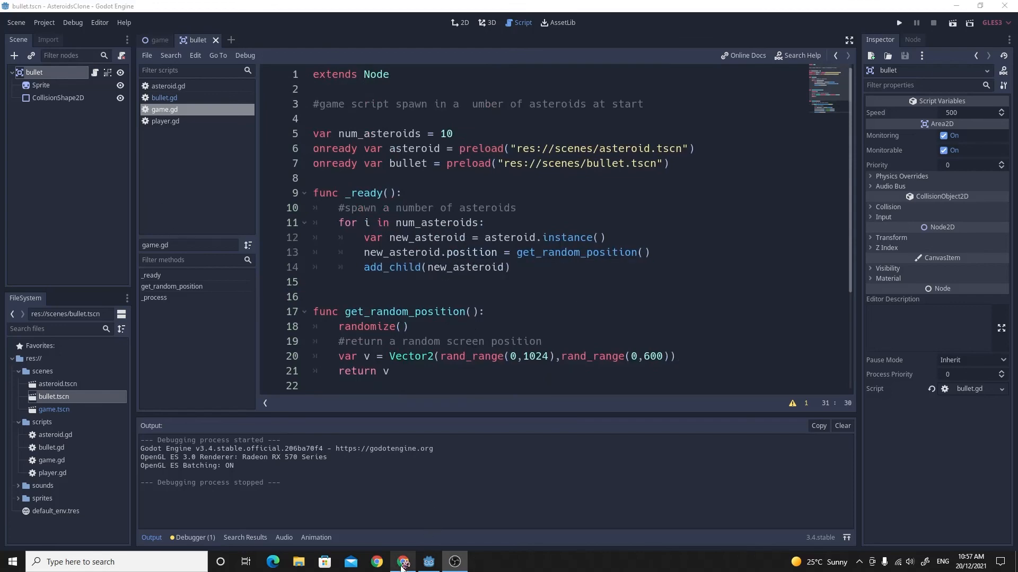
# Step: Switch to the Trello Asteroids board showing the shoot-bullet card in Done
pyautogui.click(376, 562)
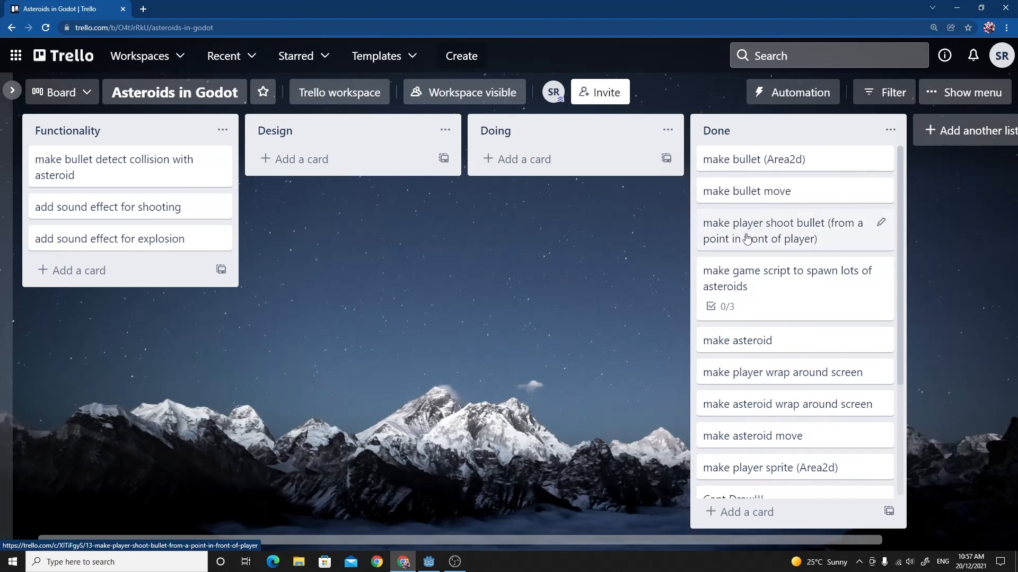
pyautogui.moveTo(359, 201)
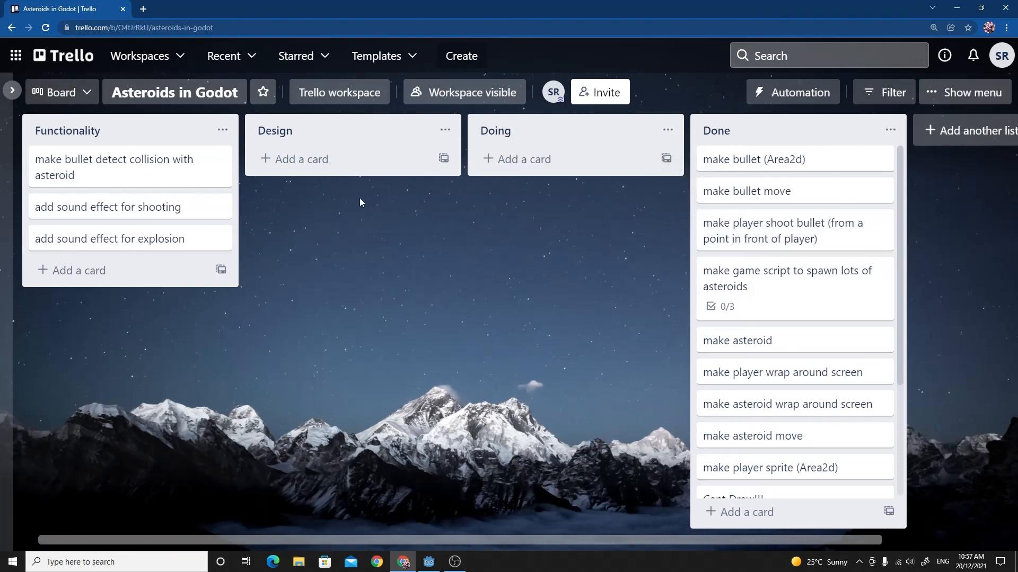
pyautogui.moveTo(603, 279)
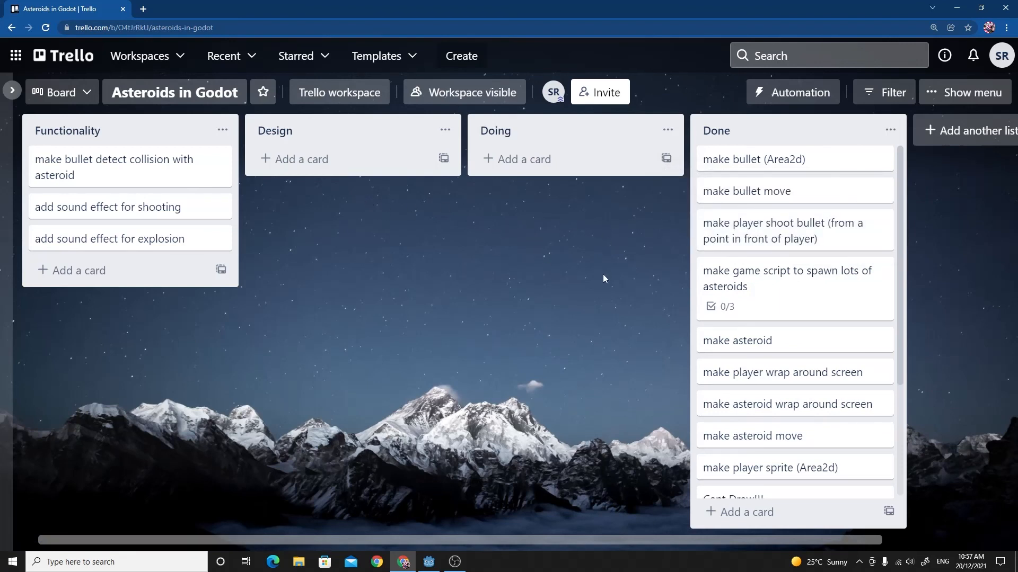